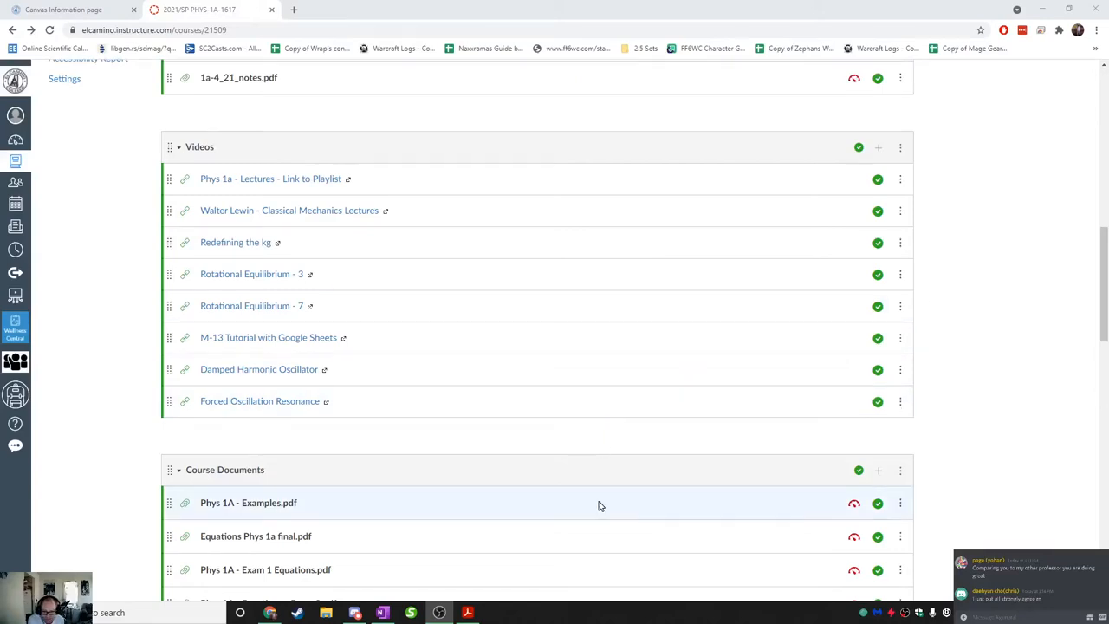
Step: Scroll past Notes, Videos and Course Documents to the Labs module's M28 PDF link
scroll("down", 3)
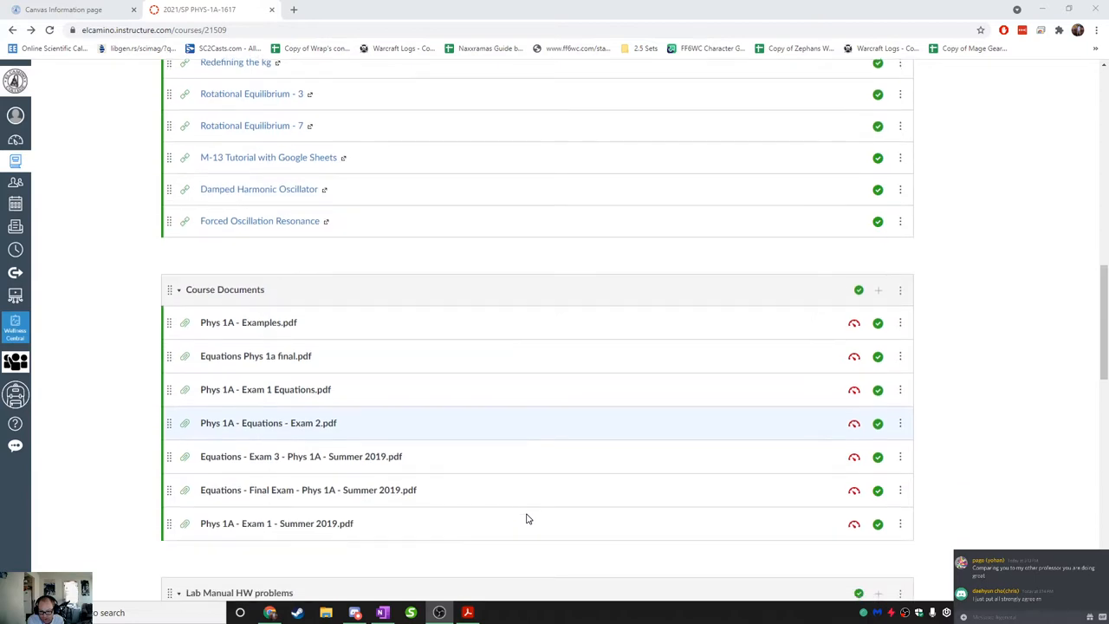
scroll("down", 3)
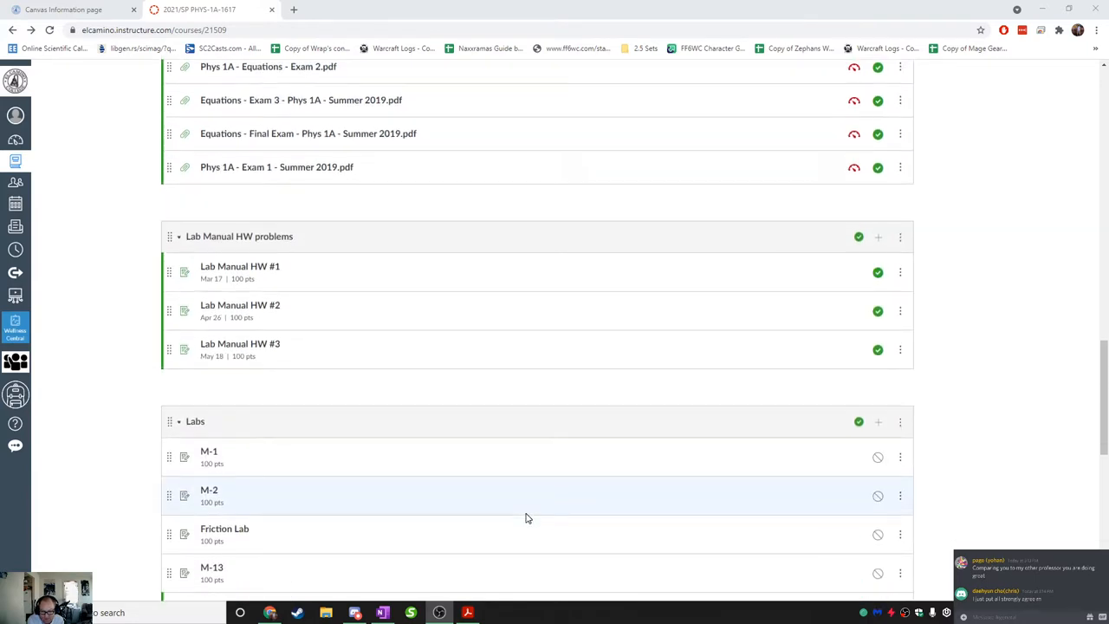
scroll("down", 3)
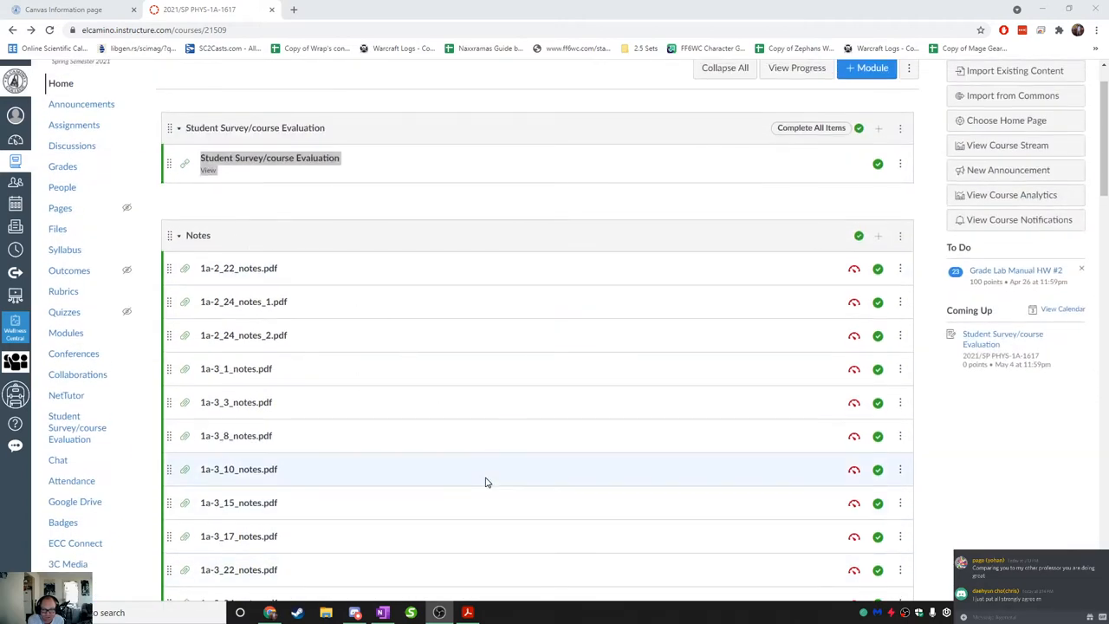
scroll("down", 3)
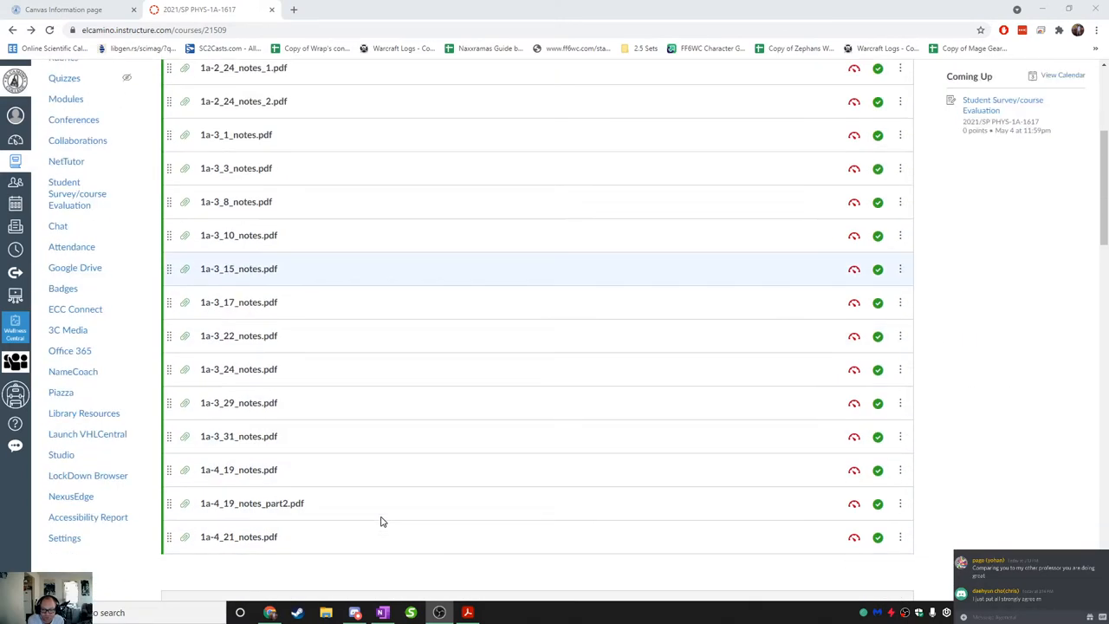
scroll("down", 3)
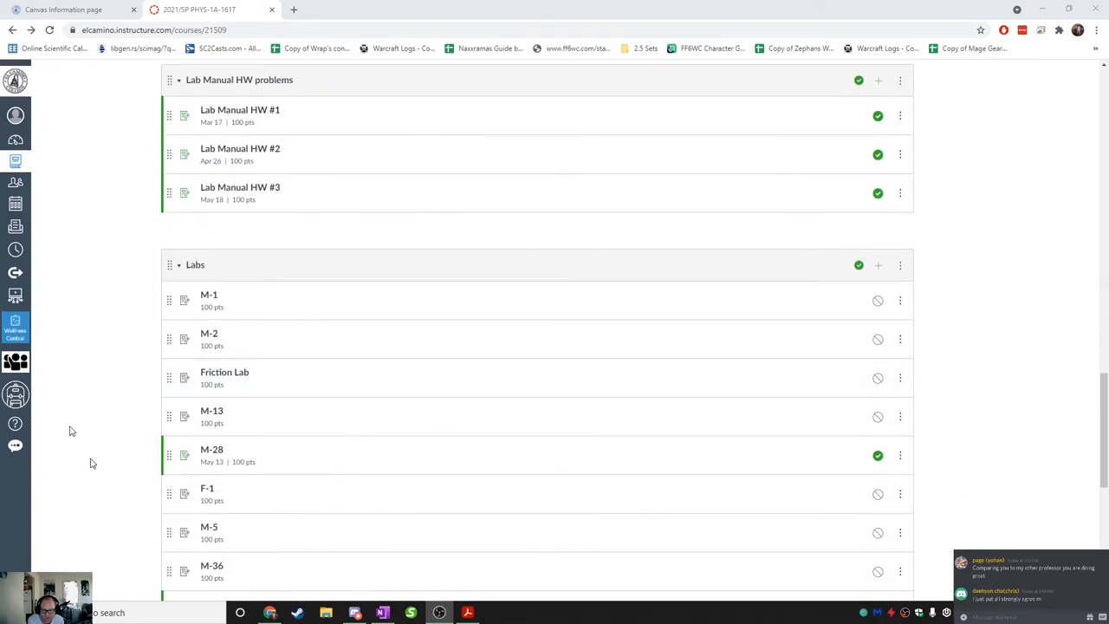
scroll("down", 3)
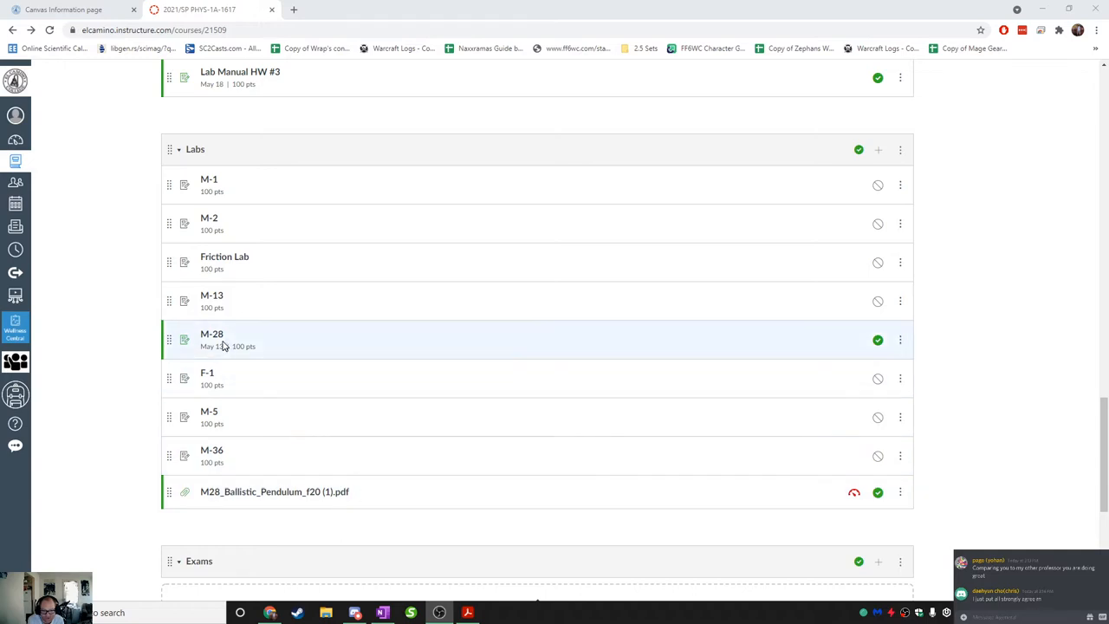
mouse_move(239, 360)
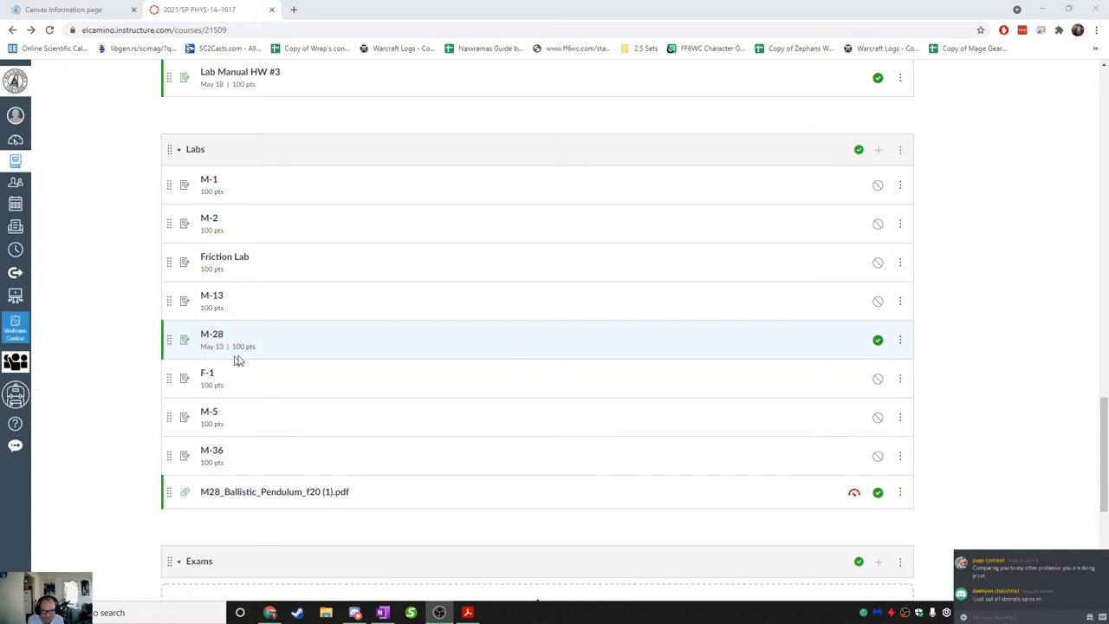
double_click(211, 345)
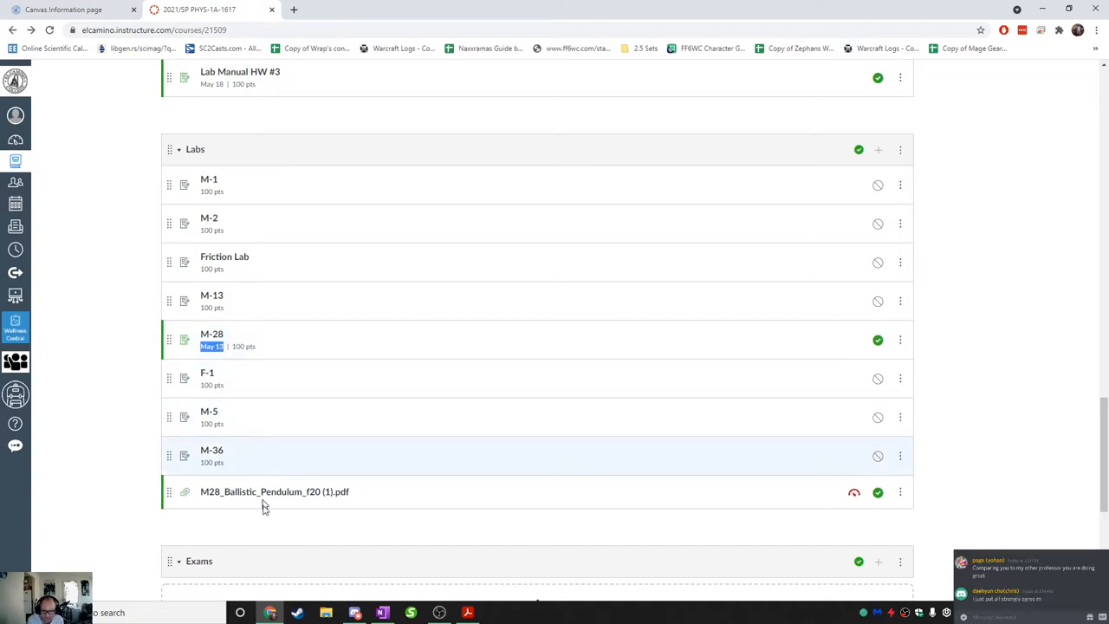
mouse_move(265, 494)
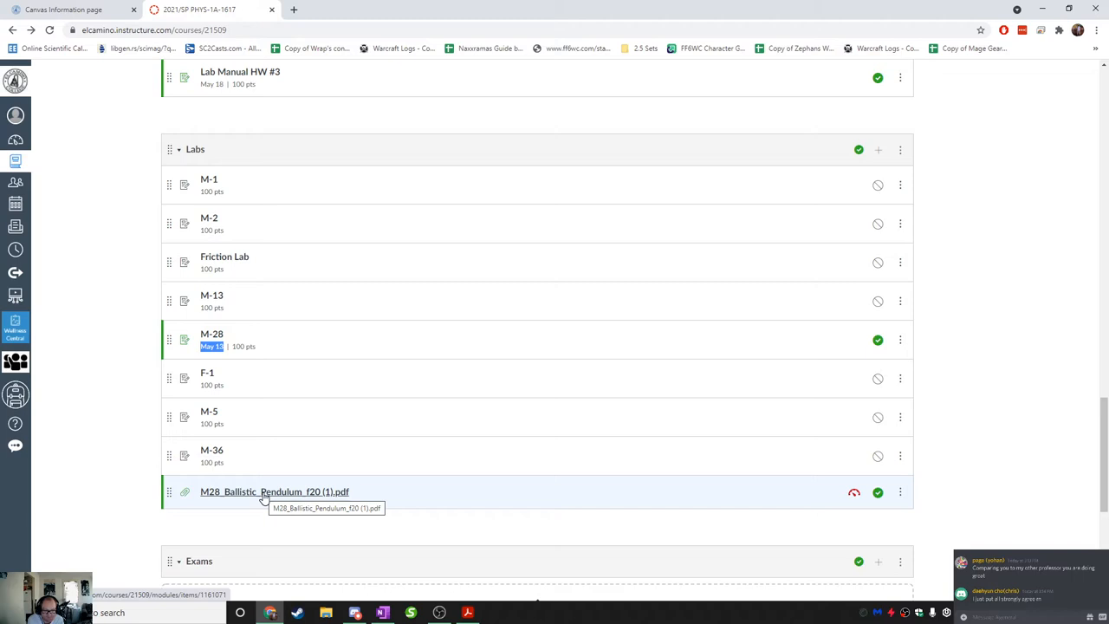
mouse_move(221, 498)
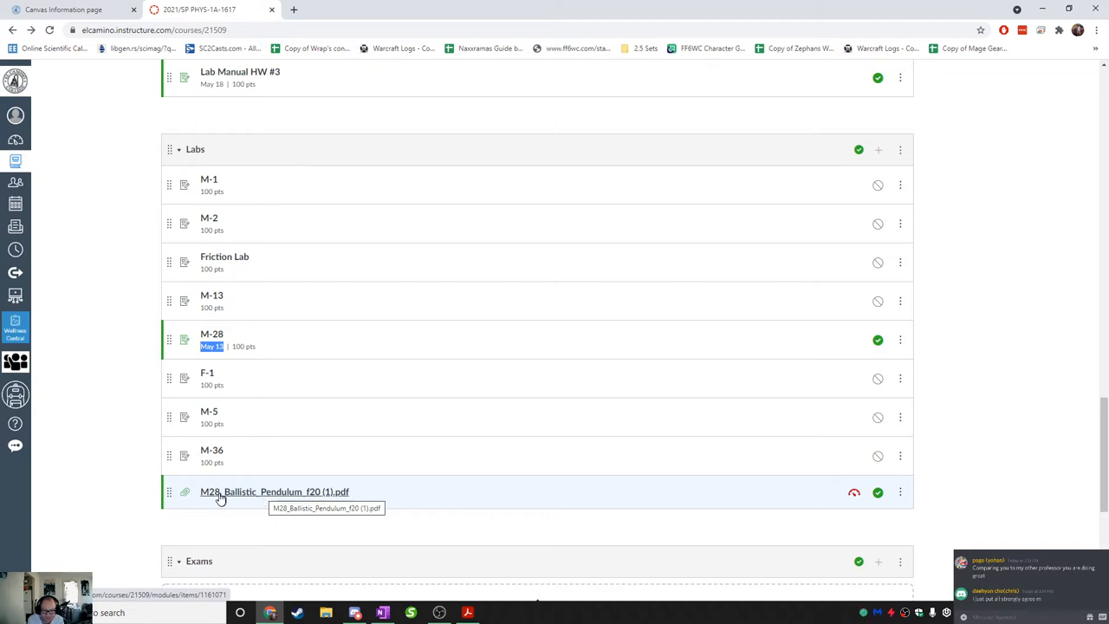
mouse_move(328, 501)
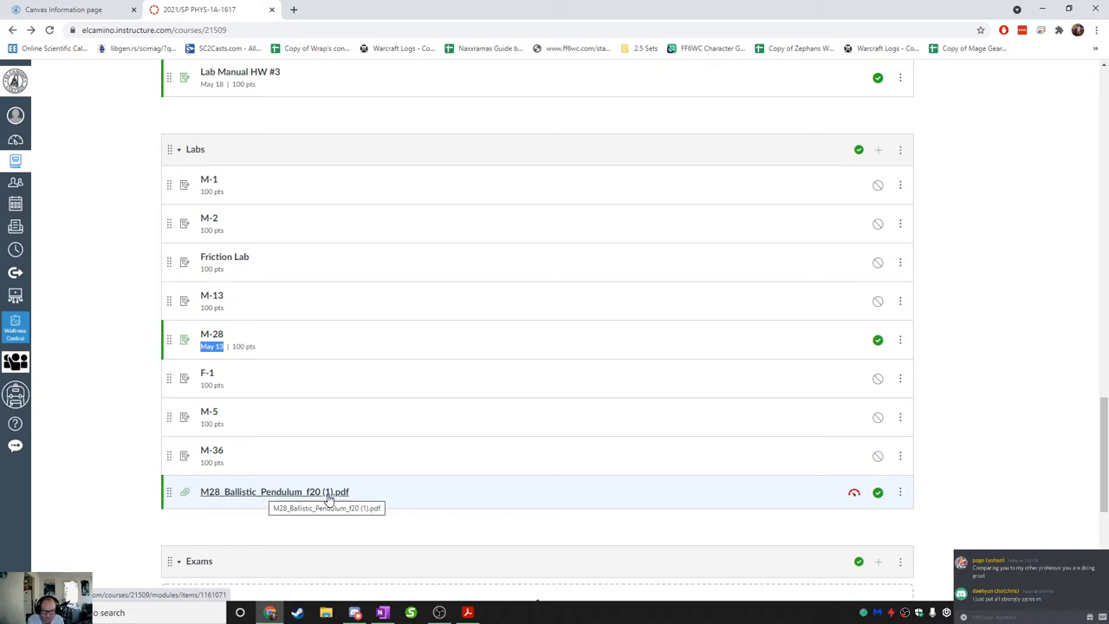
Step: Open the M28_Ballistic_Pendulum PDF in Acrobat at 125% zoom and read down page 1
left_click(274, 491)
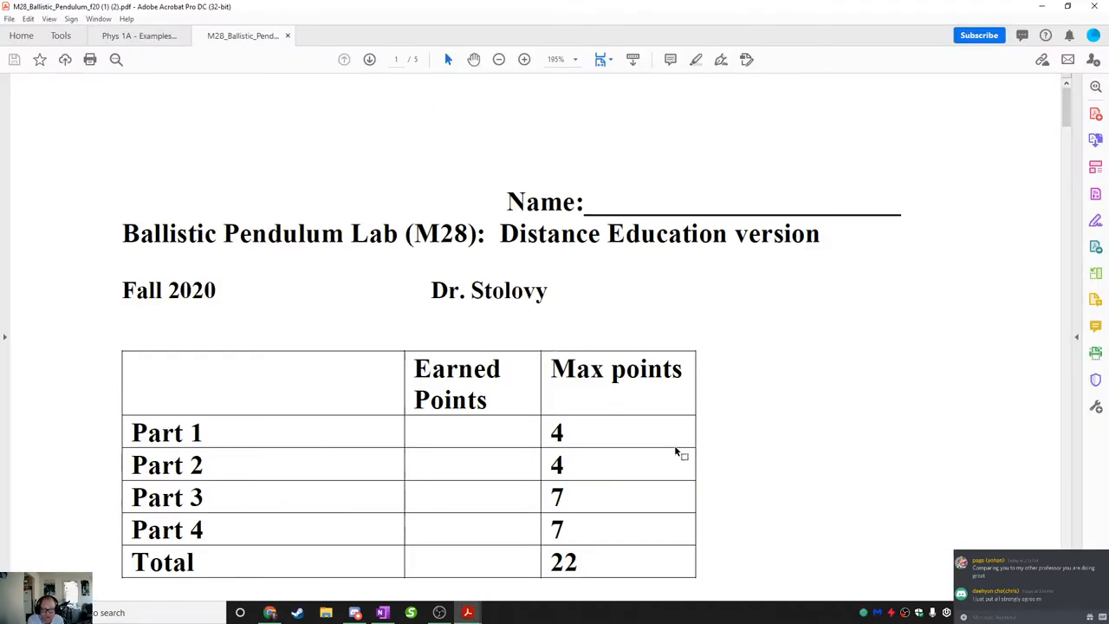
left_click(499, 59)
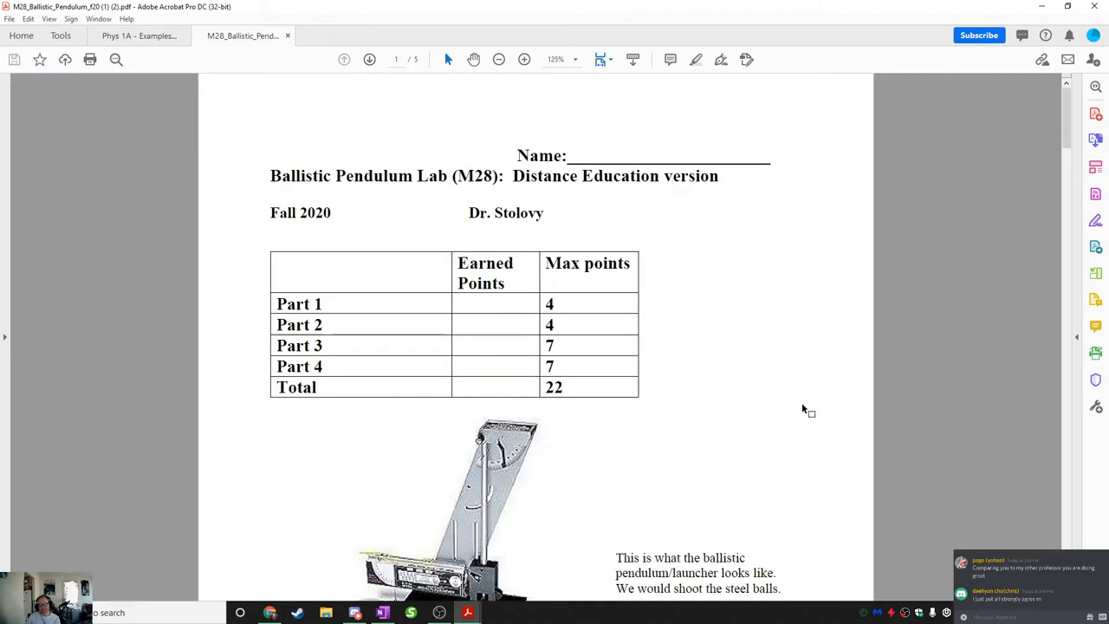
scroll("down", 3)
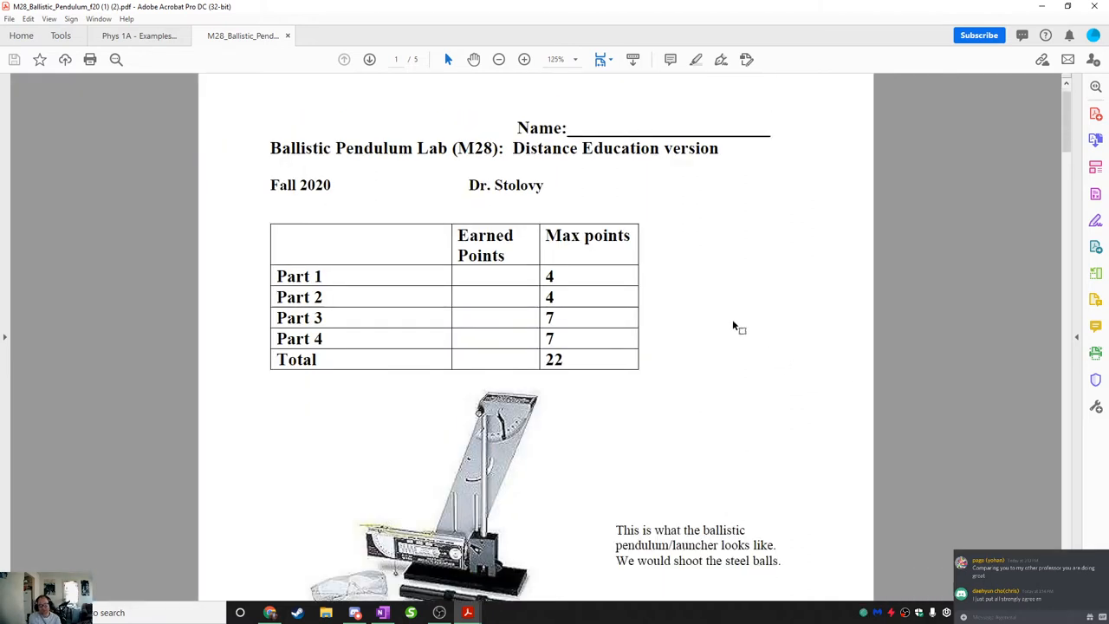
scroll("down", 3)
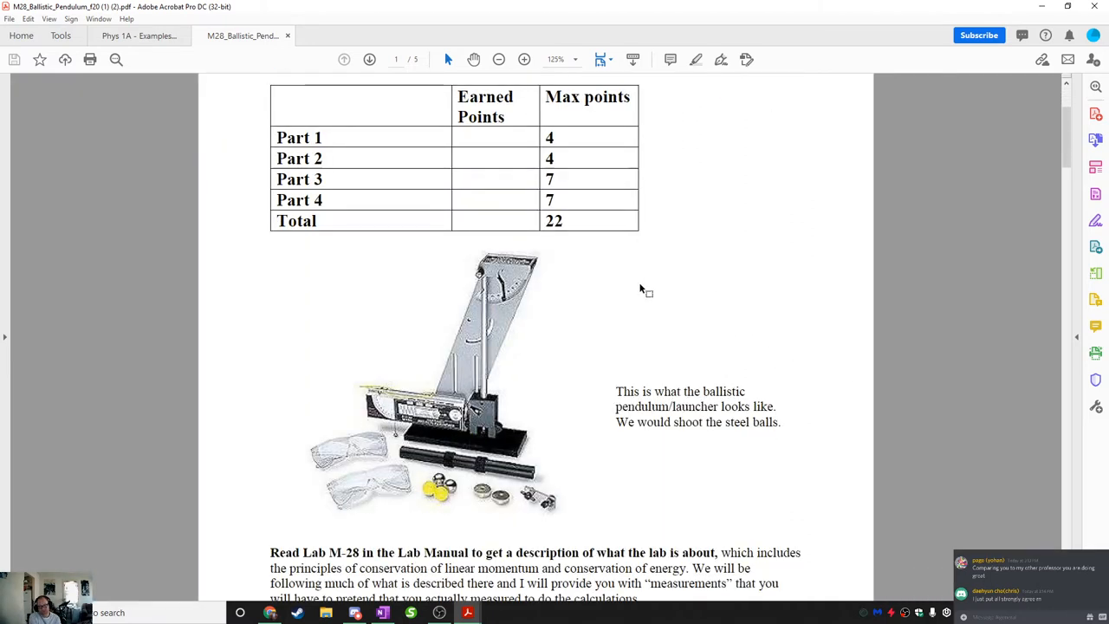
scroll("down", 3)
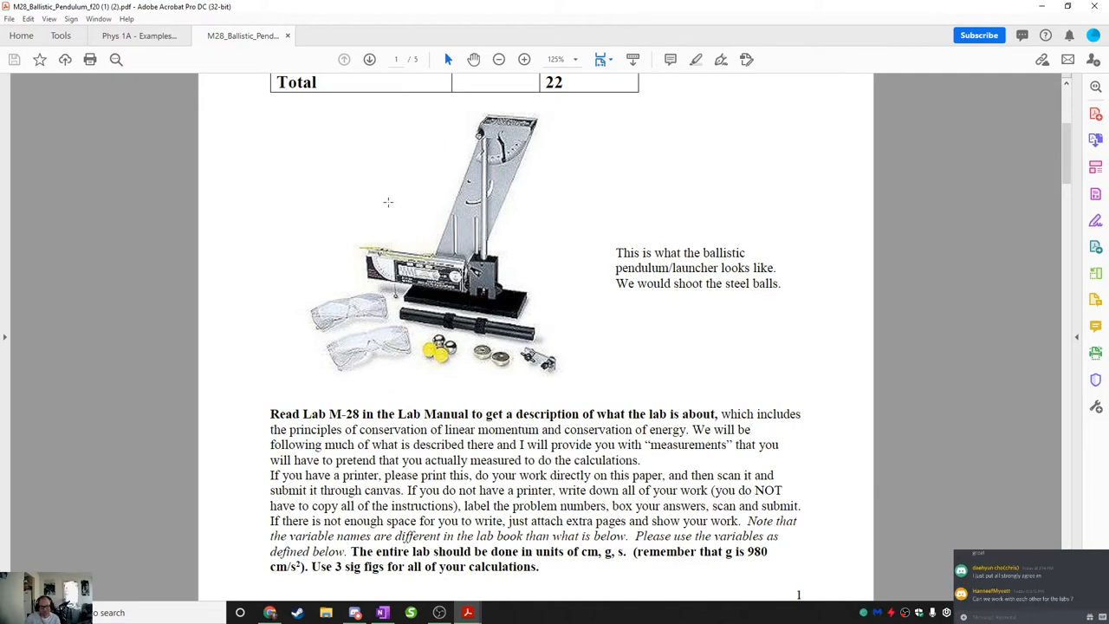
mouse_move(403, 169)
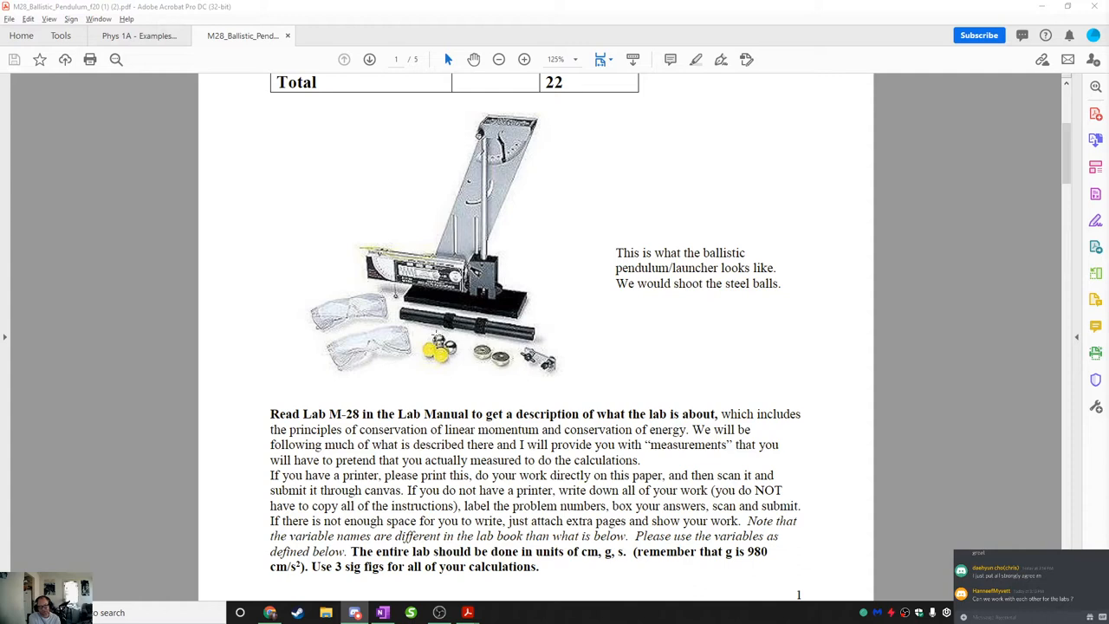
mouse_move(357, 259)
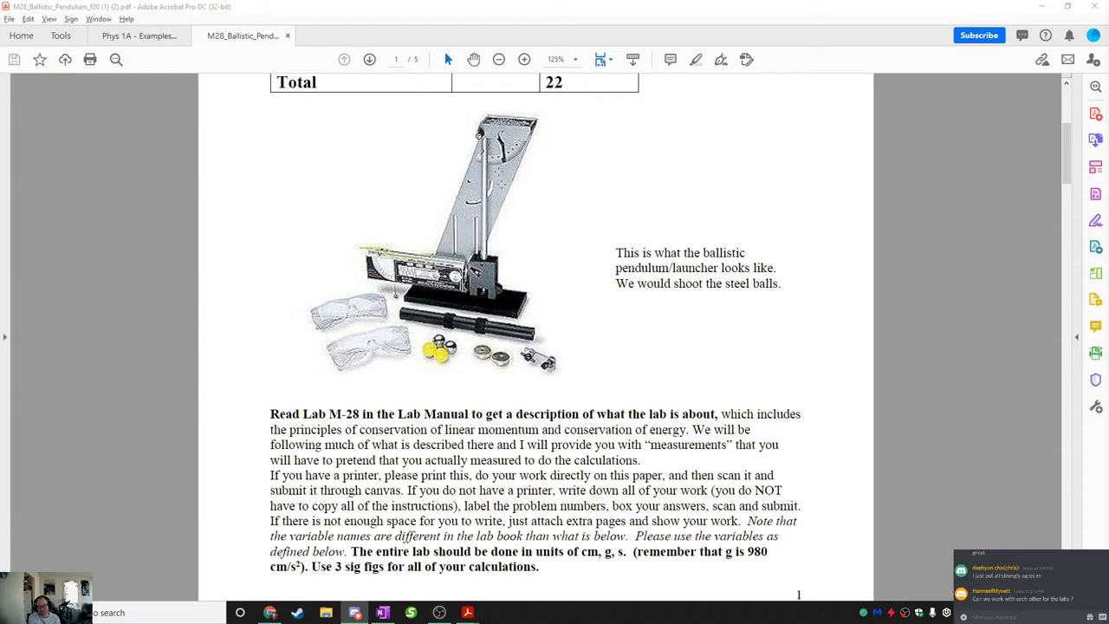
mouse_move(498, 240)
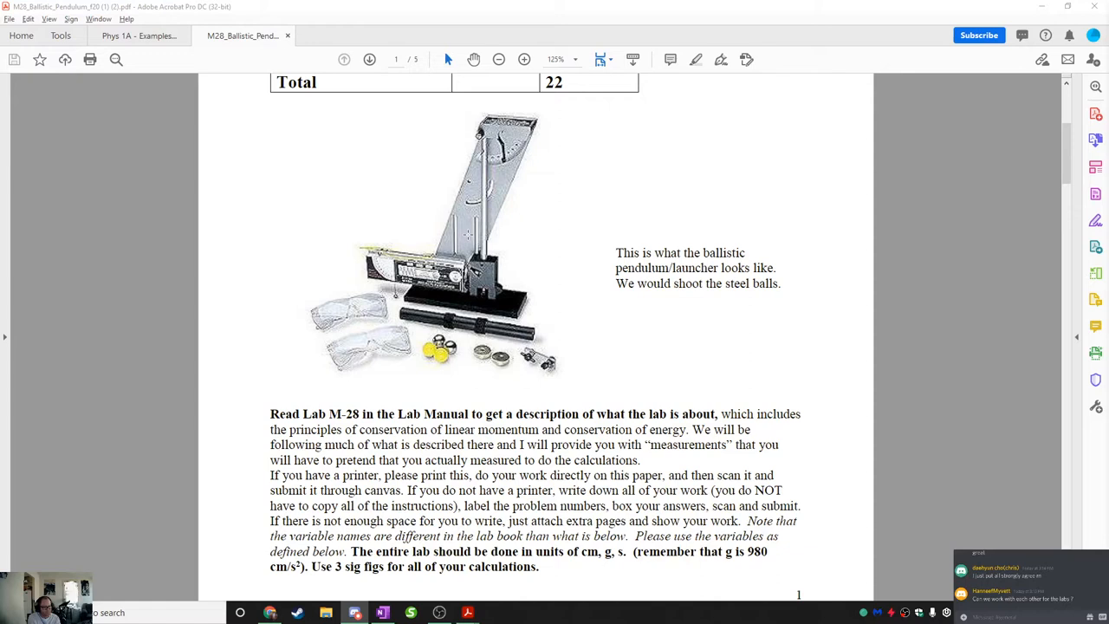
mouse_move(417, 229)
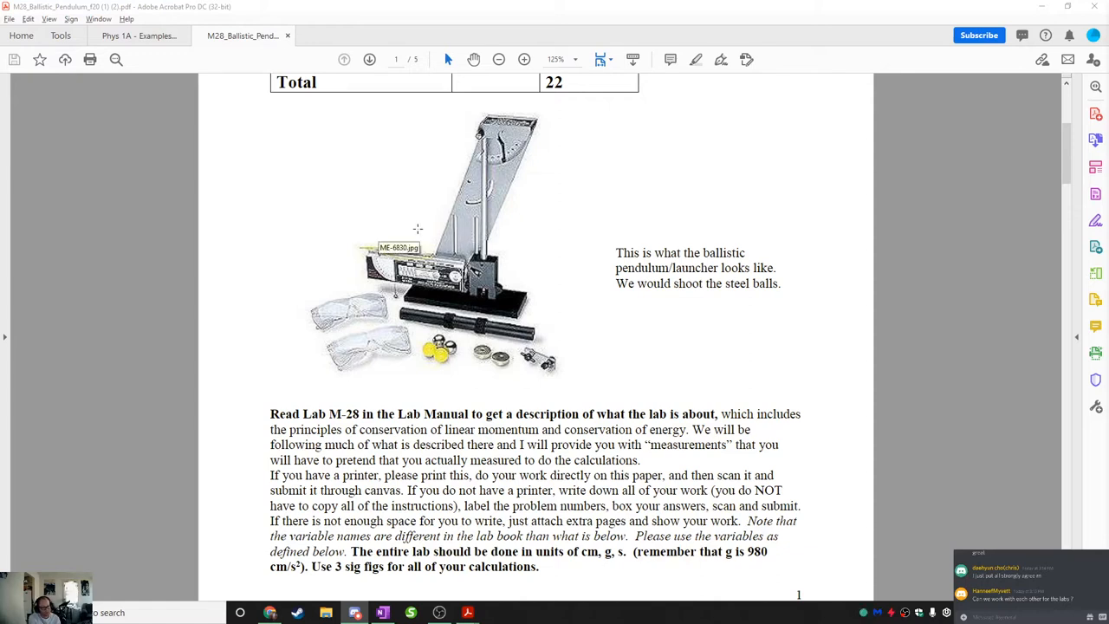
Step: Scroll the handout to page 2, showing Part 1 and questions A, B and C
scroll("down", 3)
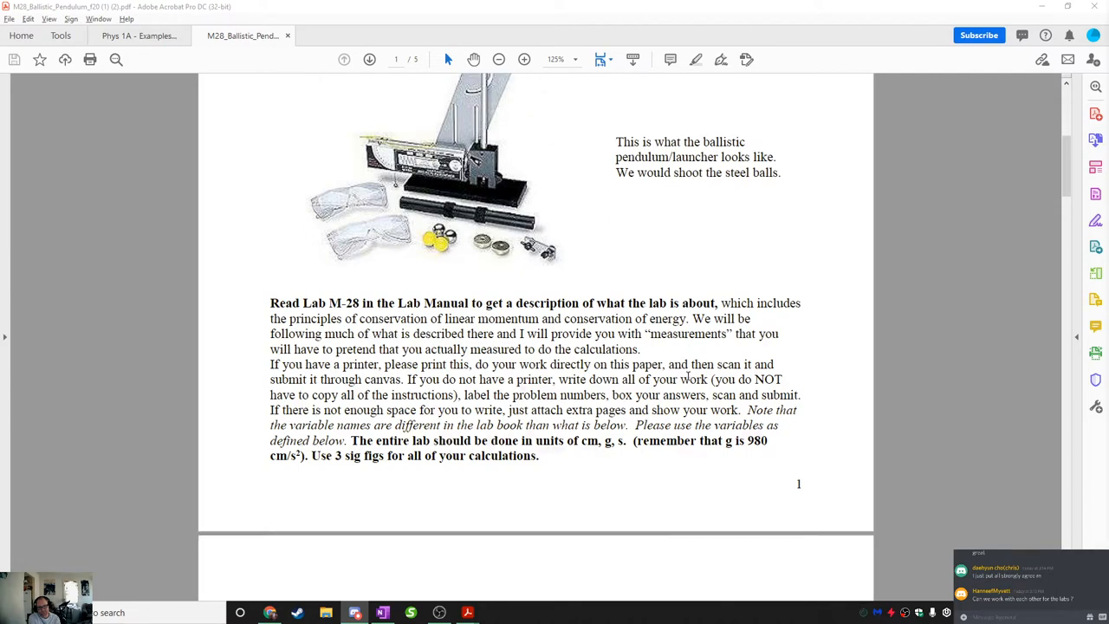
scroll("down", 3)
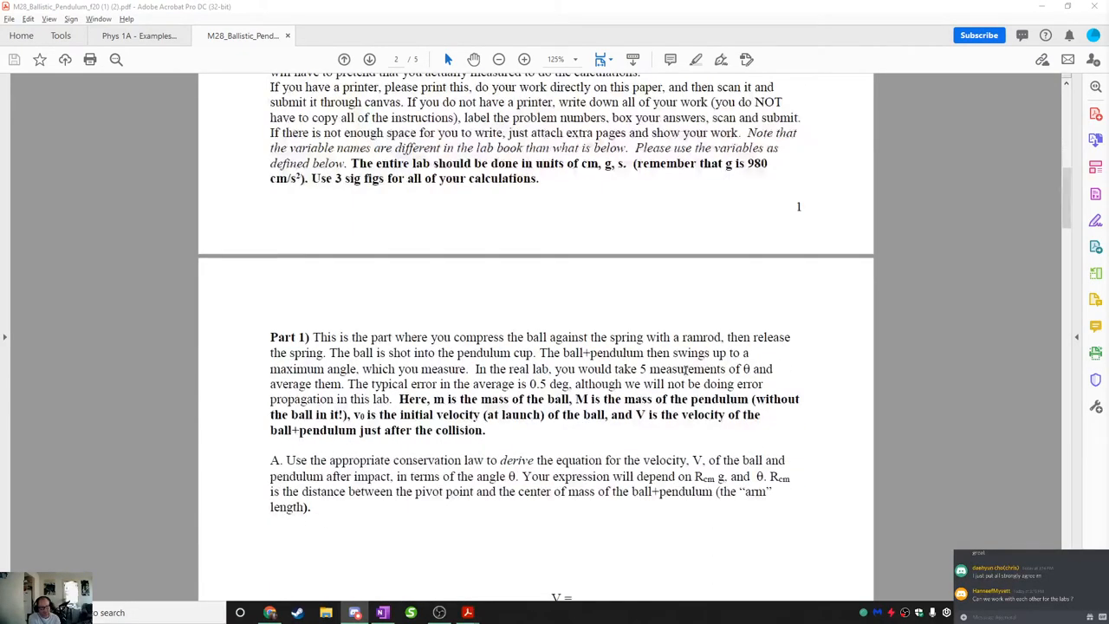
scroll("down", 3)
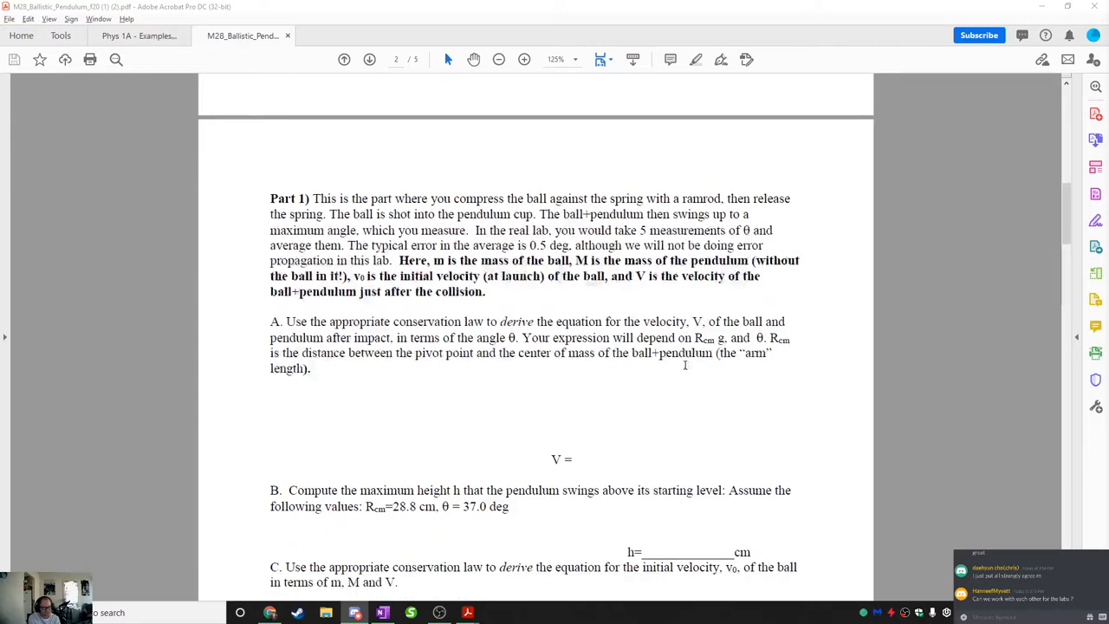
scroll("down", 3)
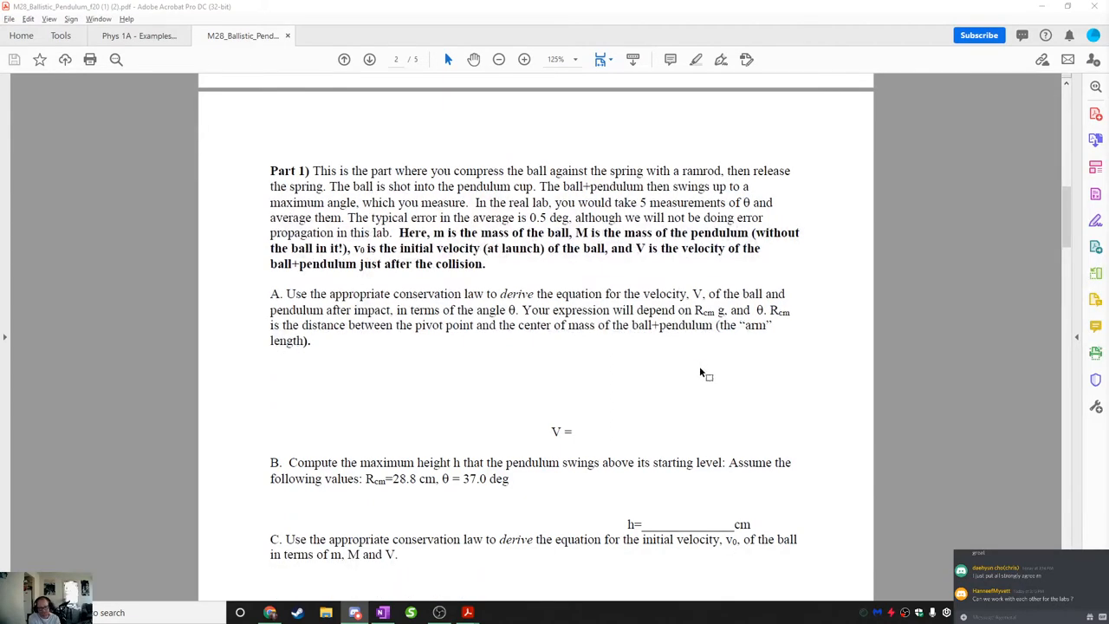
mouse_move(618, 379)
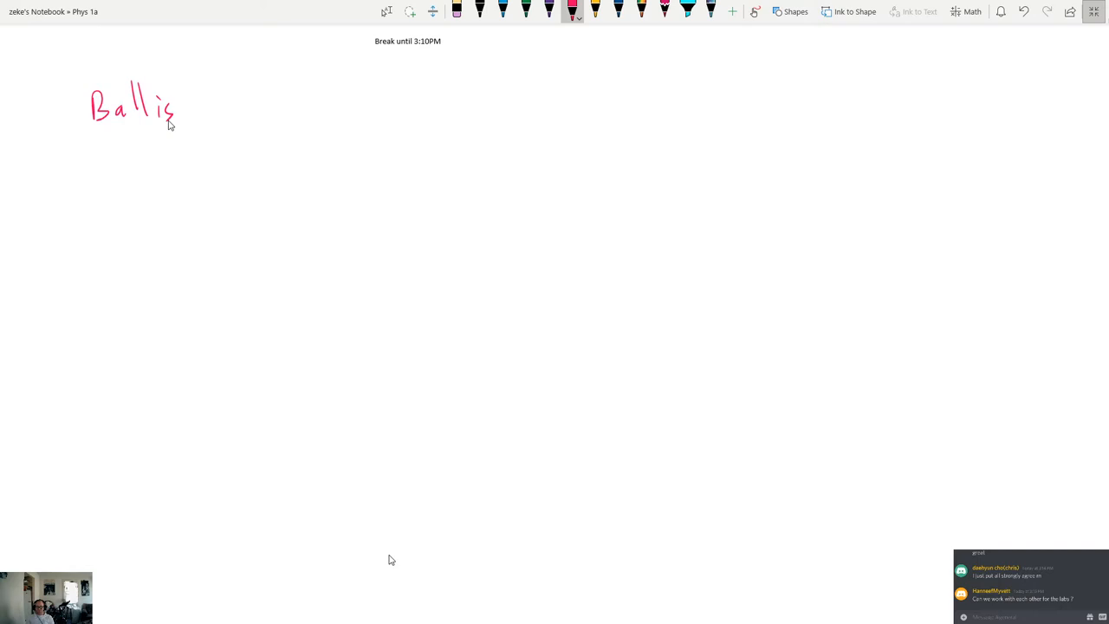
Step: Handwrite the heading 'Ballistic Pendulum' in pink ink
left_click_drag(173, 104, 251, 104)
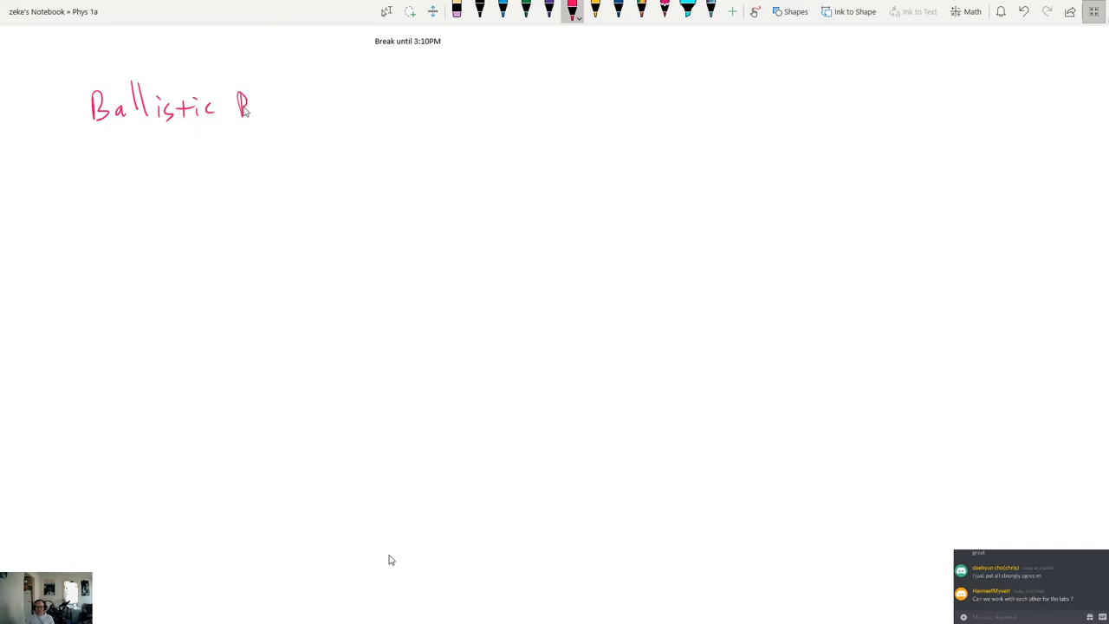
left_click_drag(234, 104, 324, 104)
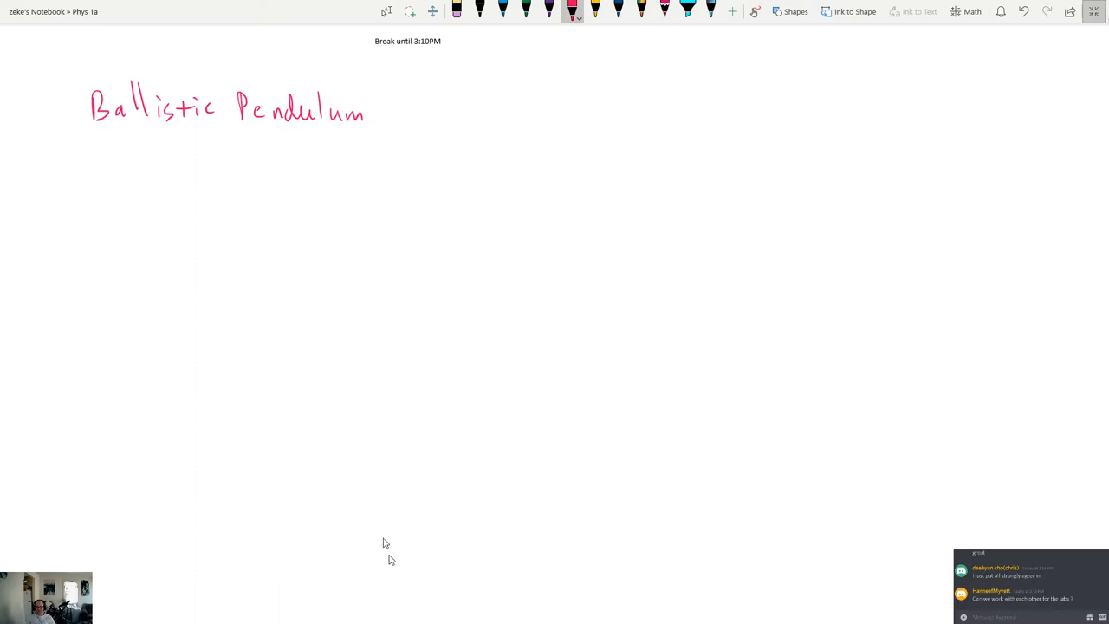
left_click_drag(195, 333, 355, 321)
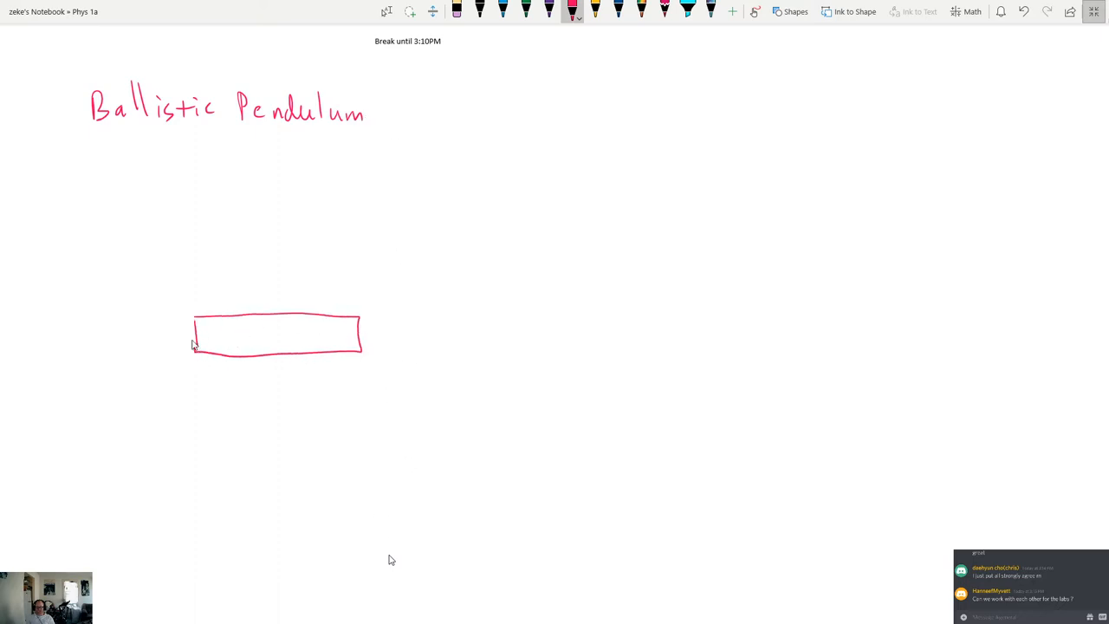
Step: Sketch the spring launcher, ball with v₀ arrow, hanging pendulum and swung-out pendulum
left_click_drag(195, 338, 234, 338)
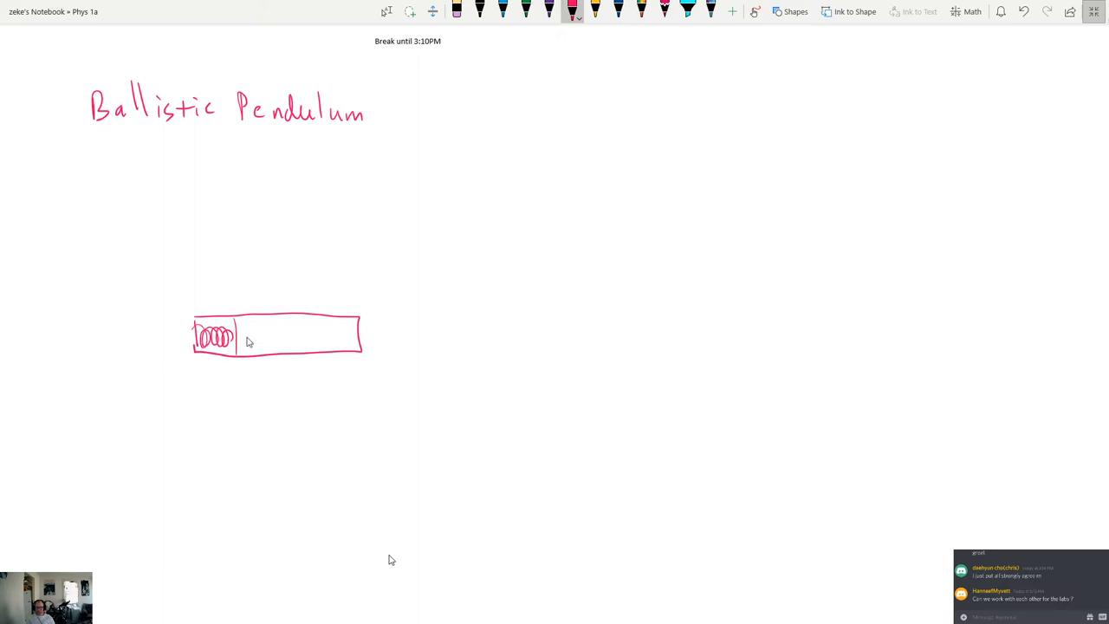
left_click_drag(243, 345, 250, 332)
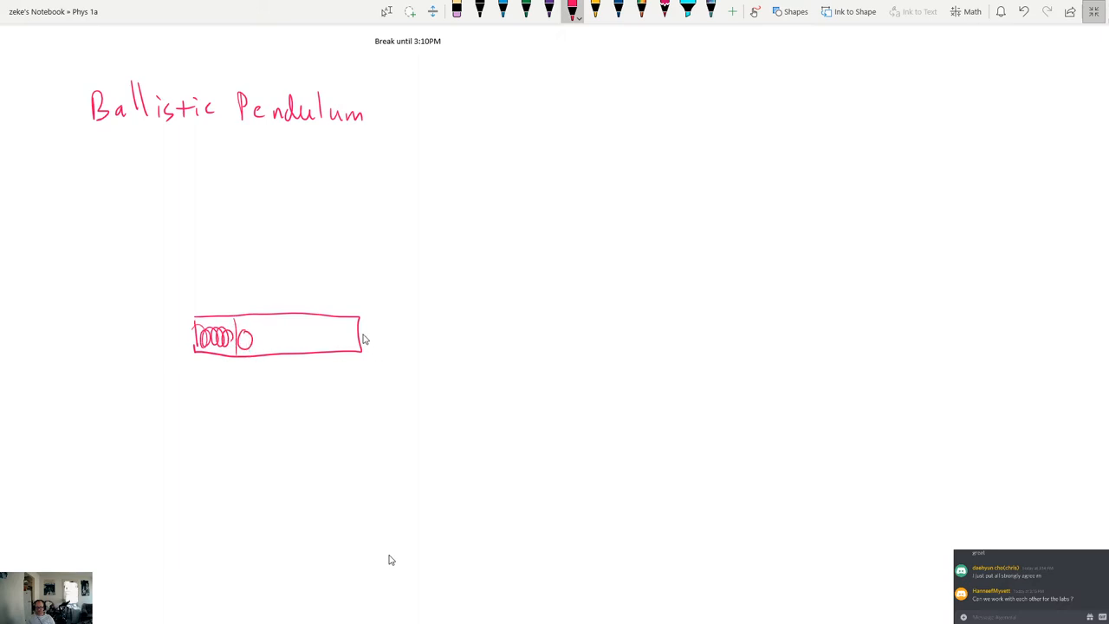
left_click_drag(255, 336, 373, 338)
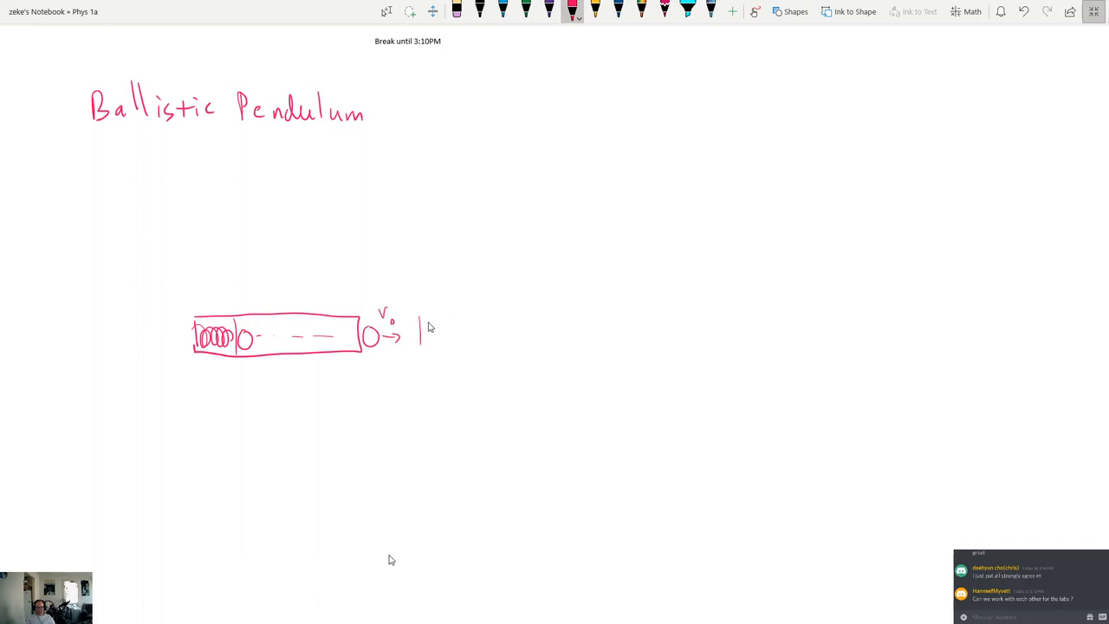
left_click_drag(422, 312, 468, 351)
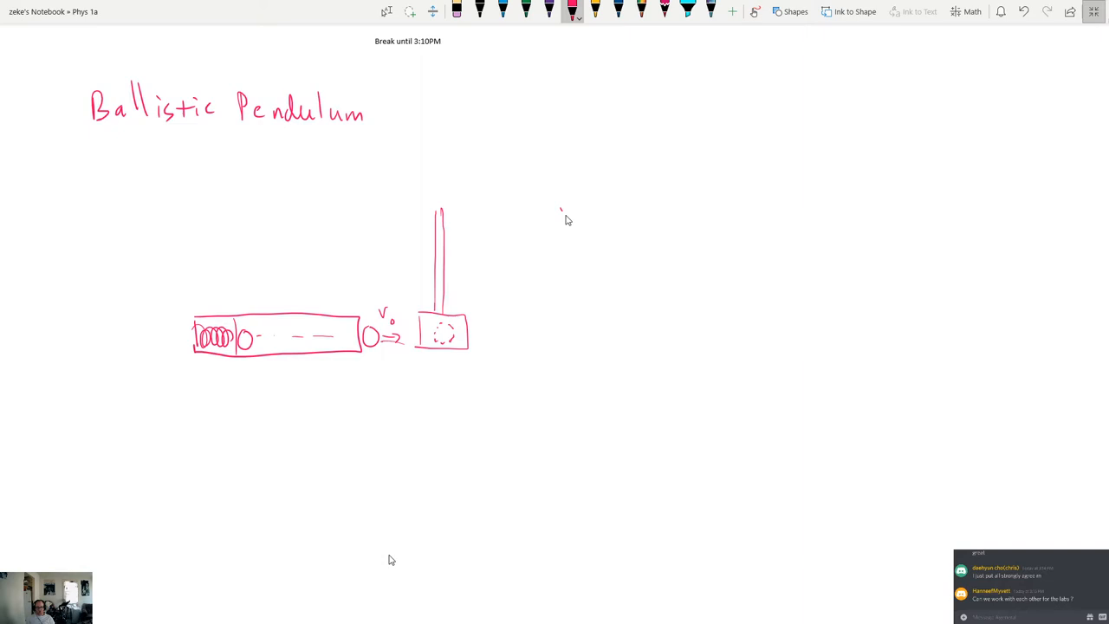
left_click_drag(563, 212, 634, 323)
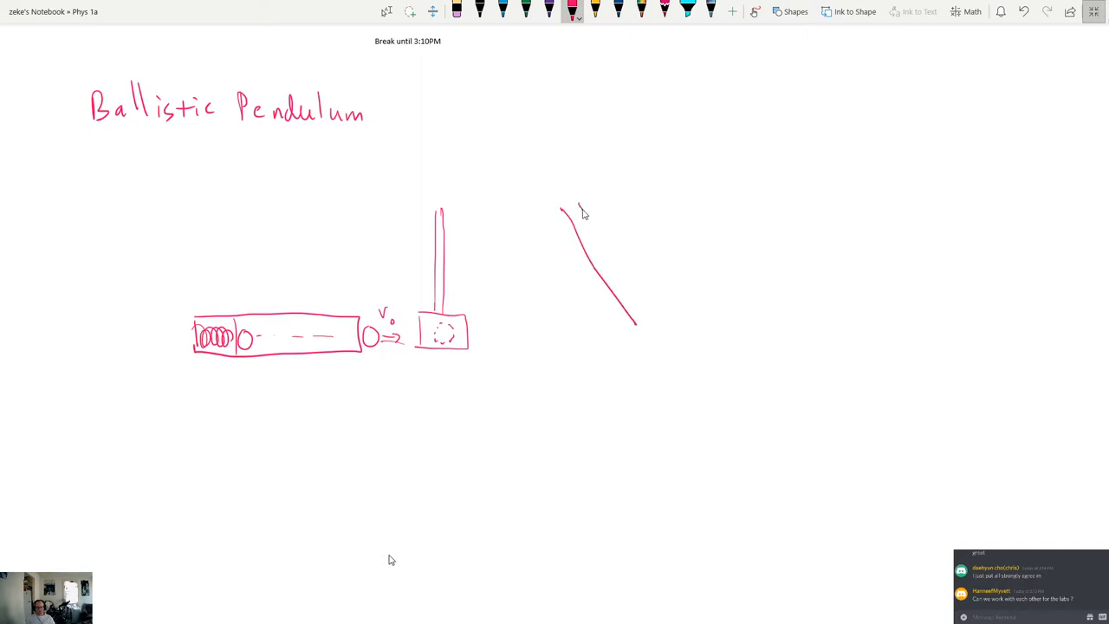
left_click_drag(579, 206, 641, 313)
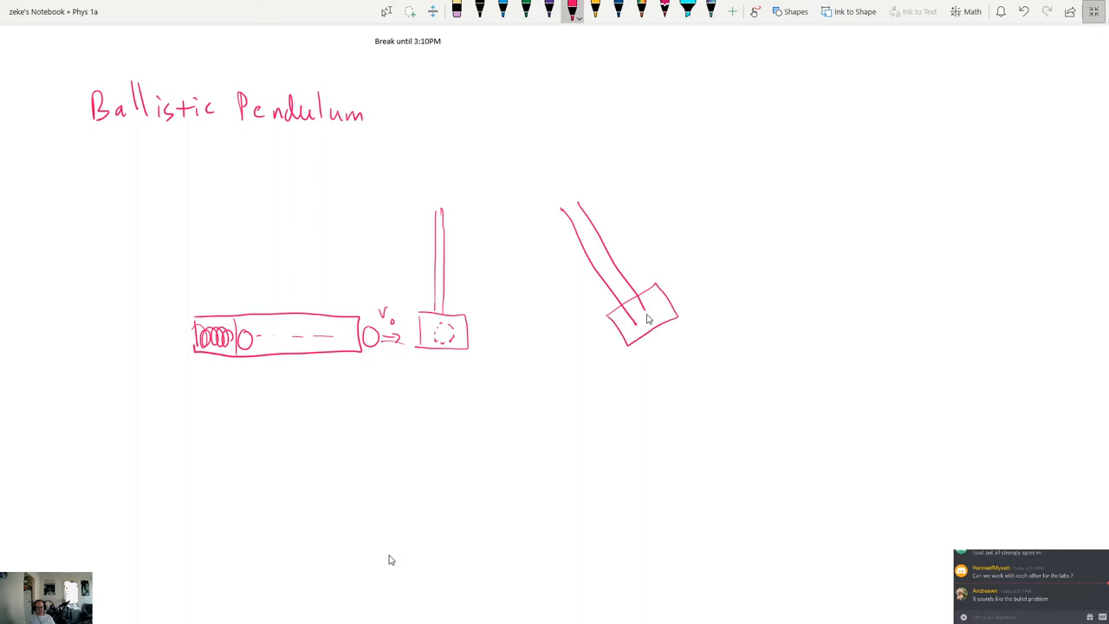
Step: Ink the ball in the tilted pendulum, angle θ from a dashed vertical, labels m and M, and begin θ =
left_click(642, 316)
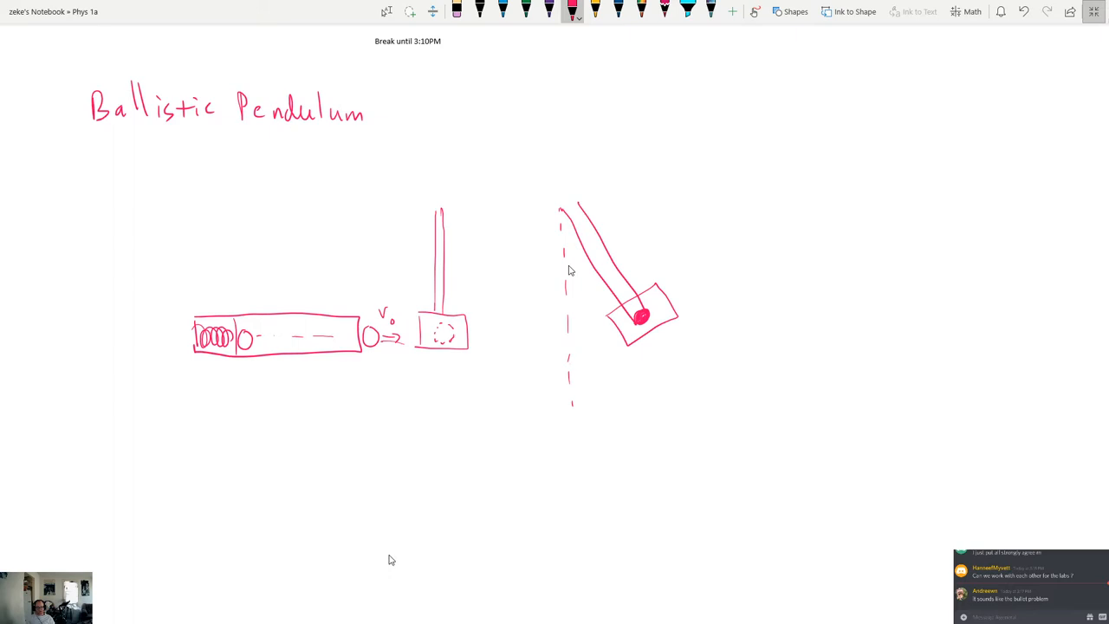
left_click_drag(568, 286, 589, 299)
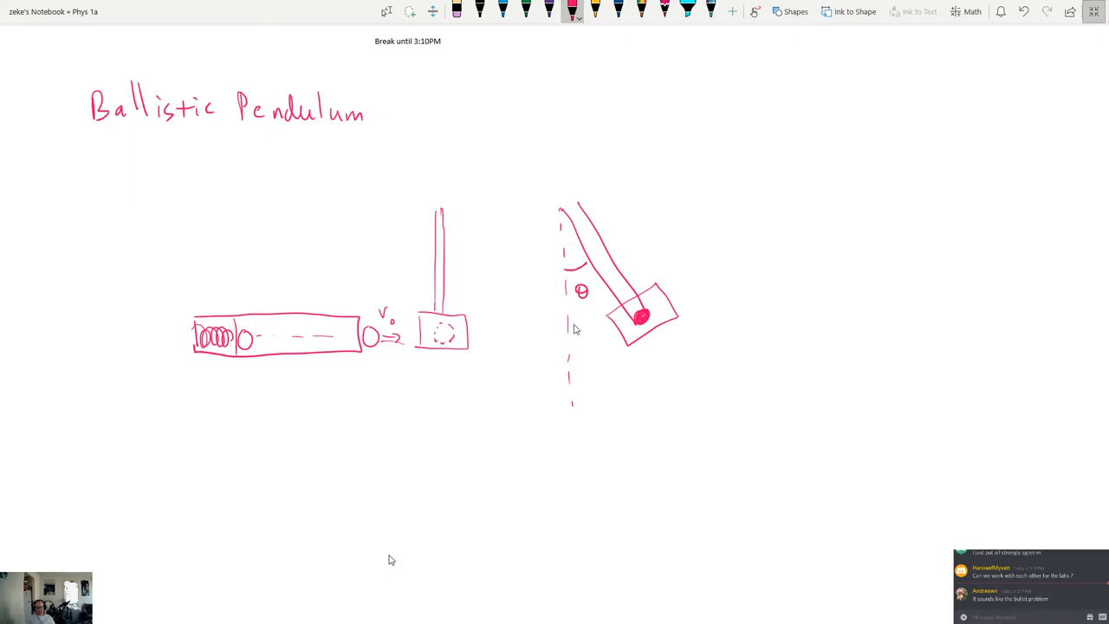
mouse_move(523, 495)
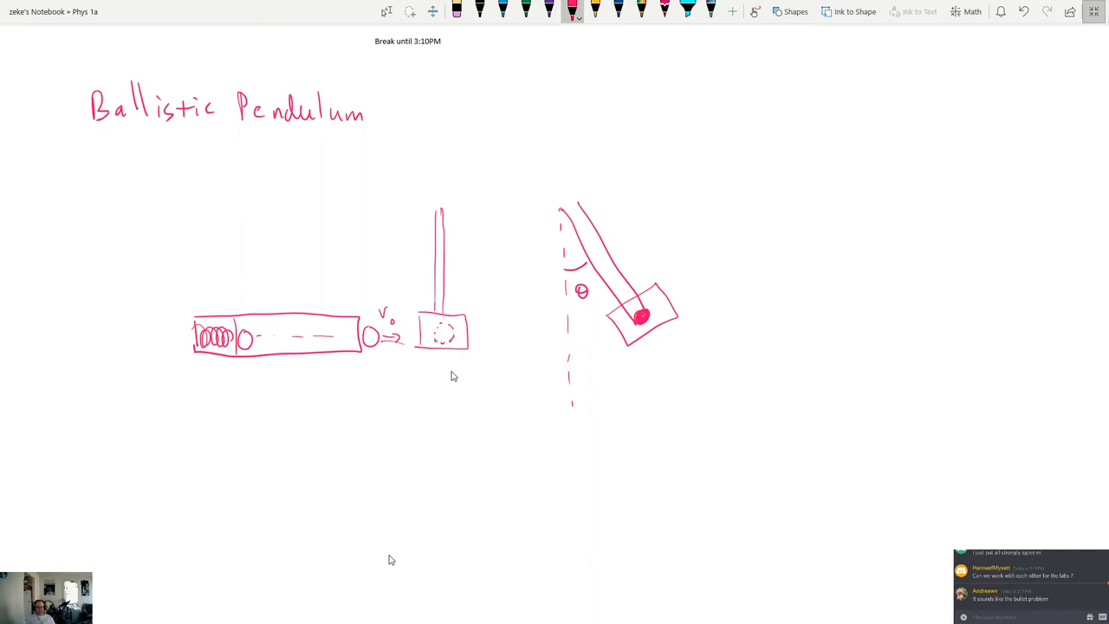
left_click_drag(475, 224, 457, 258)
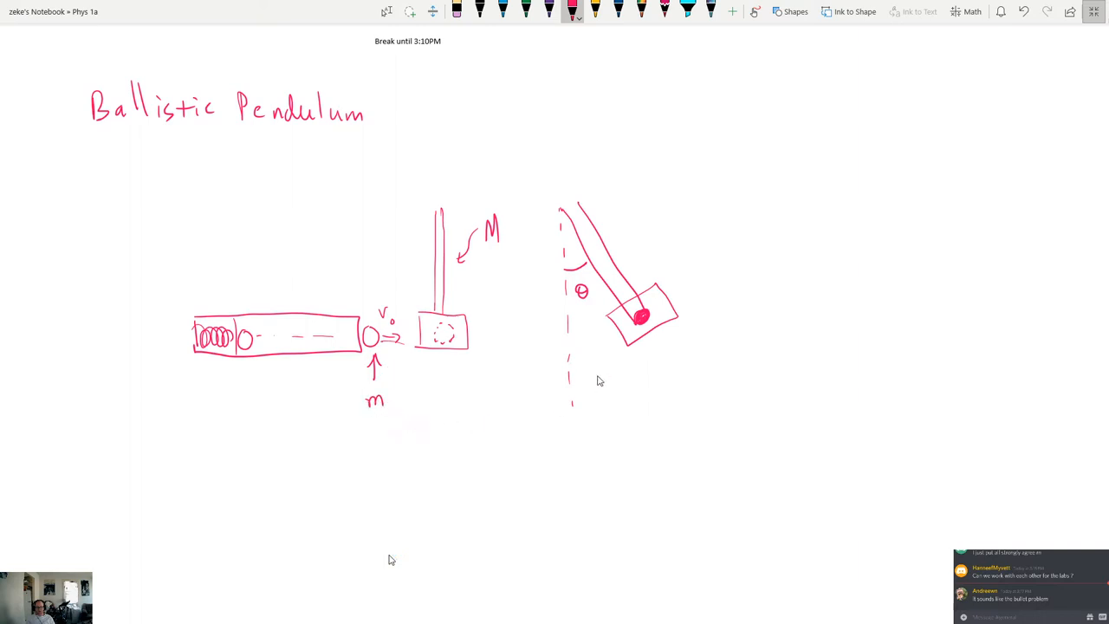
left_click_drag(709, 186, 704, 204)
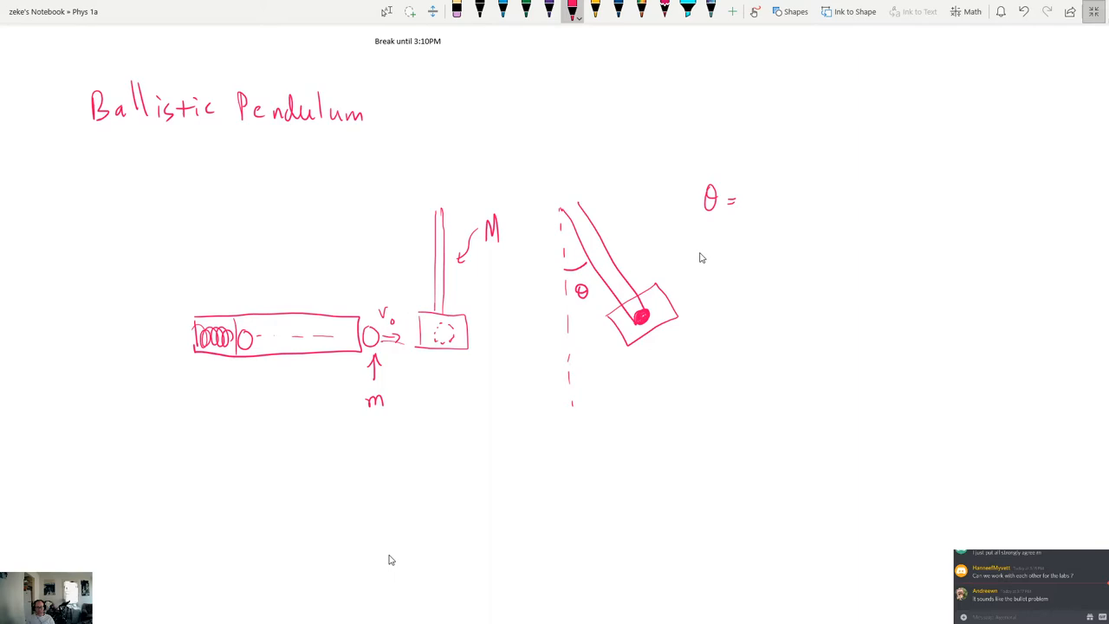
mouse_move(541, 269)
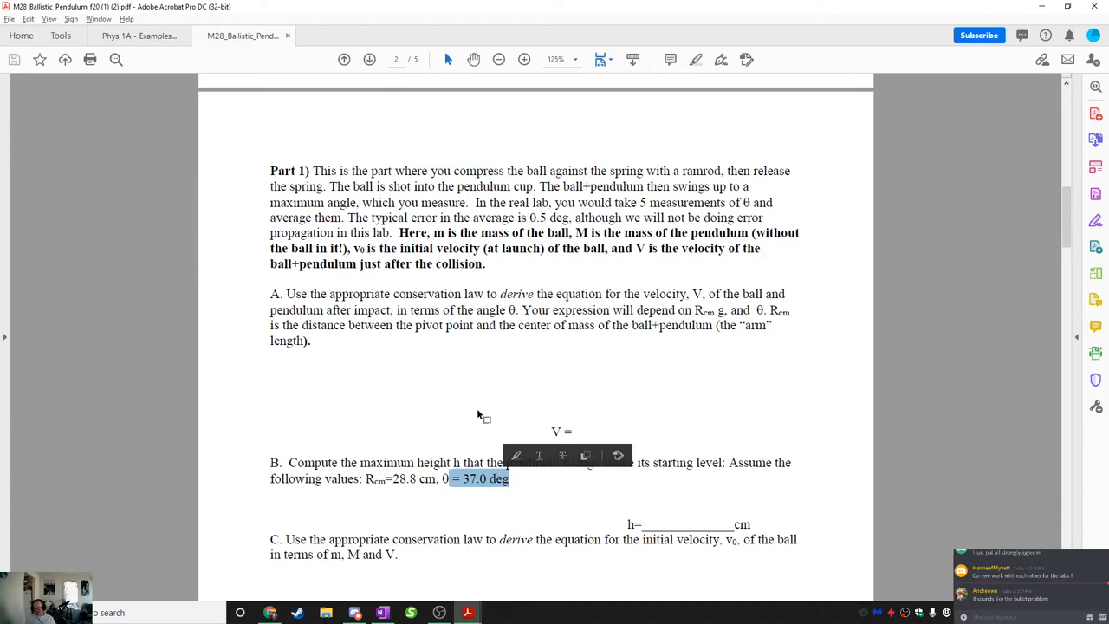
key("alt+tab")
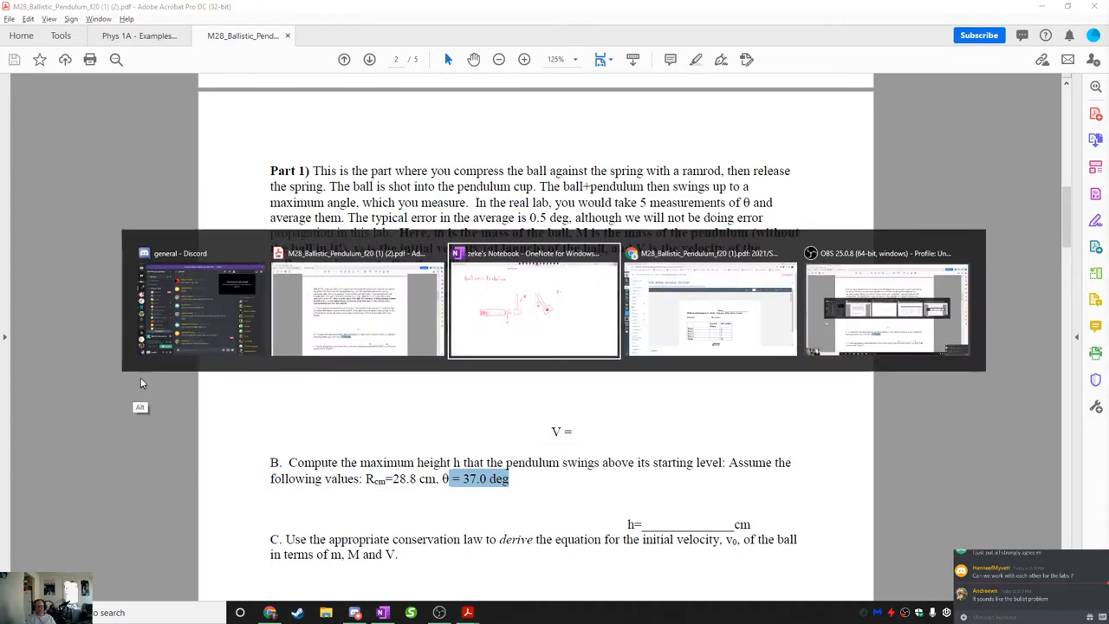
left_click(534, 303)
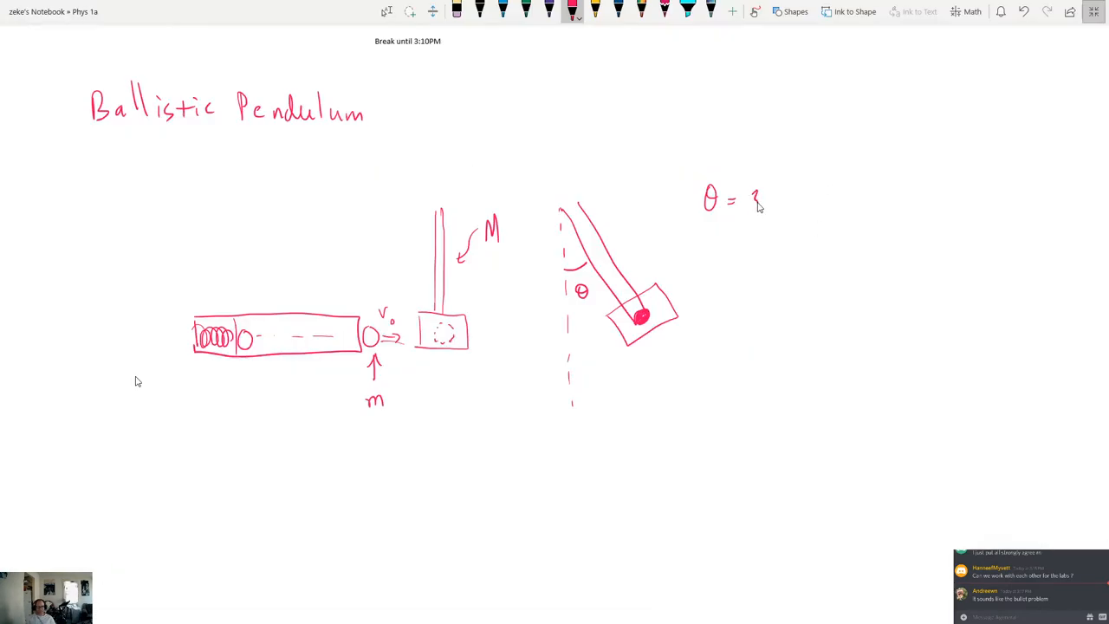
Step: Complete θ = 37° ↔ v₀ = ?, then draw a straight-line pendulum arm labelled m+M and R_cm
type("37°")
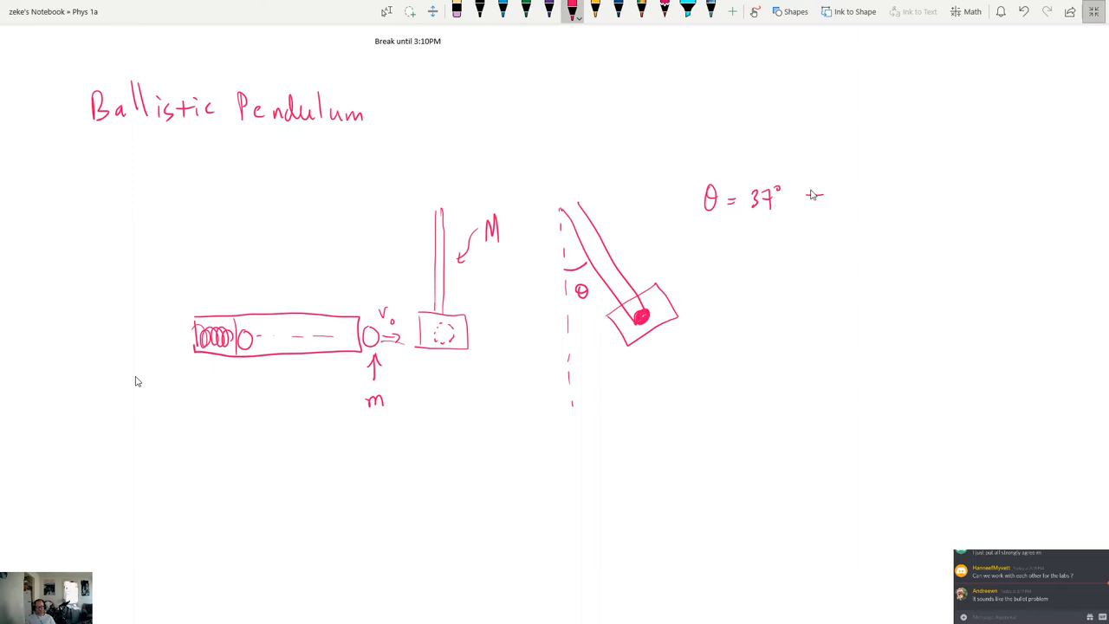
left_click_drag(845, 191, 873, 190)
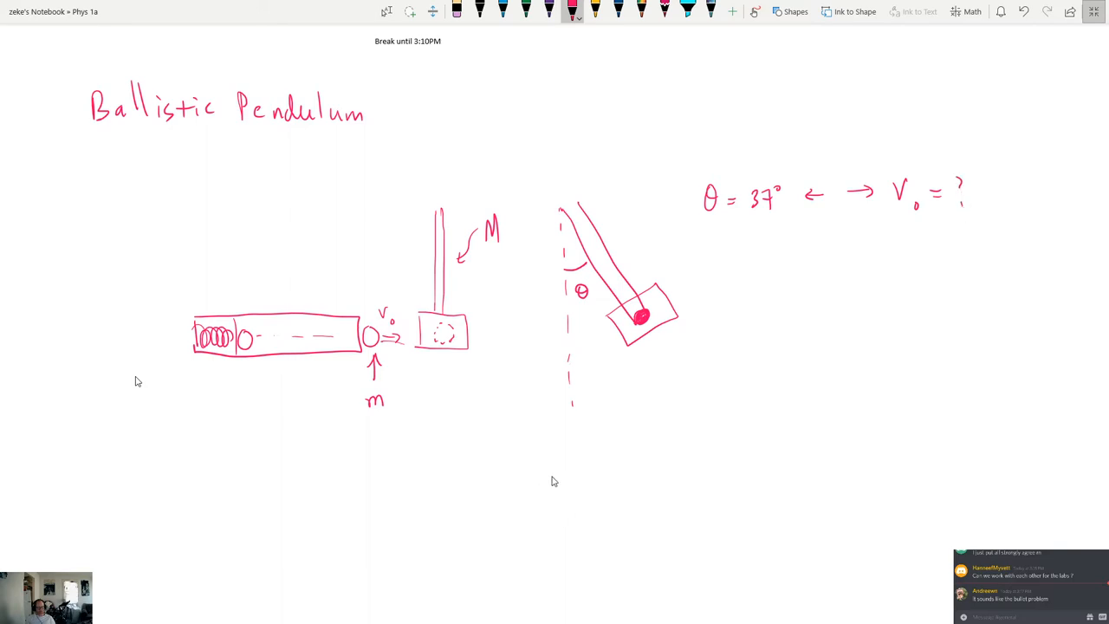
mouse_move(488, 496)
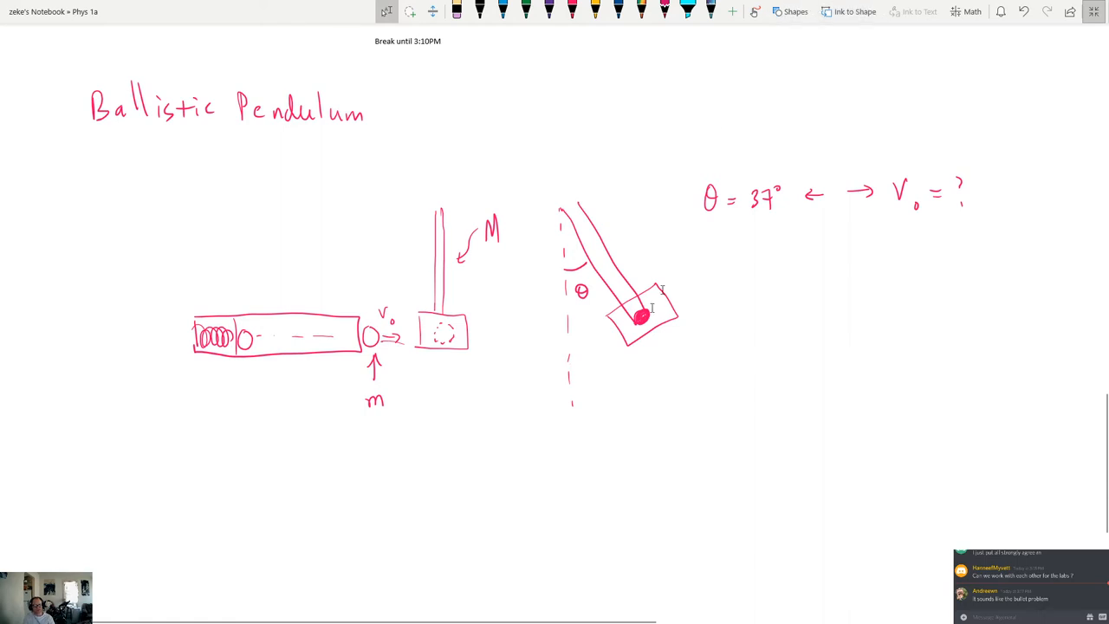
scroll("down", 3)
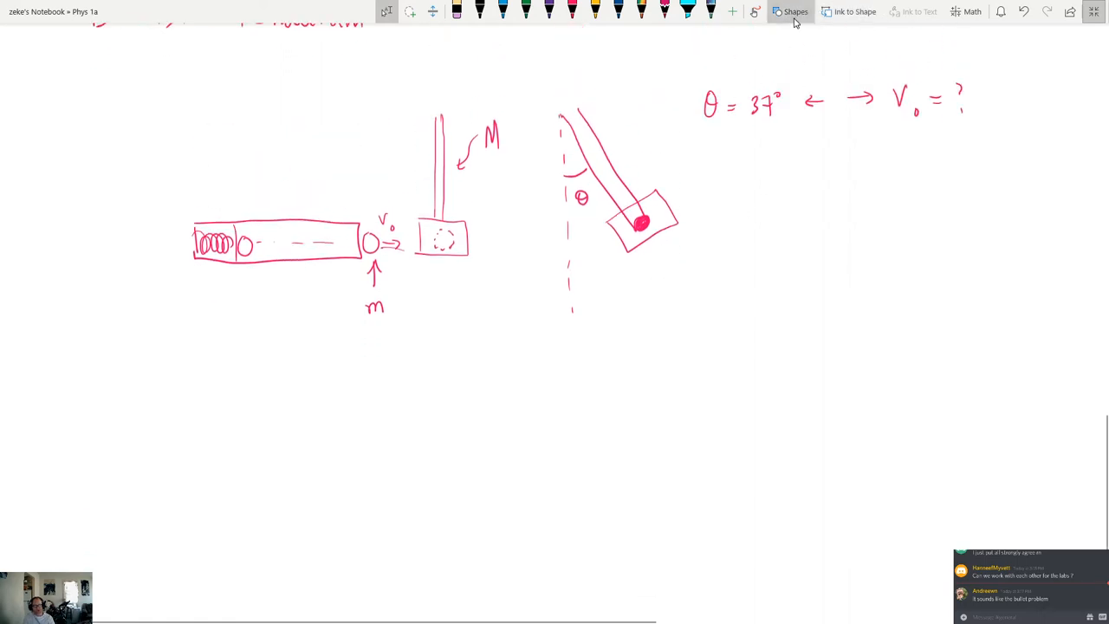
left_click(795, 12)
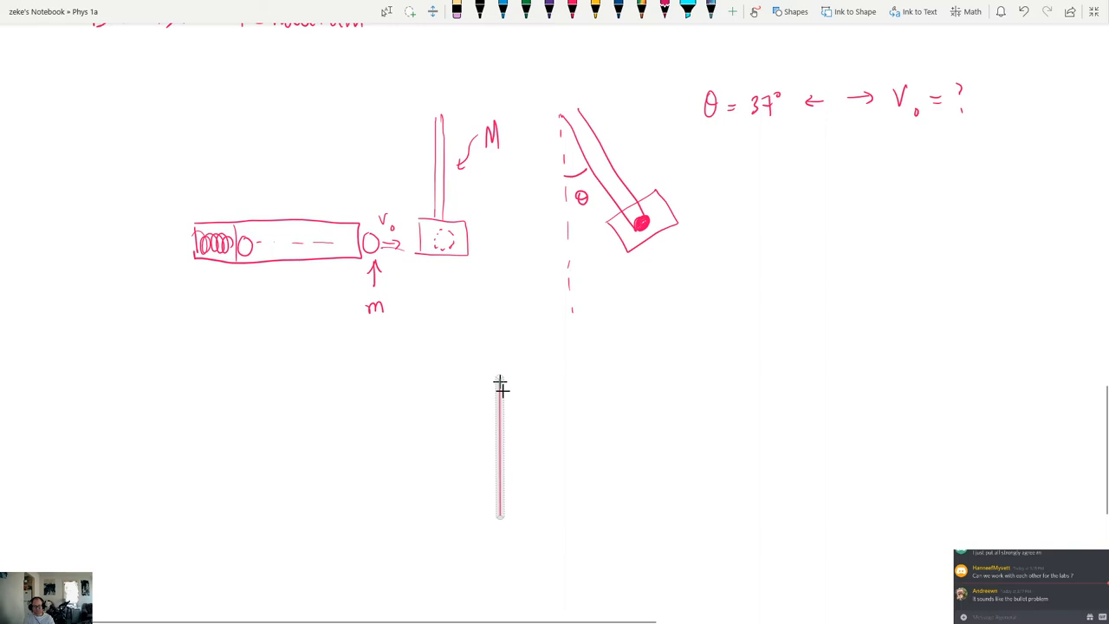
left_click_drag(500, 382, 567, 499)
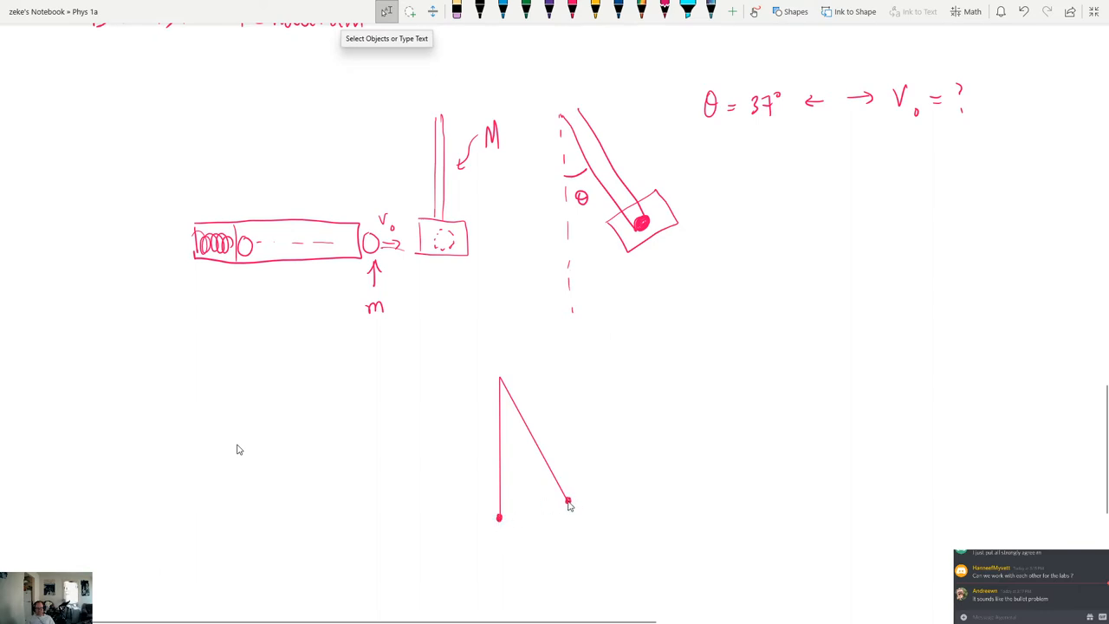
mouse_move(483, 545)
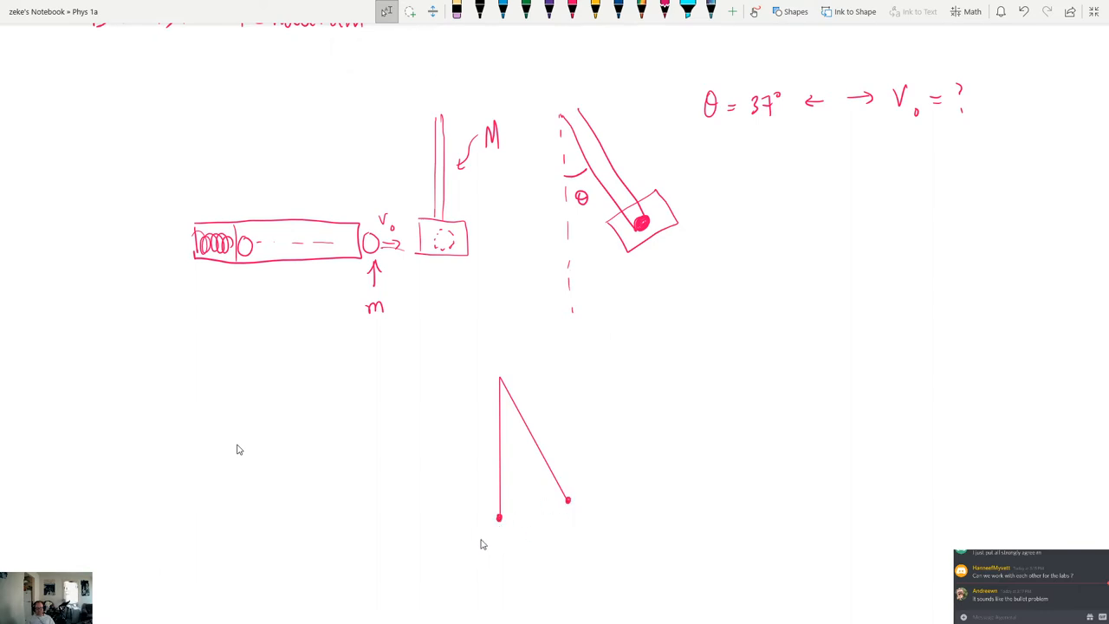
type("m + M")
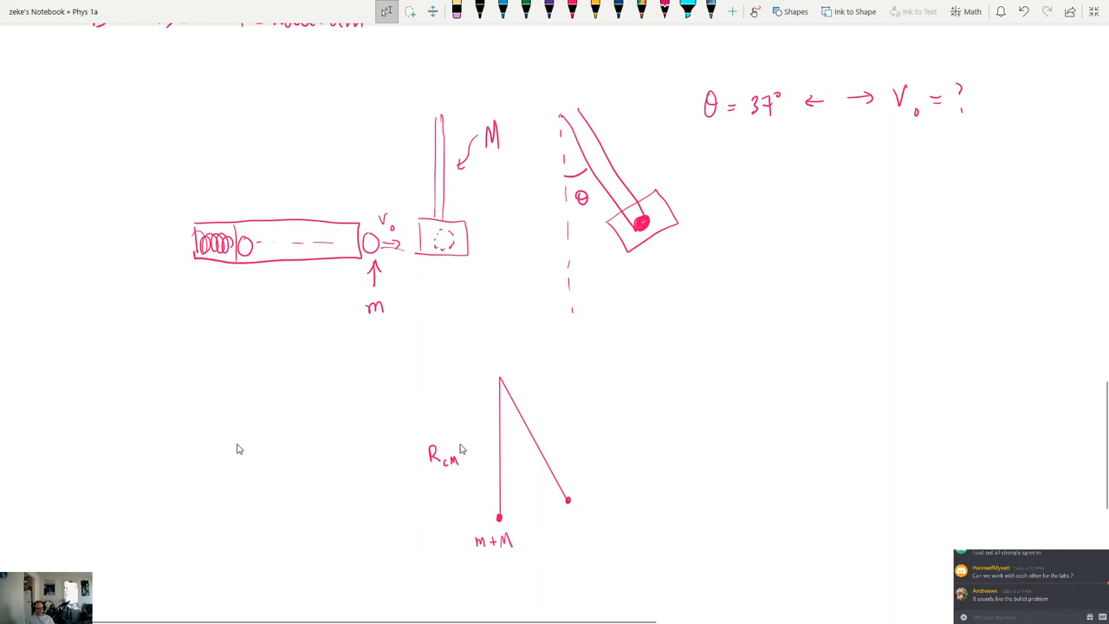
left_click_drag(446, 441, 445, 383)
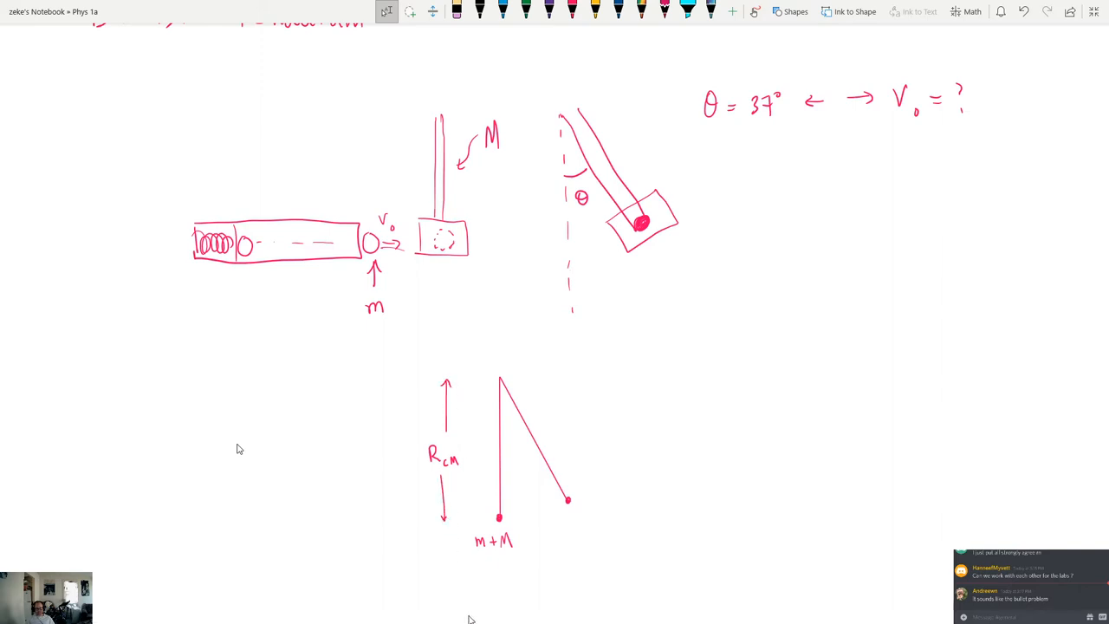
mouse_move(448, 480)
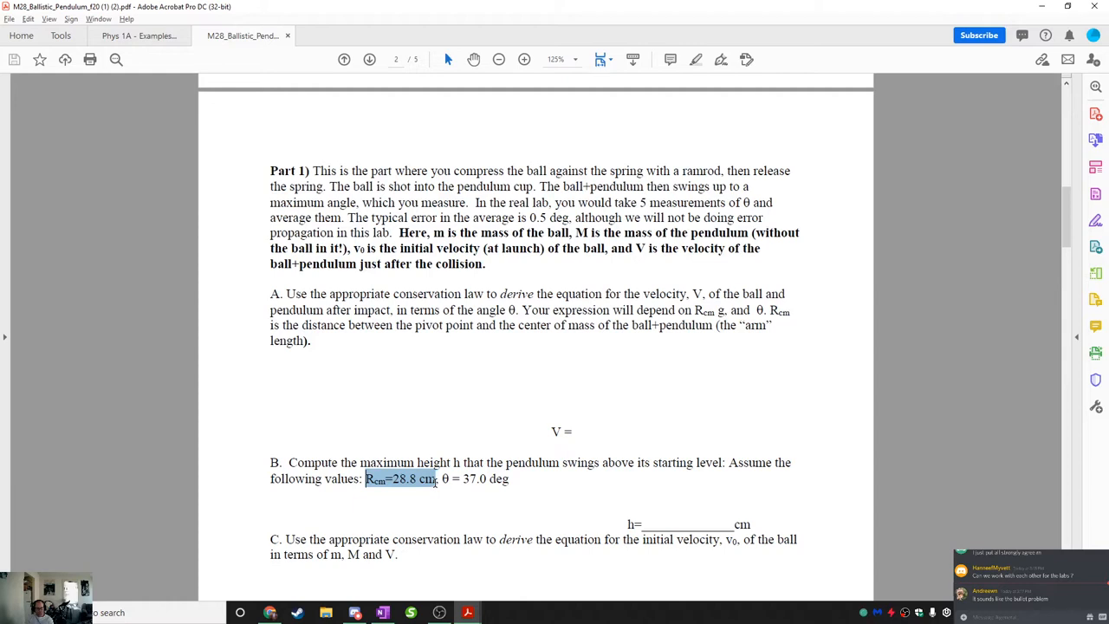
Step: Highlight Rcm = 28.8 cm in part B of the handout
left_click_drag(441, 478, 510, 479)
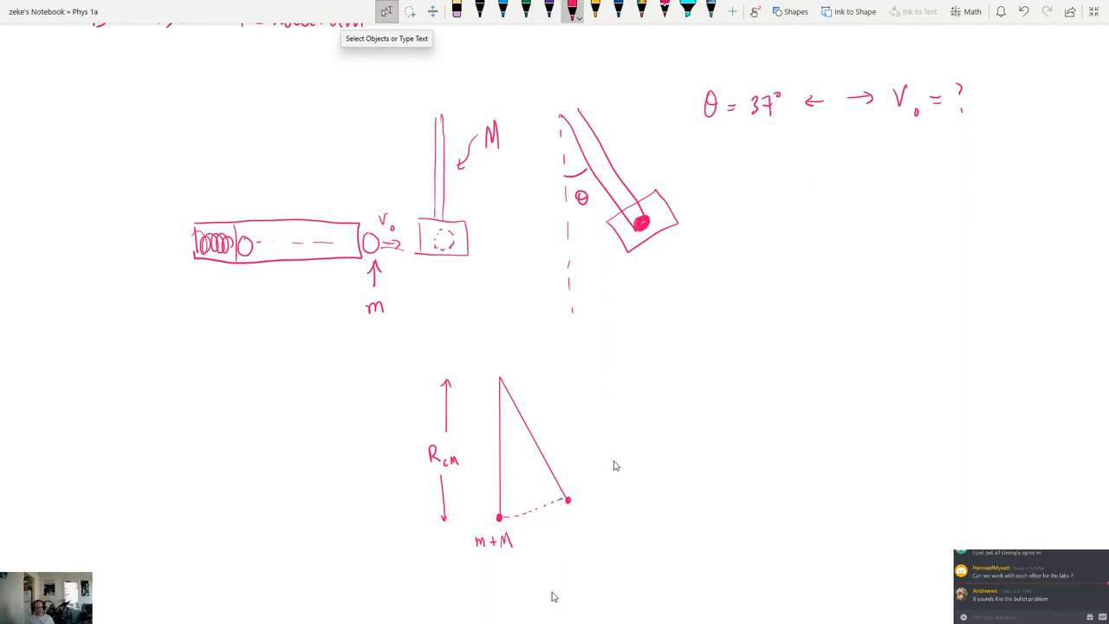
Step: Draw the dotted swing arc and horizontal lines at the raised height and starting level
left_click(793, 12)
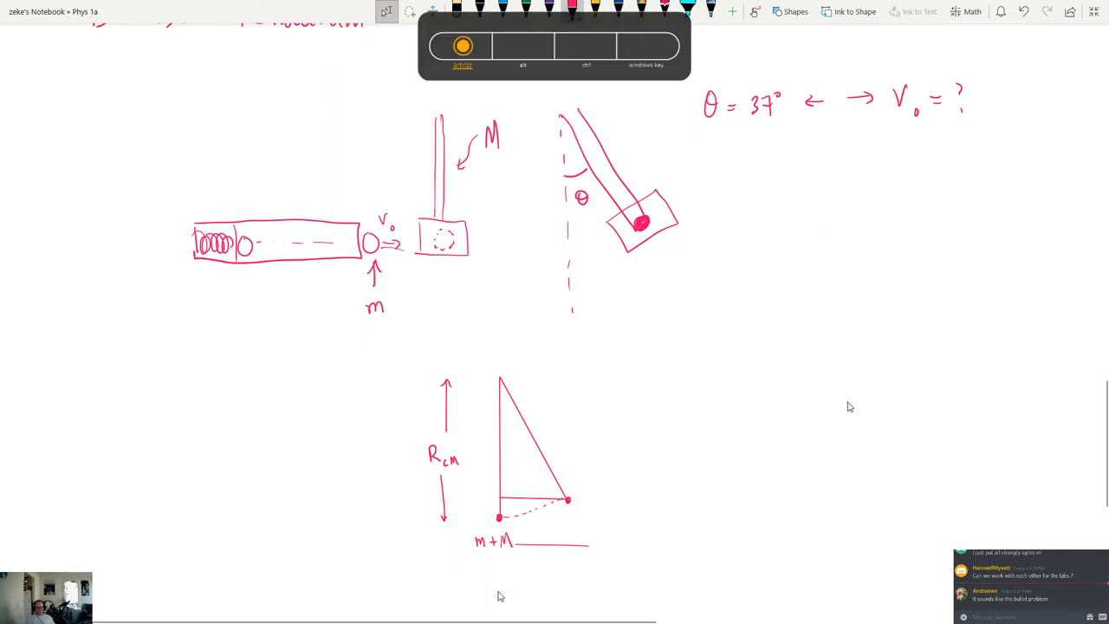
mouse_move(576, 520)
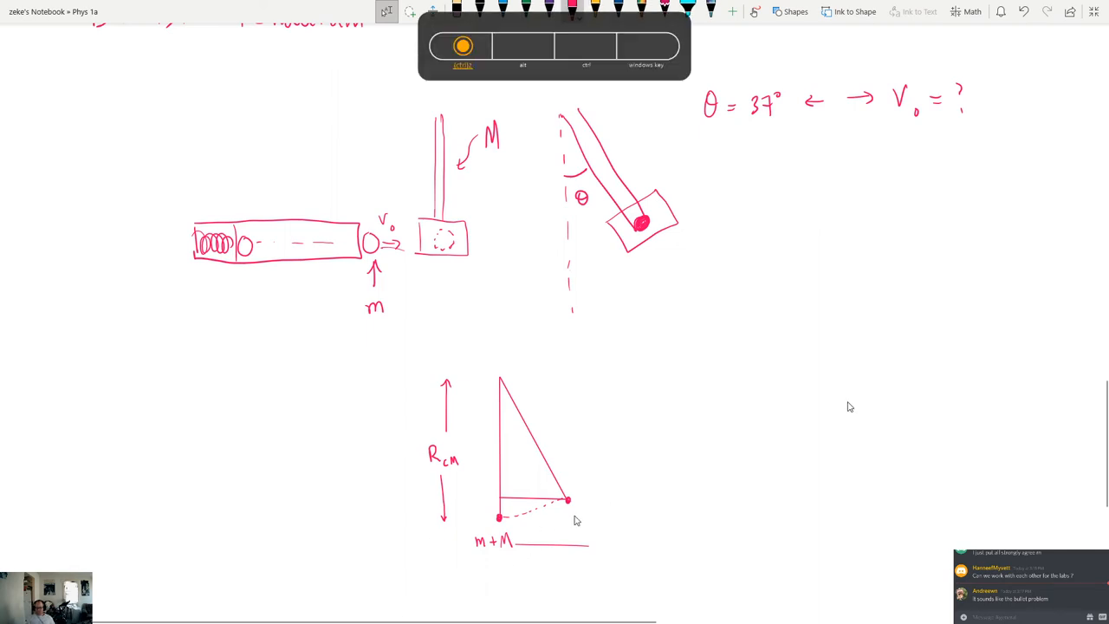
mouse_move(555, 507)
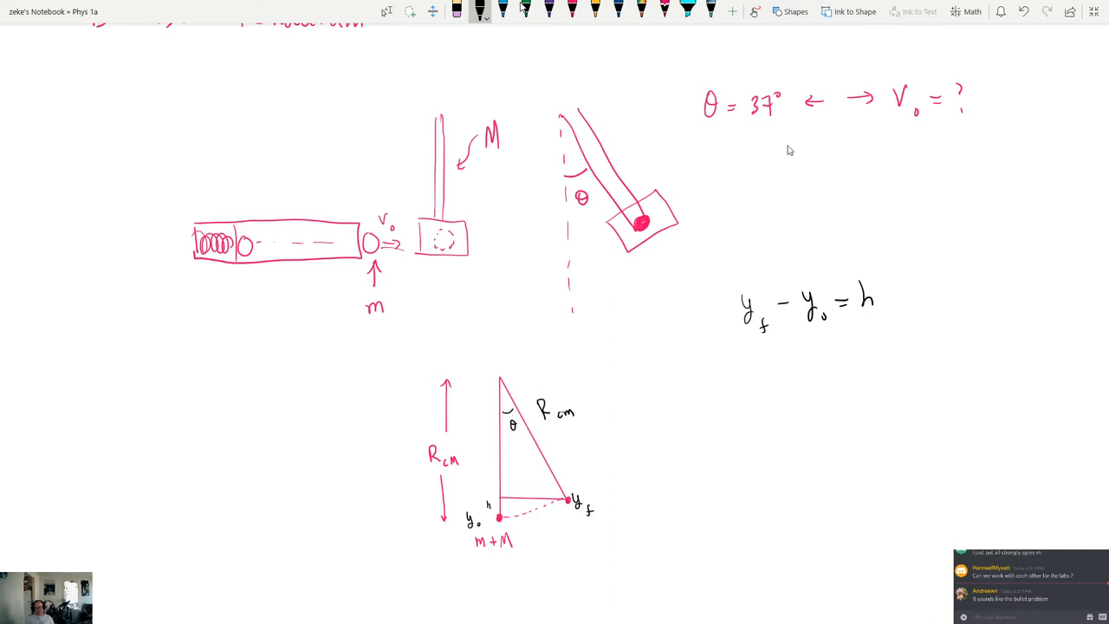
Step: Write Rcm − Rcm cosθ = h, label the triangle's vertical side Rcm cosθ, and underline h
left_click_drag(709, 140, 774, 141)
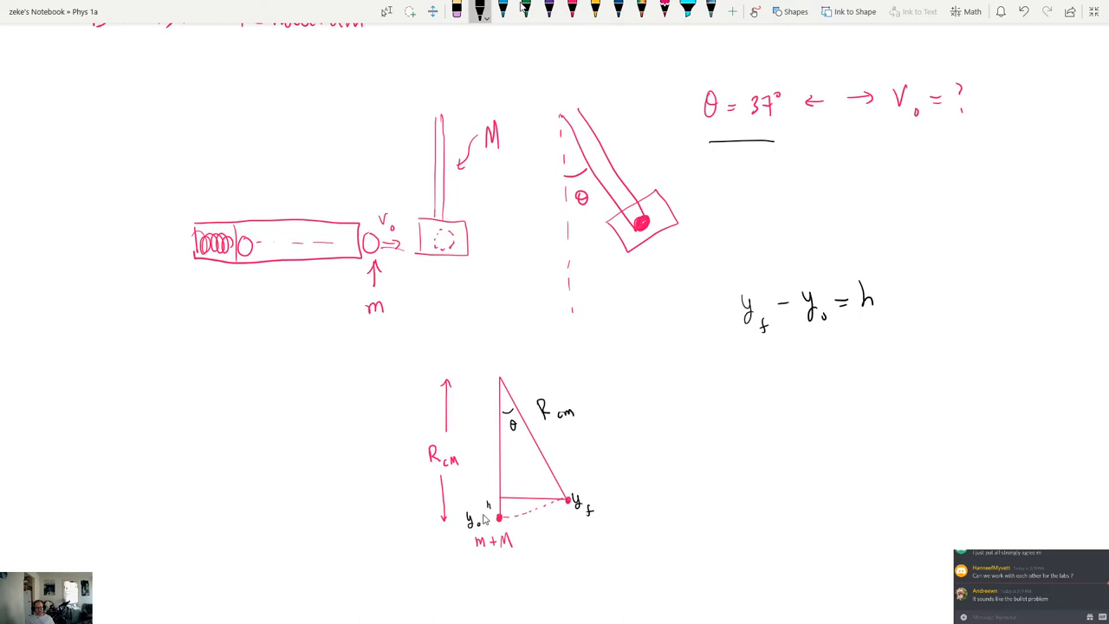
mouse_move(667, 398)
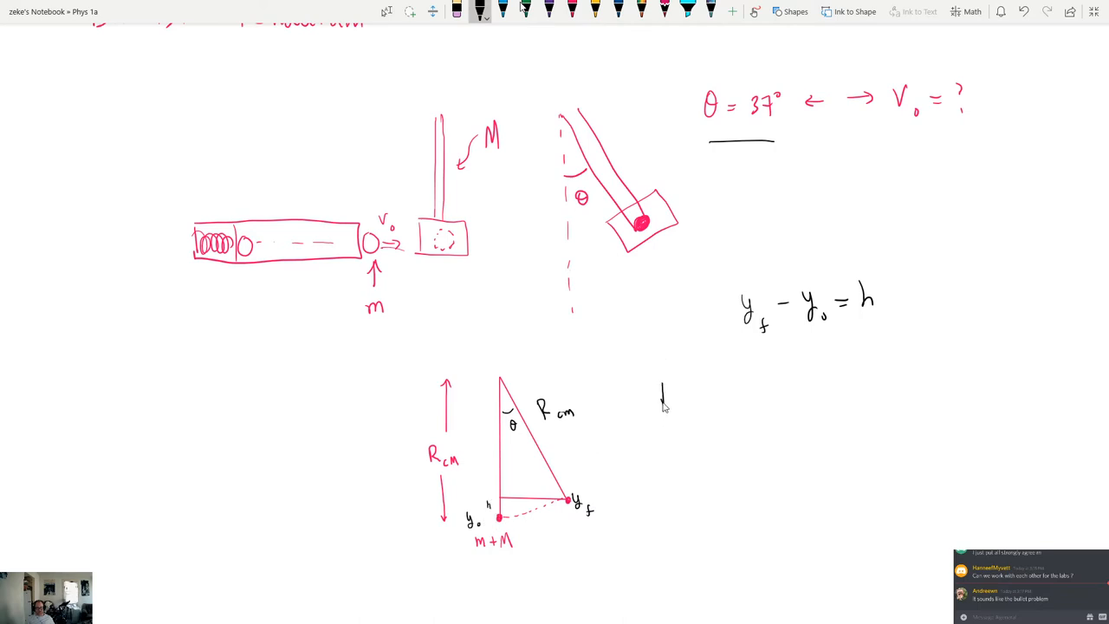
type("R_cm")
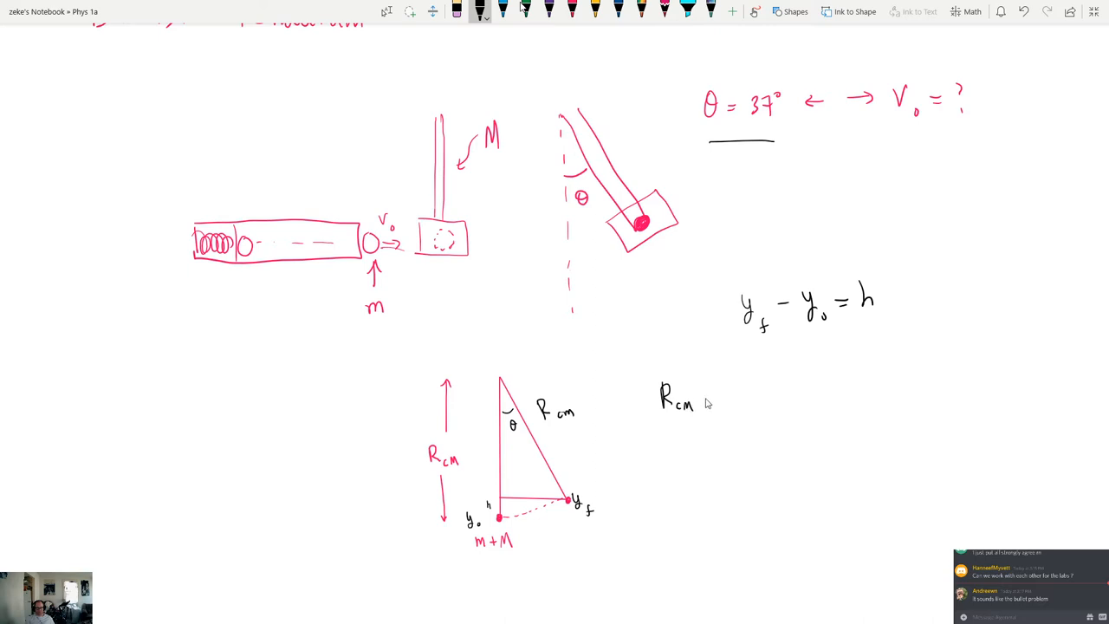
left_click_drag(702, 394, 719, 394)
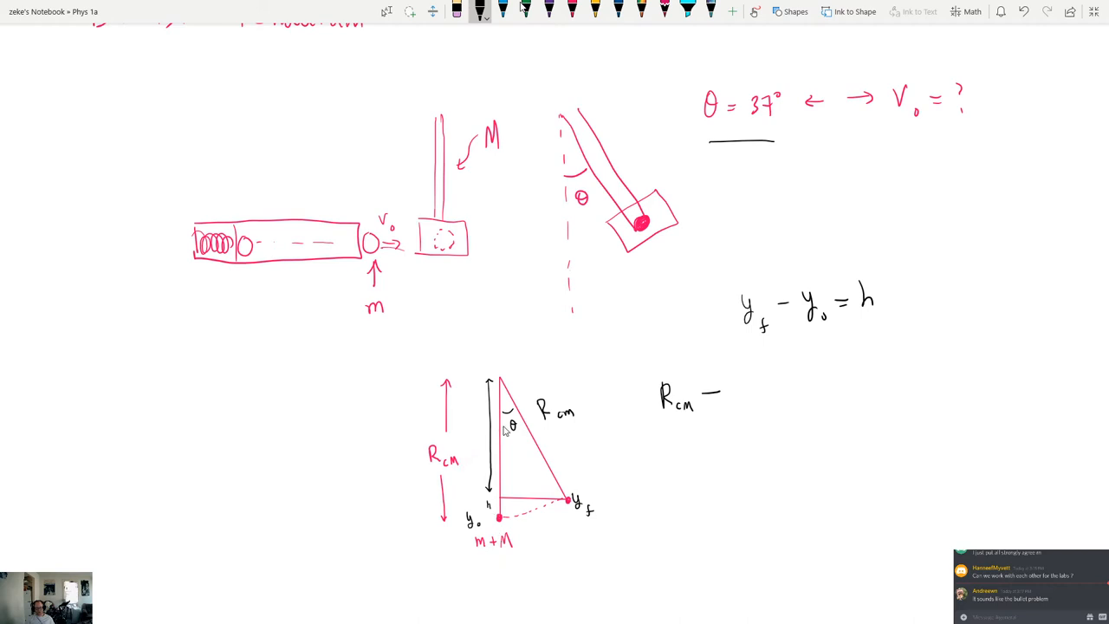
type("Rc")
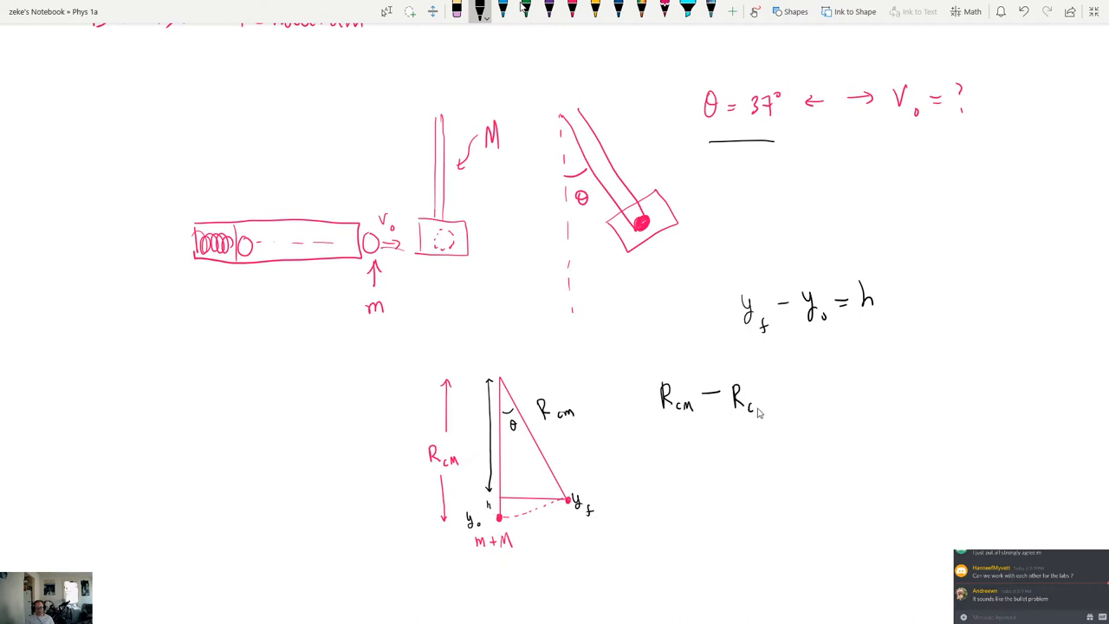
type("co")
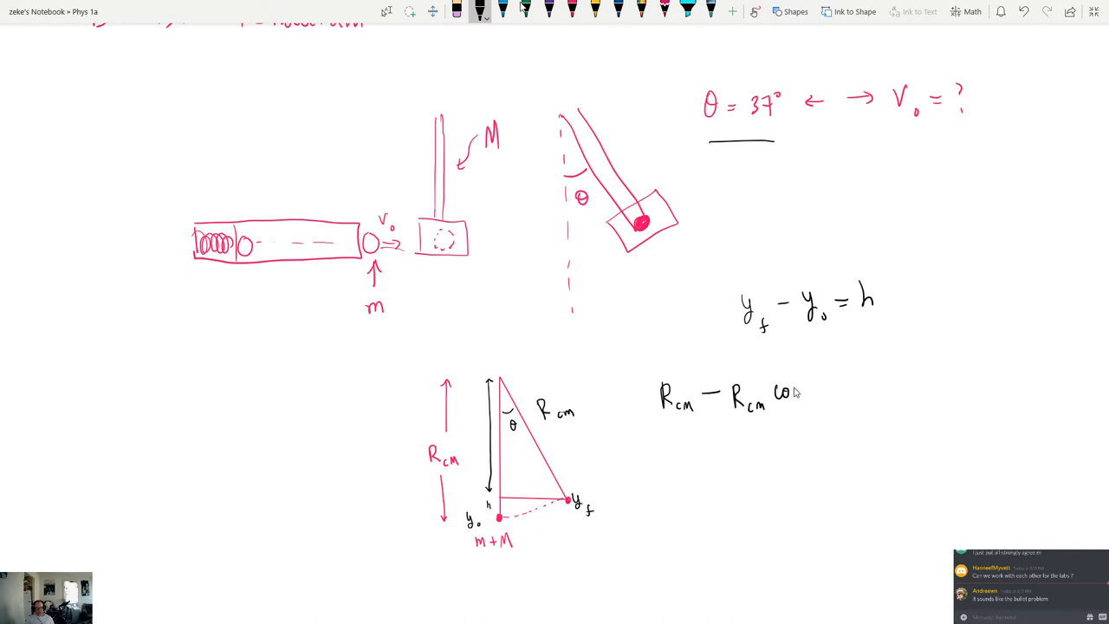
type("θ = h")
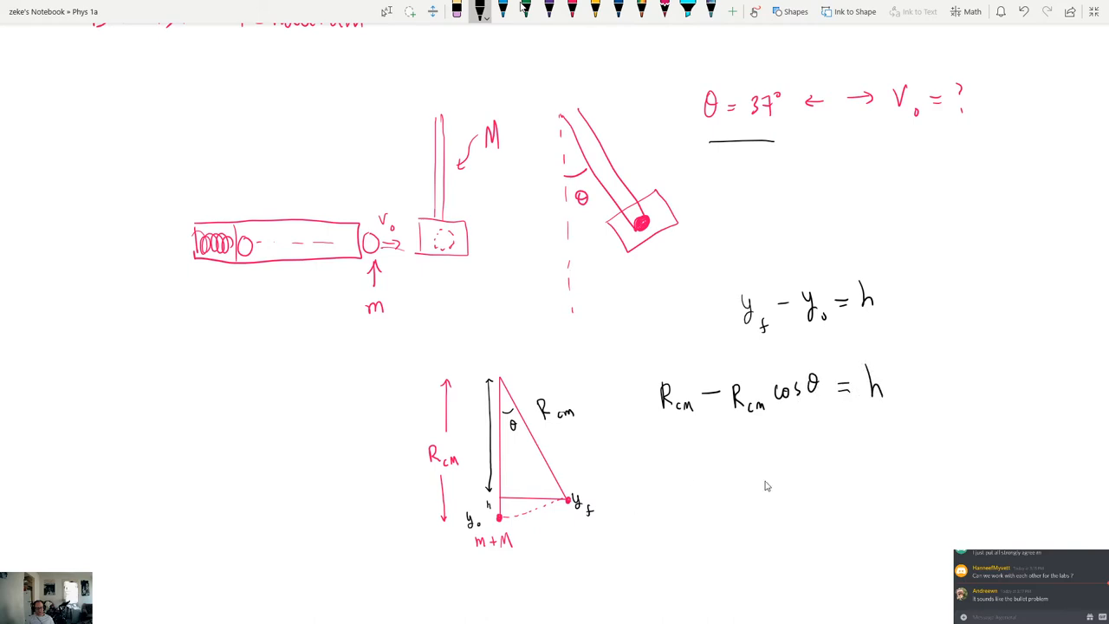
mouse_move(461, 484)
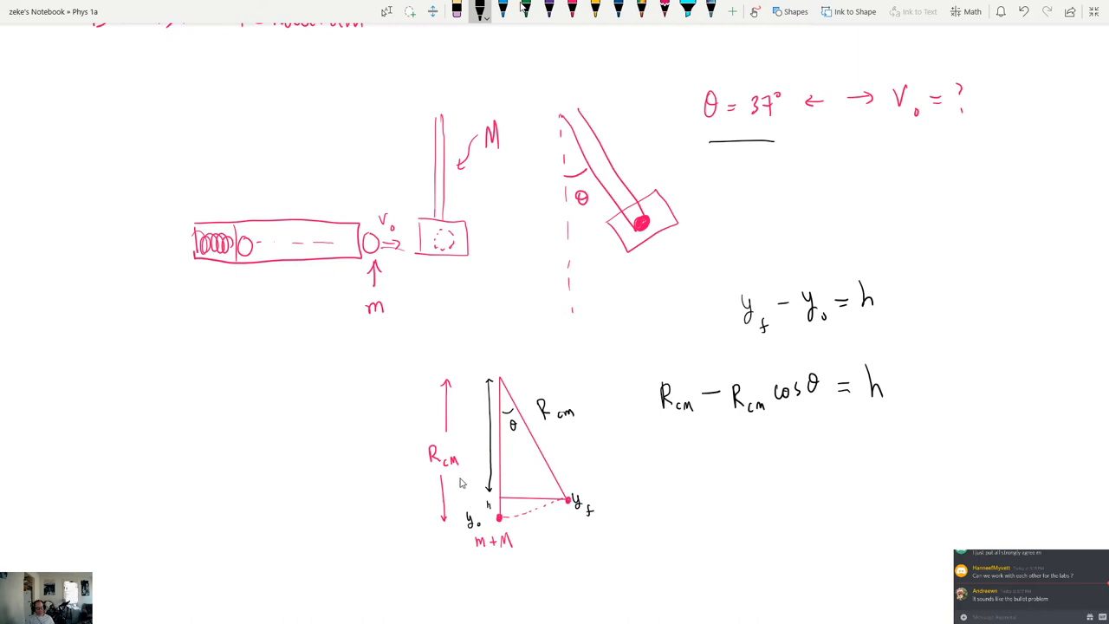
mouse_move(477, 454)
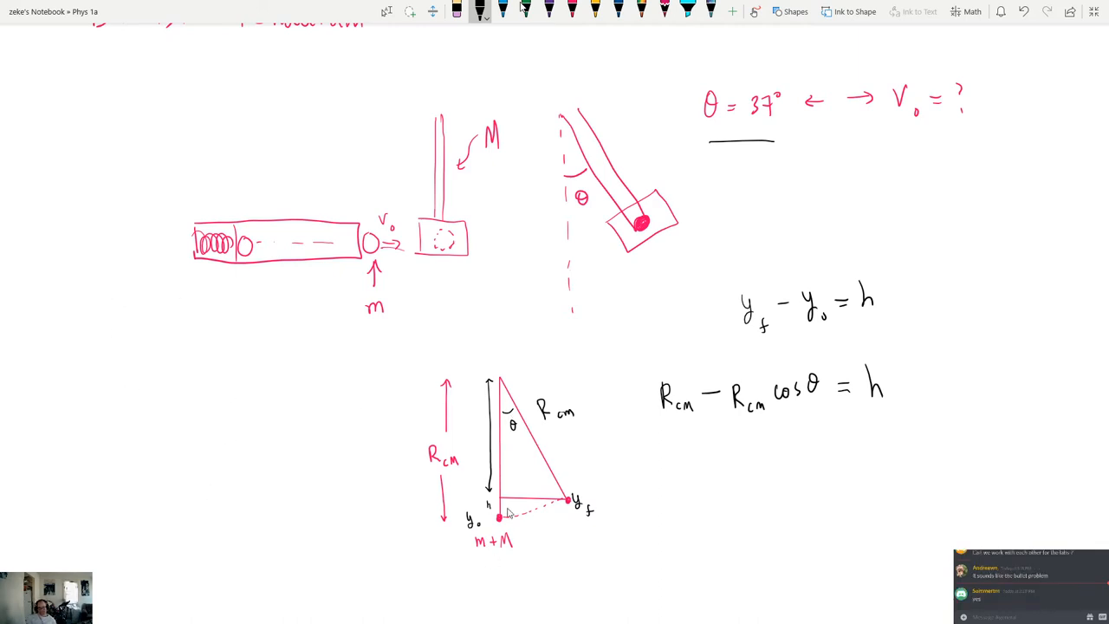
mouse_move(440, 346)
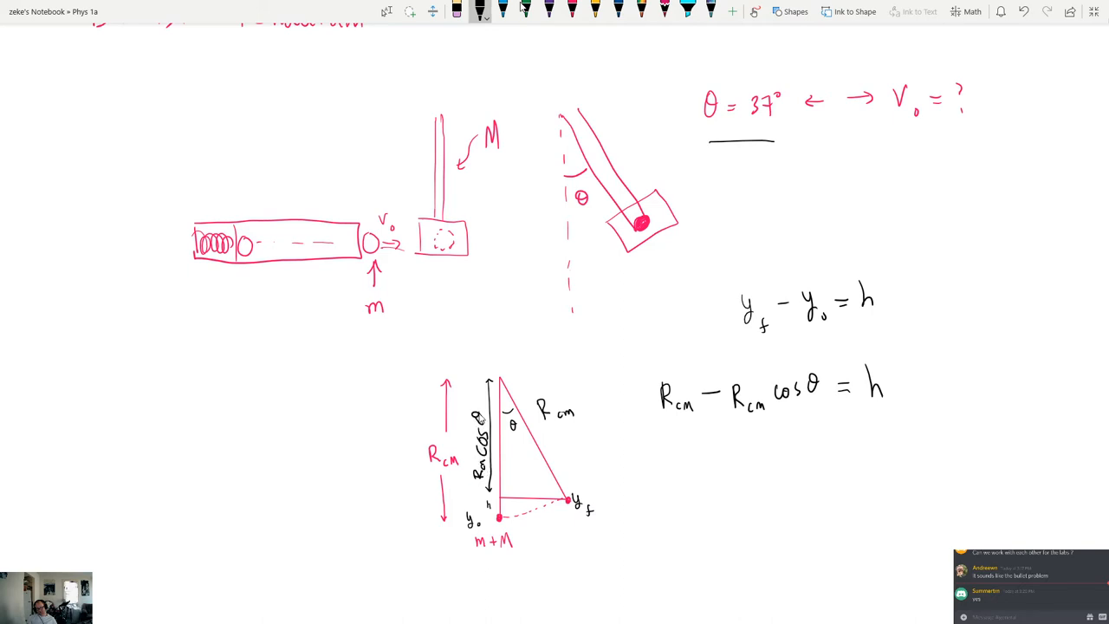
mouse_move(522, 500)
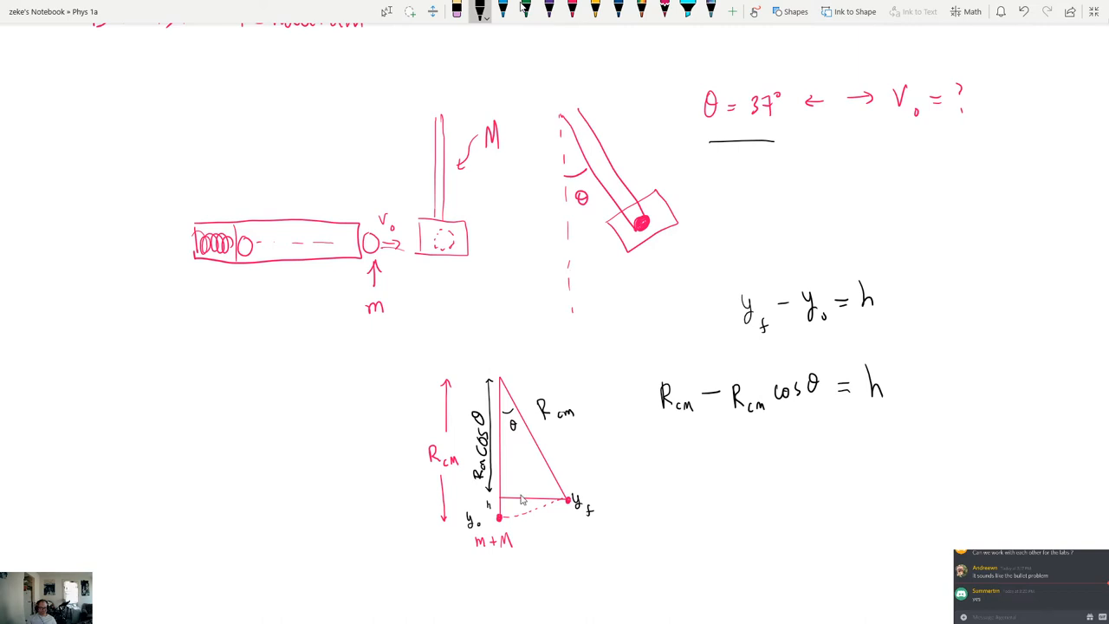
mouse_move(590, 463)
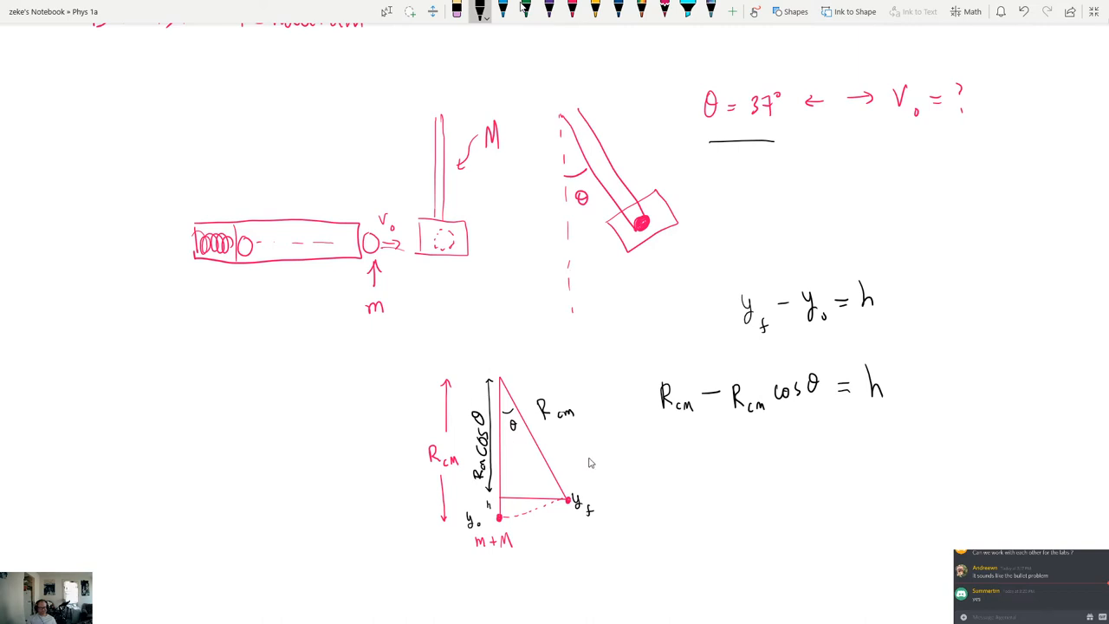
mouse_move(808, 418)
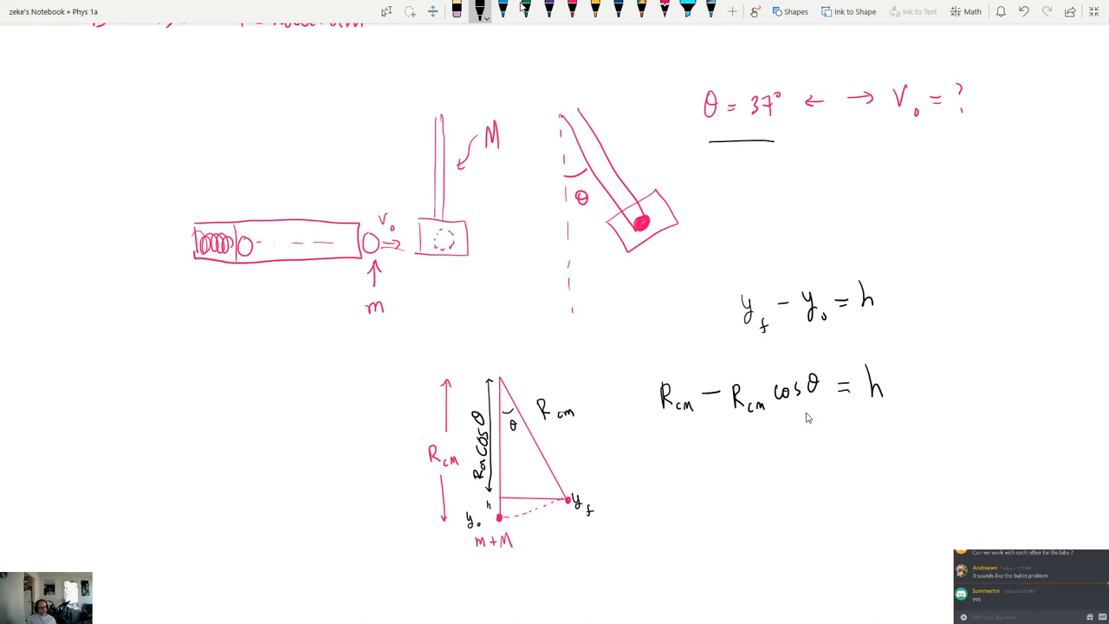
left_click_drag(866, 414, 904, 415)
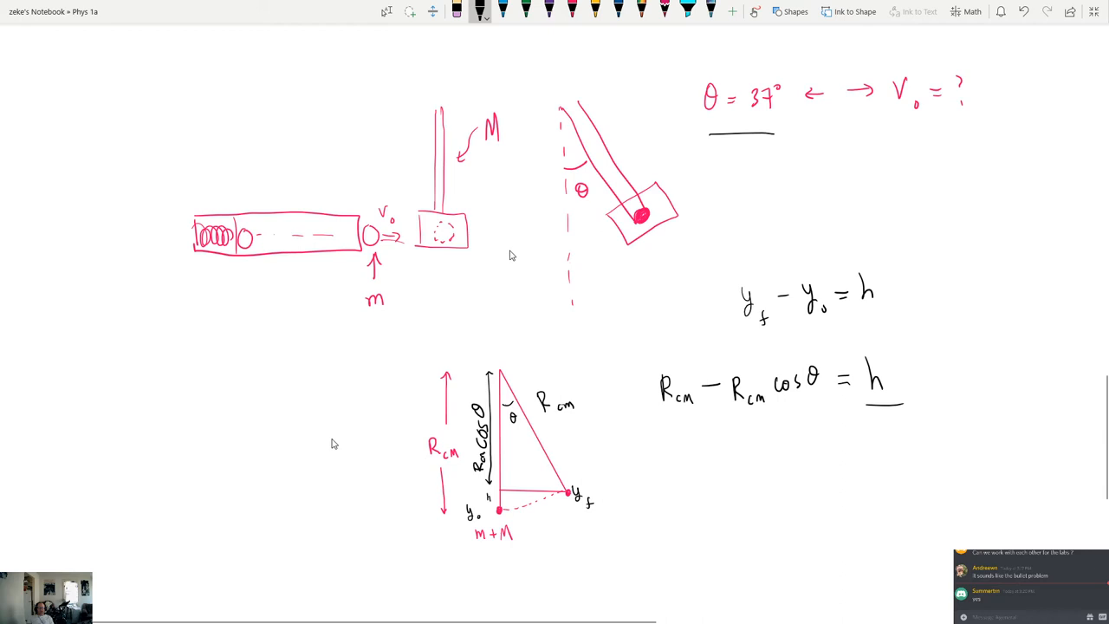
Step: Draw the V arrow after the block and define v₀ and V as pre- and post-collision velocities
left_click_drag(481, 238, 512, 239)
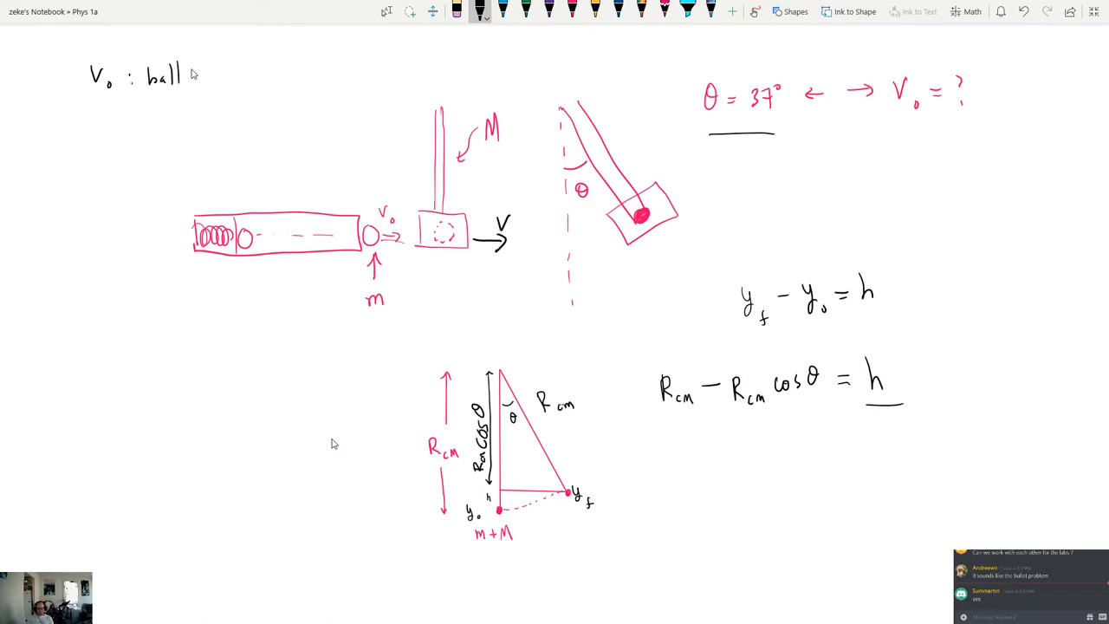
type("'s velocity pre-collision")
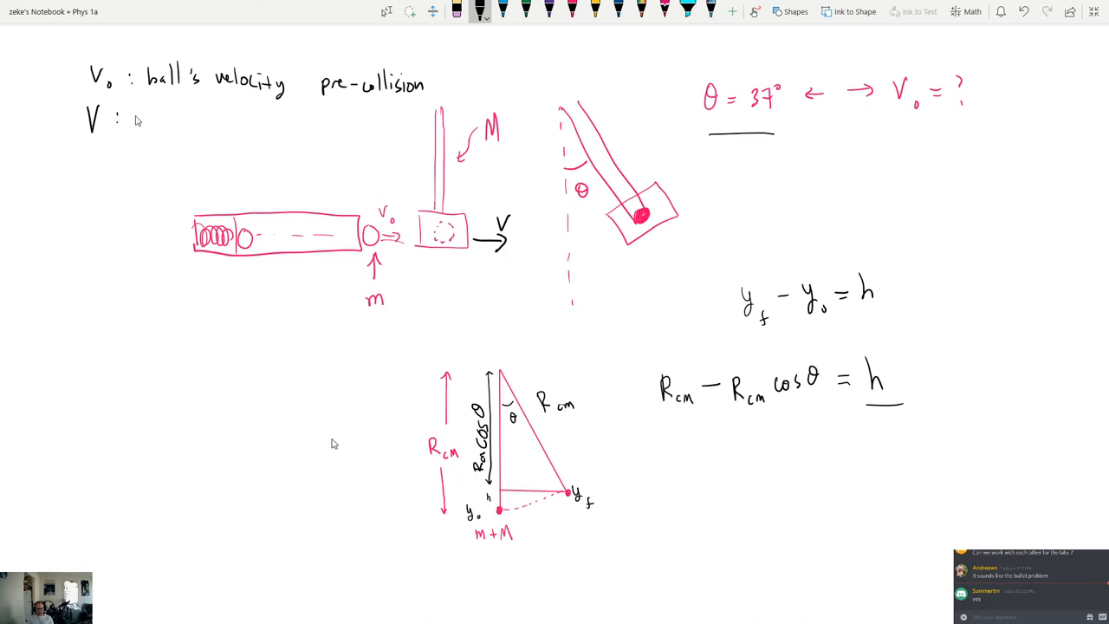
type("veloc")
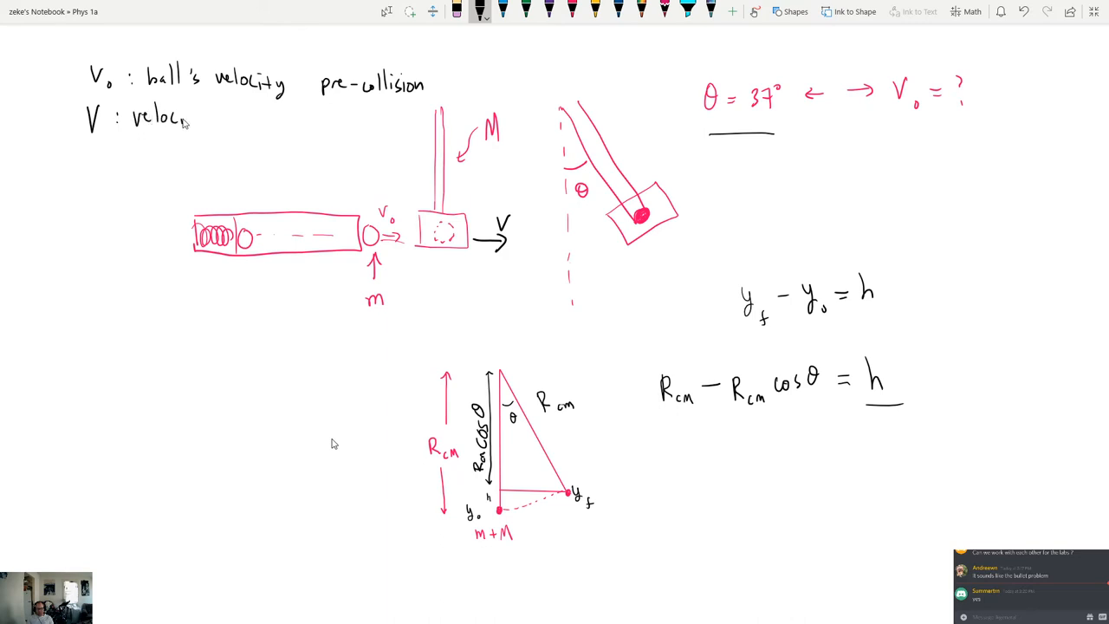
type("ity")
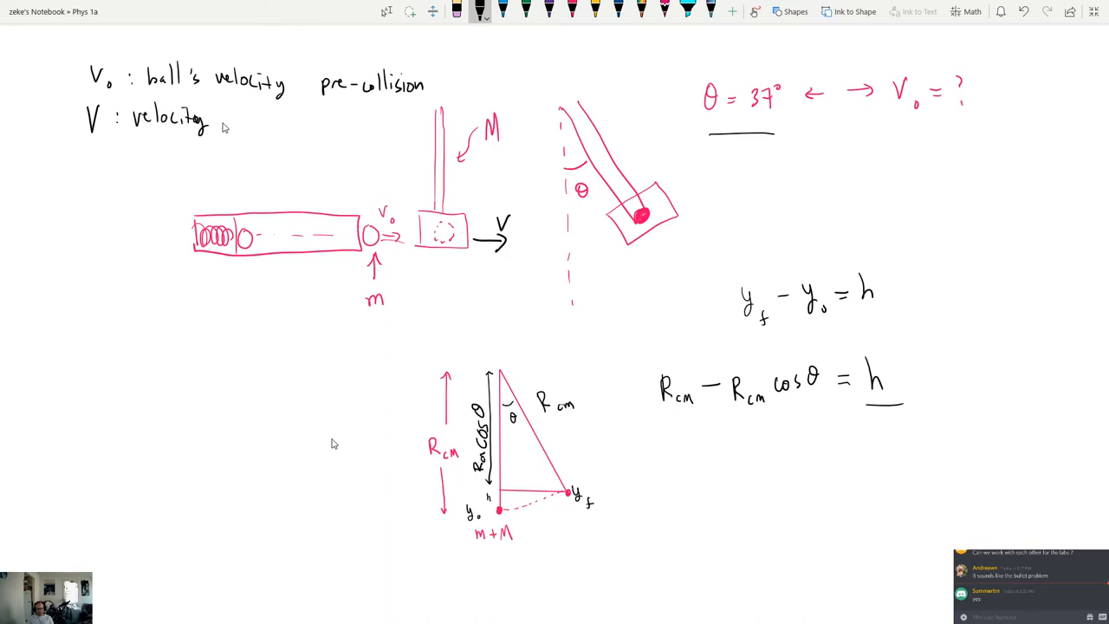
type("of bal")
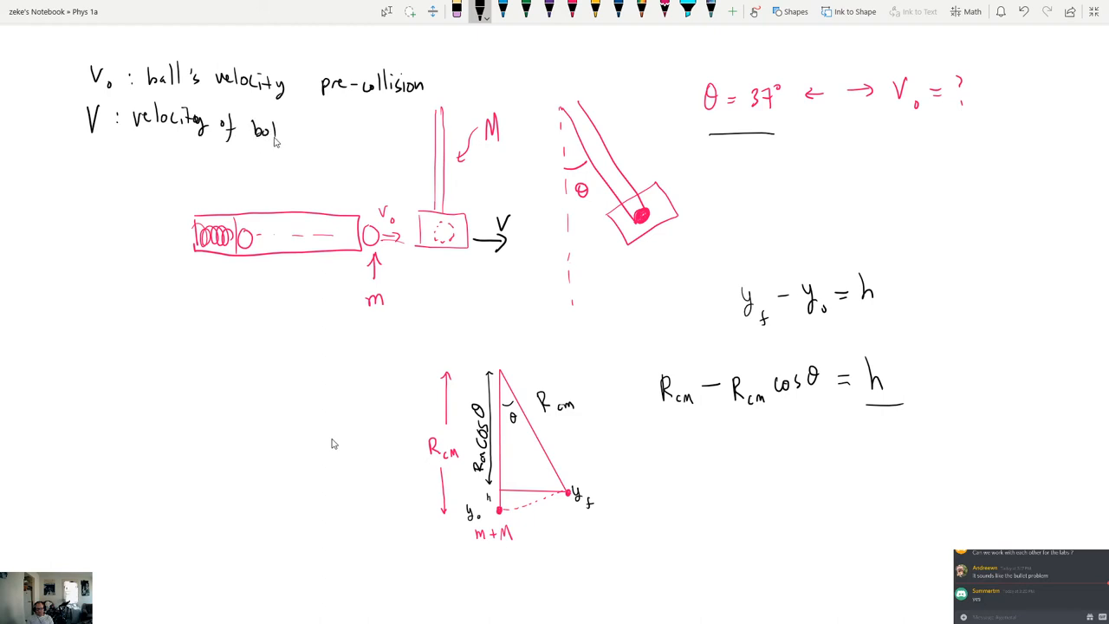
type("both after collision")
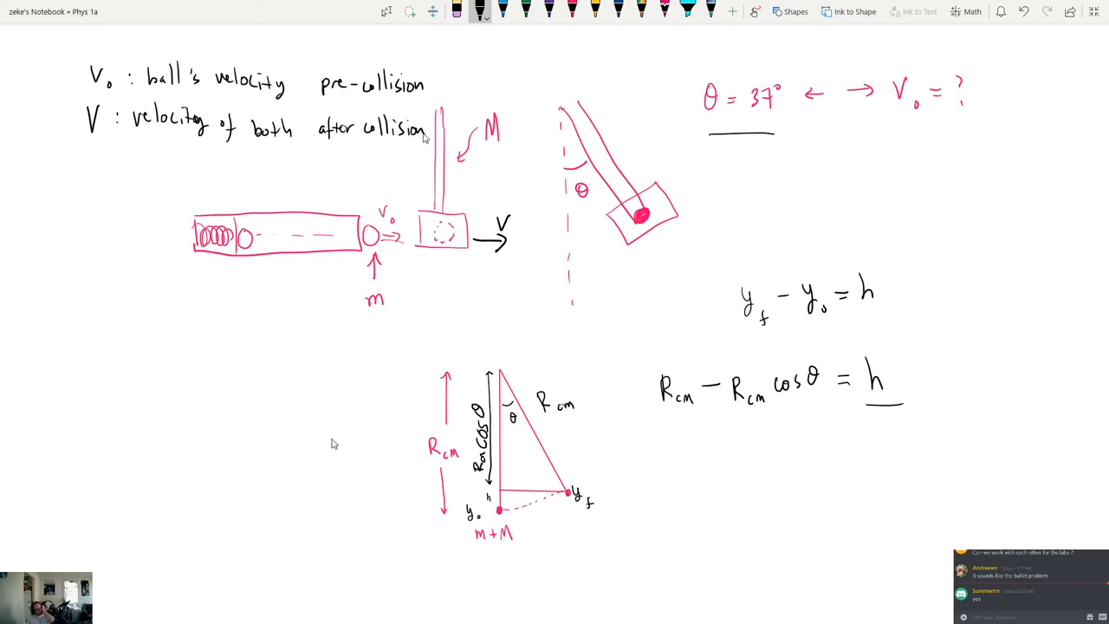
mouse_move(430, 570)
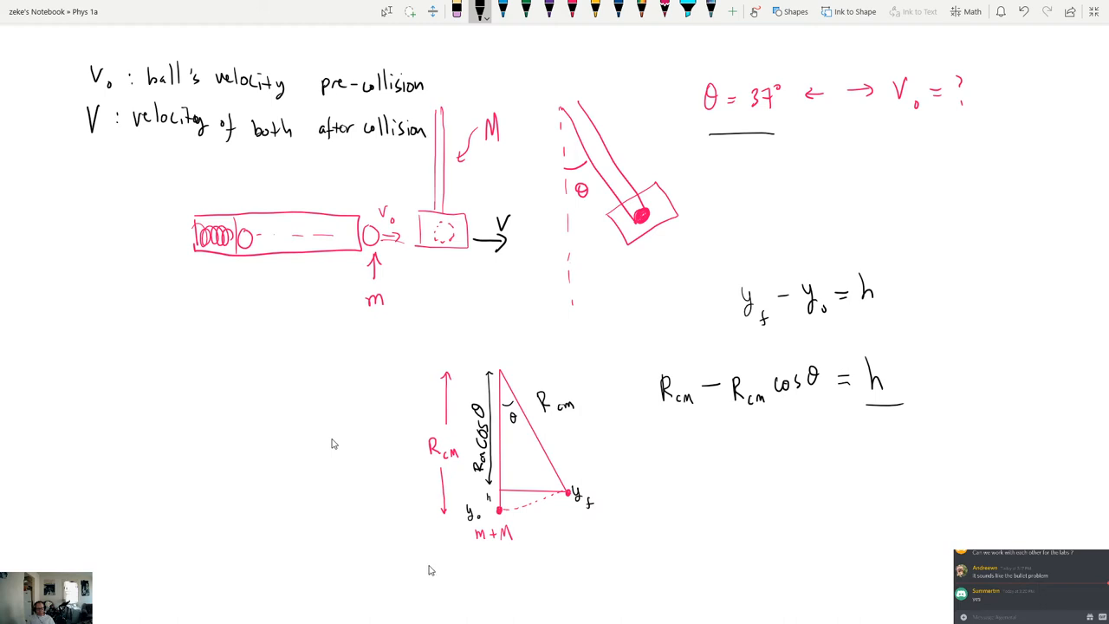
mouse_move(420, 575)
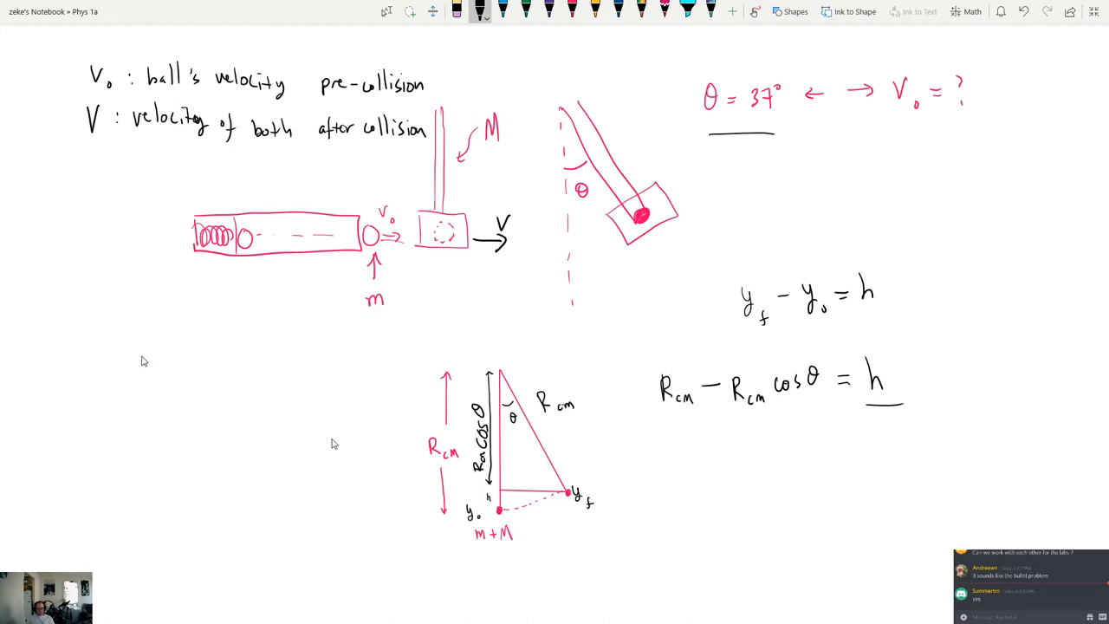
Step: Bring up the Acrobat handout on page 1's launcher photo and unit instructions
key("alt+tab")
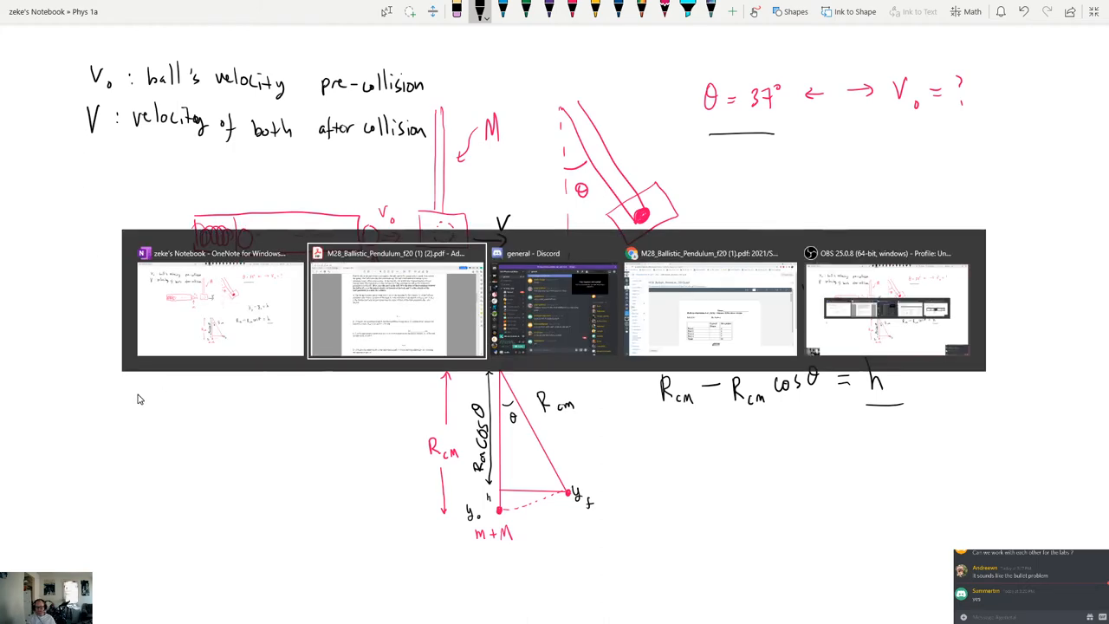
left_click(396, 308)
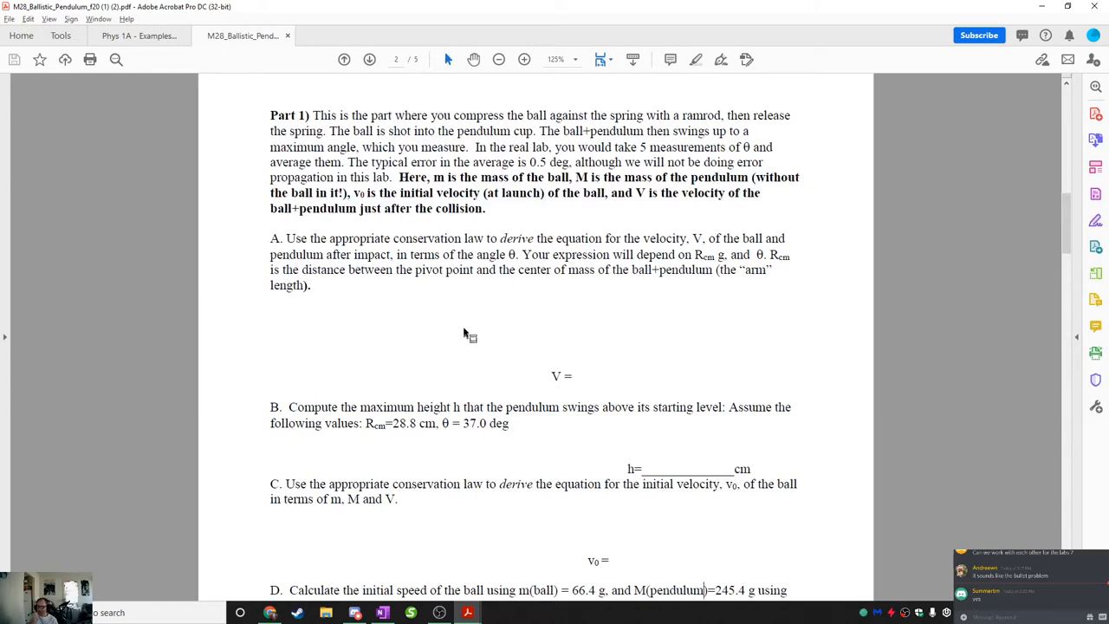
mouse_move(559, 400)
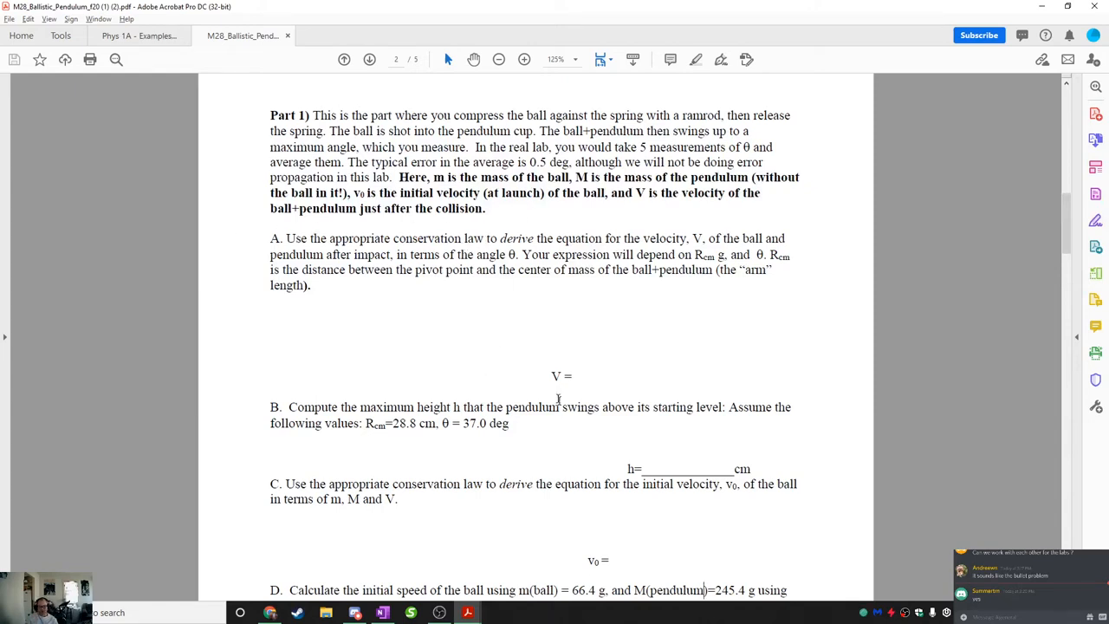
left_click(562, 375)
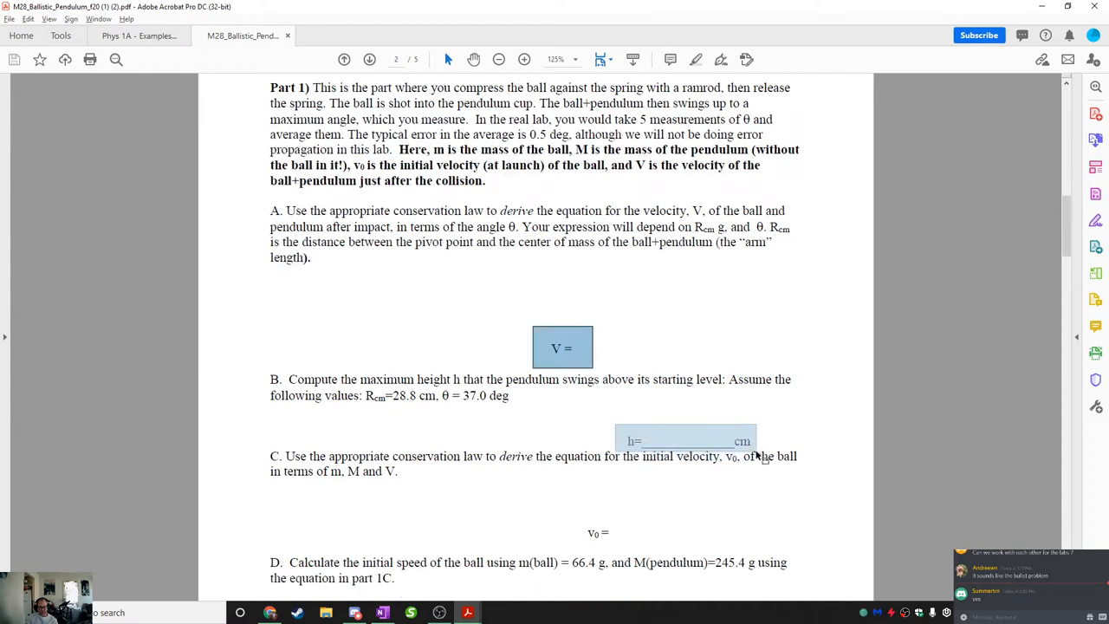
scroll("down", 3)
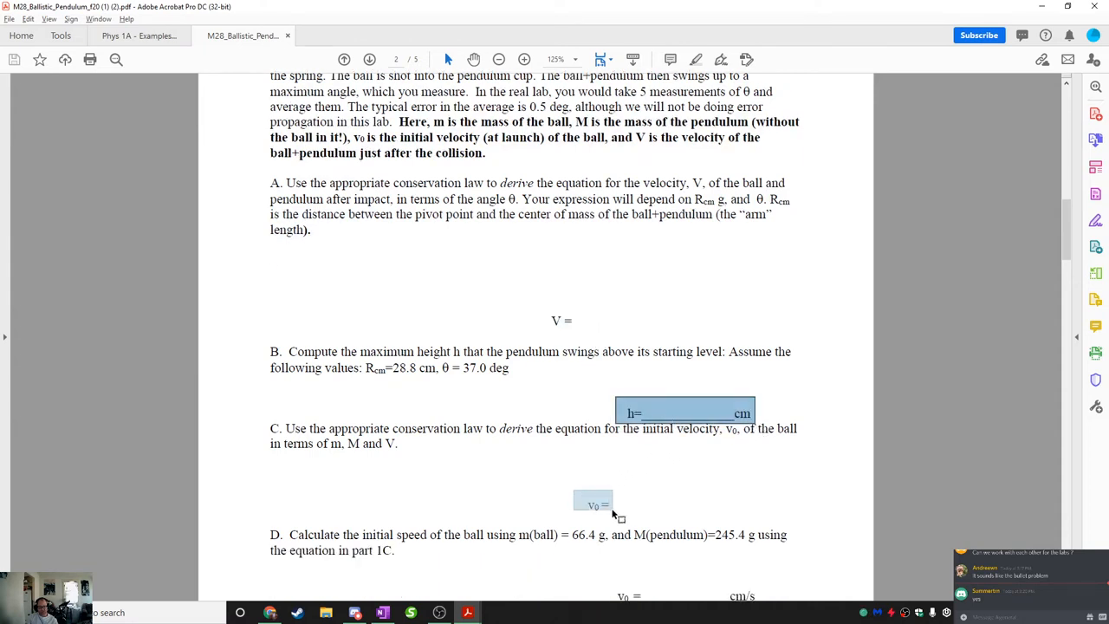
scroll("down", 3)
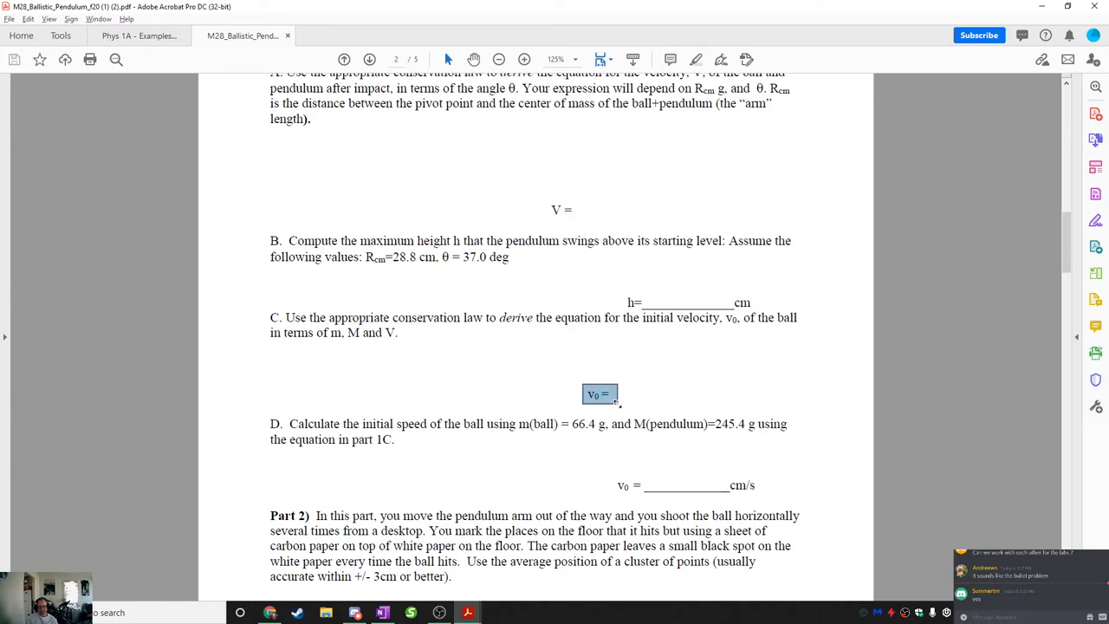
left_click(686, 486)
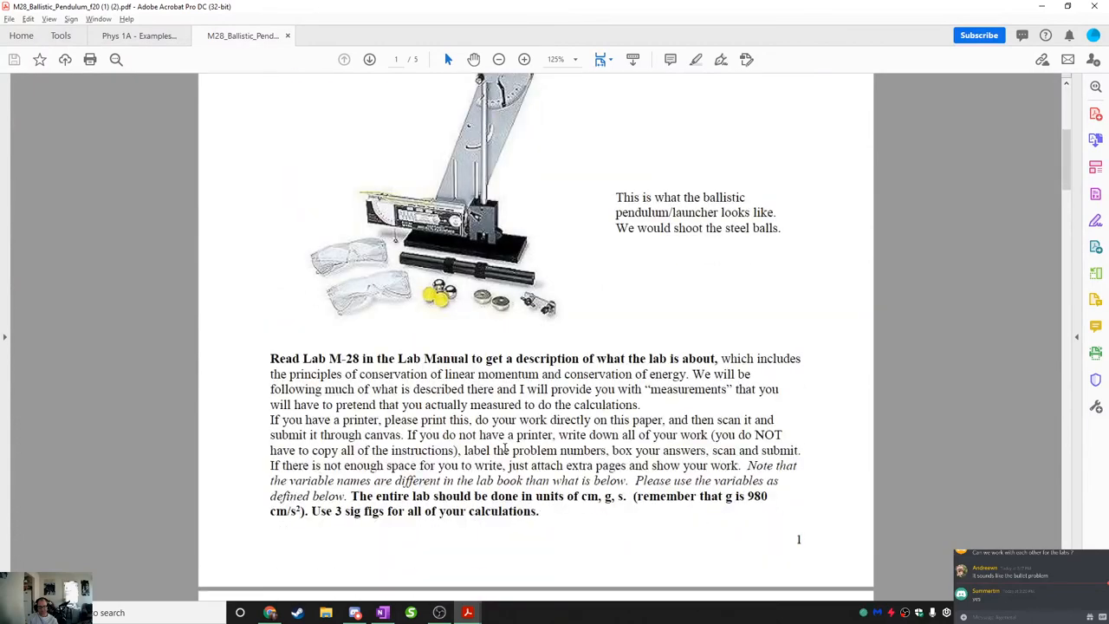
scroll("down", 3)
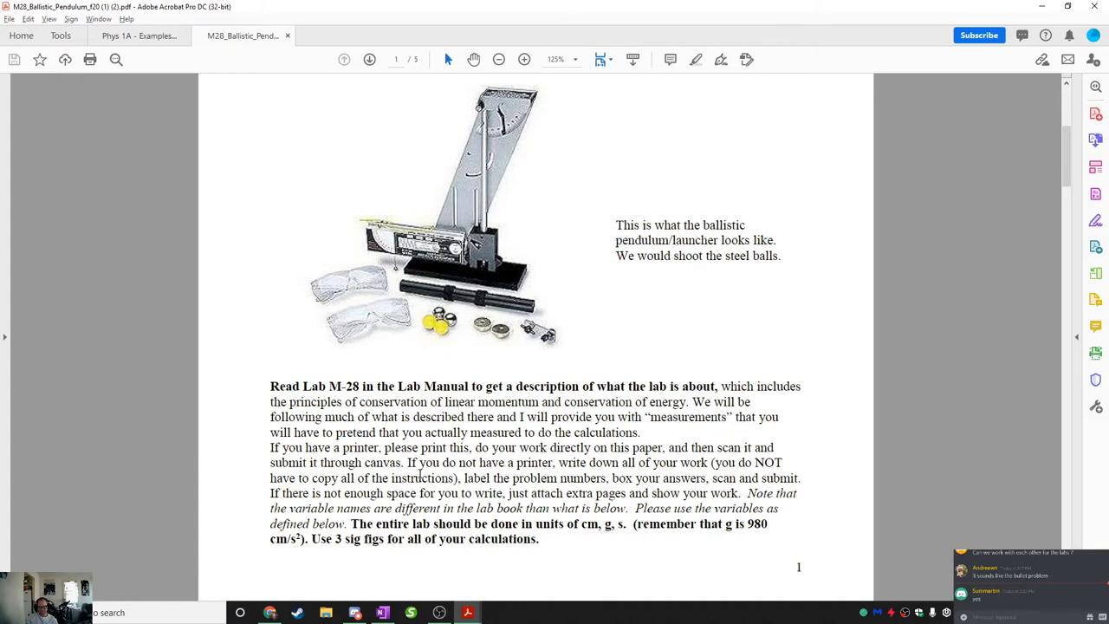
left_click_drag(270, 447, 379, 447)
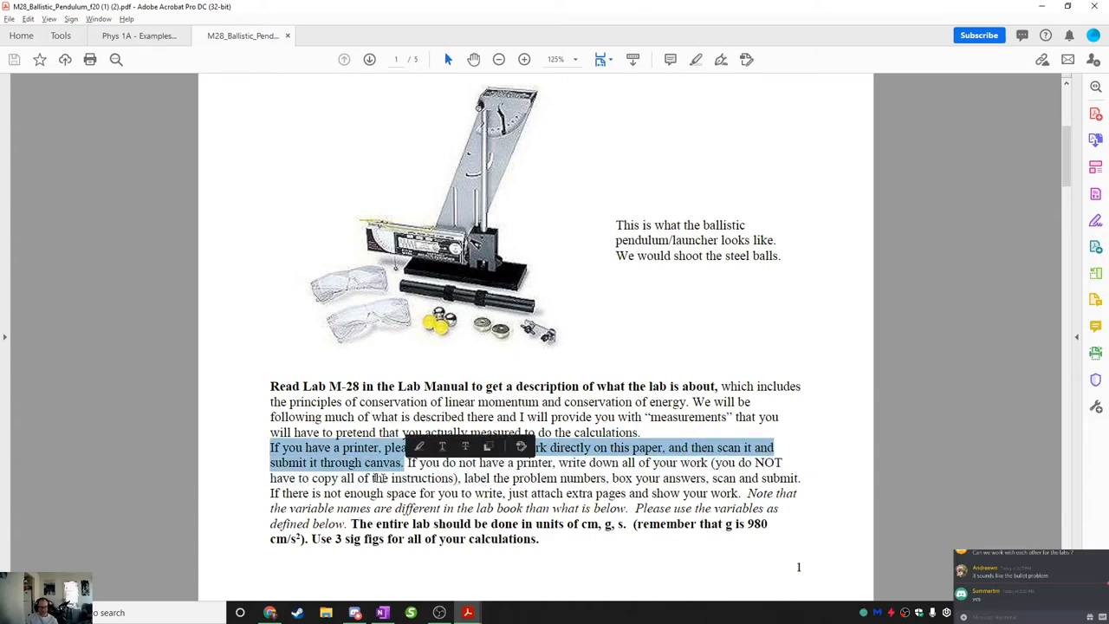
scroll("down", 3)
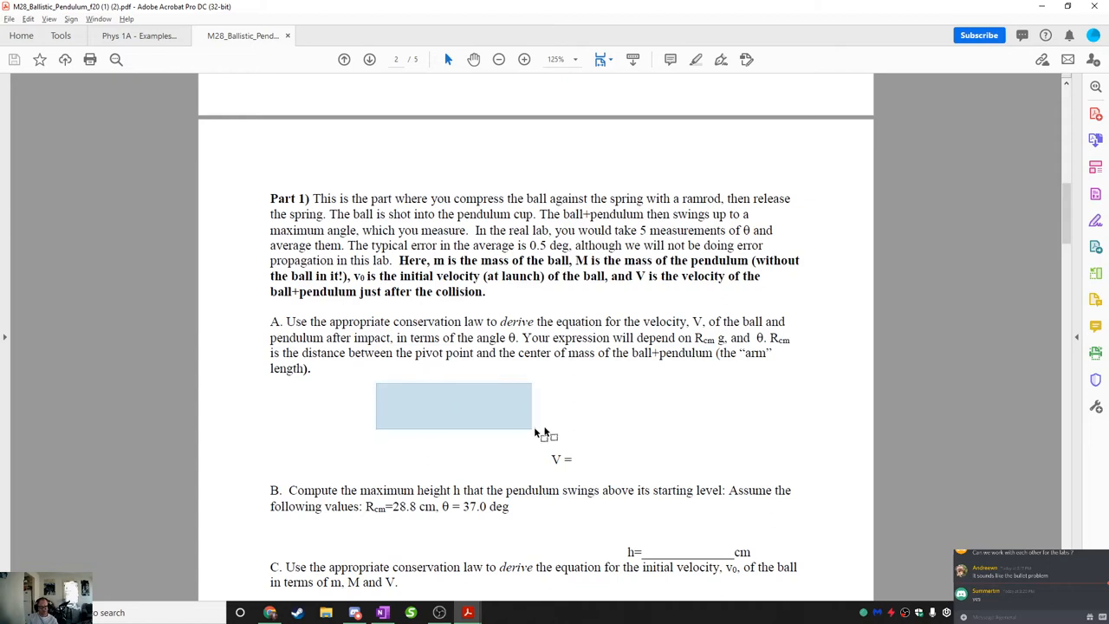
Step: Box the V = answer space on page 2, then scroll to the Part 2 description
left_click_drag(544, 435, 728, 454)
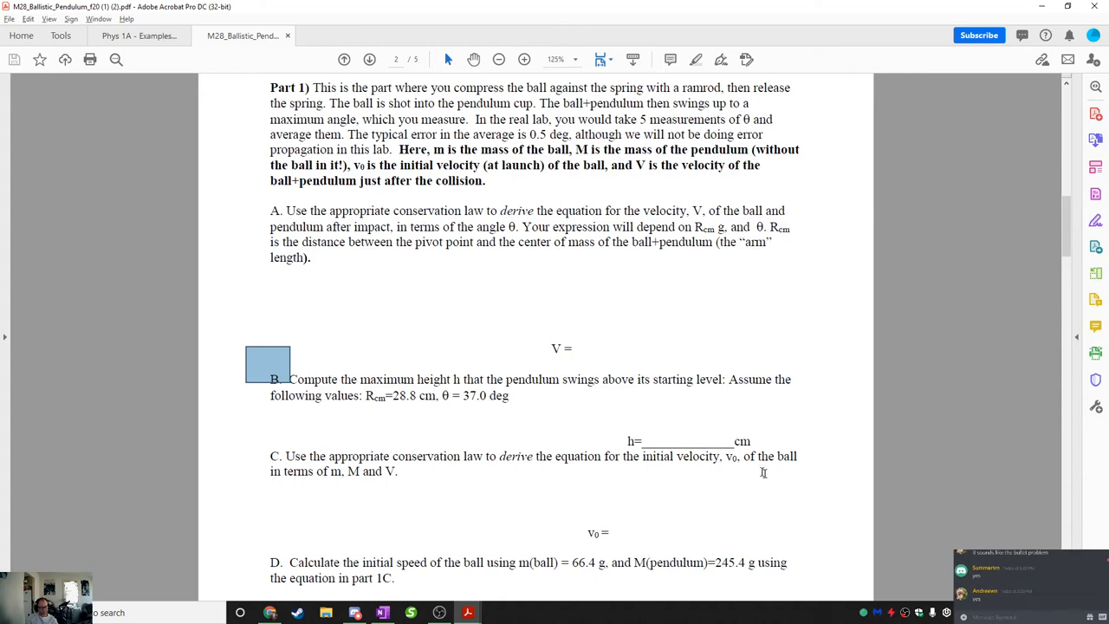
mouse_move(483, 304)
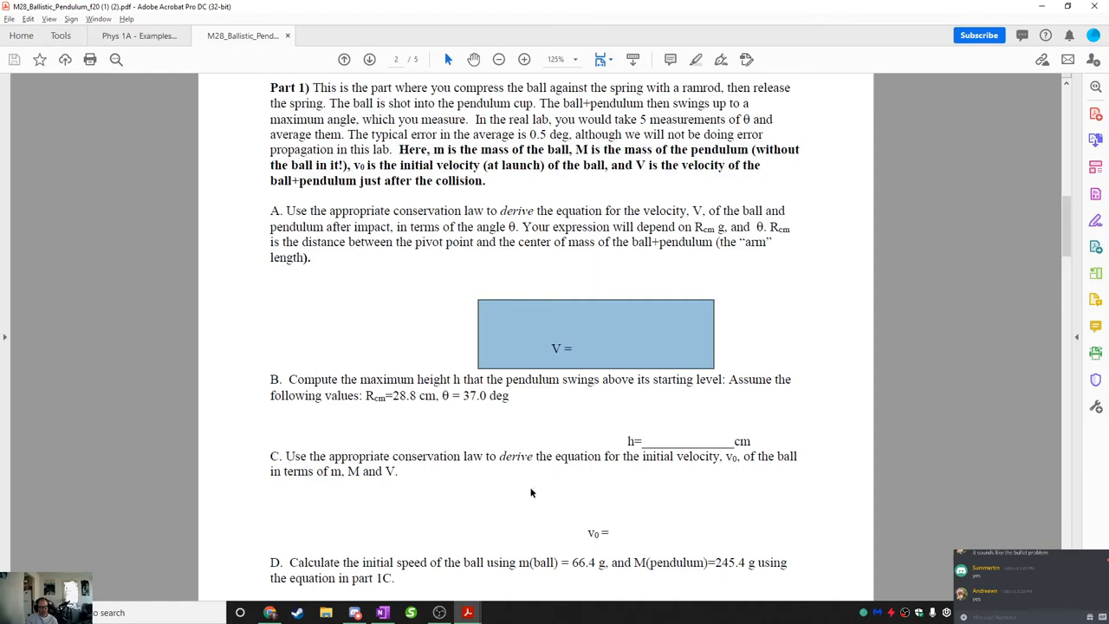
scroll("down", 3)
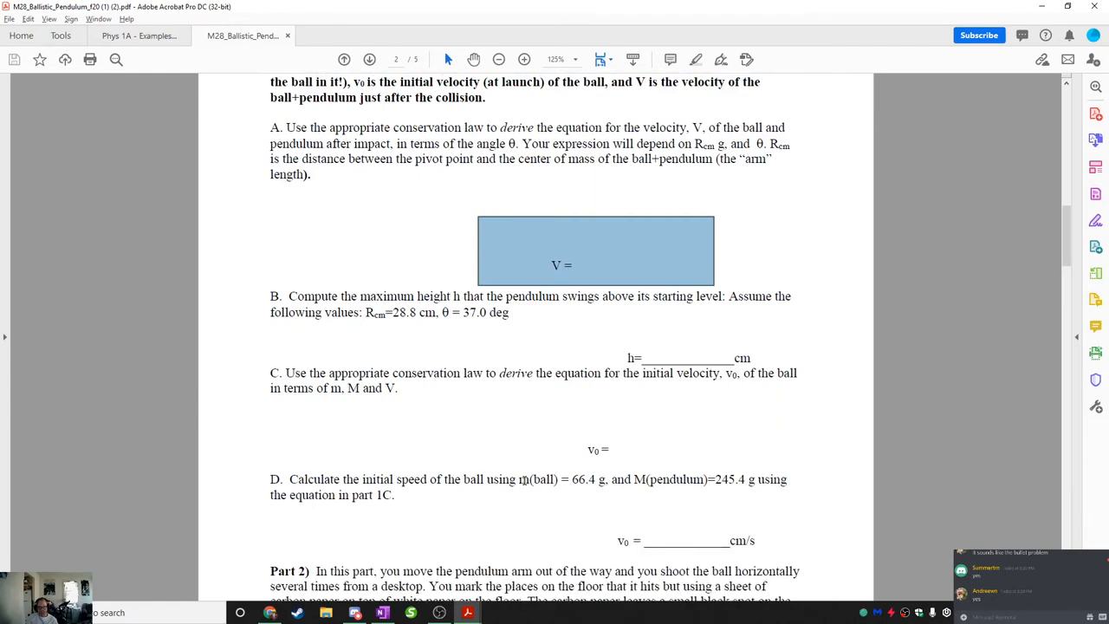
scroll("down", 3)
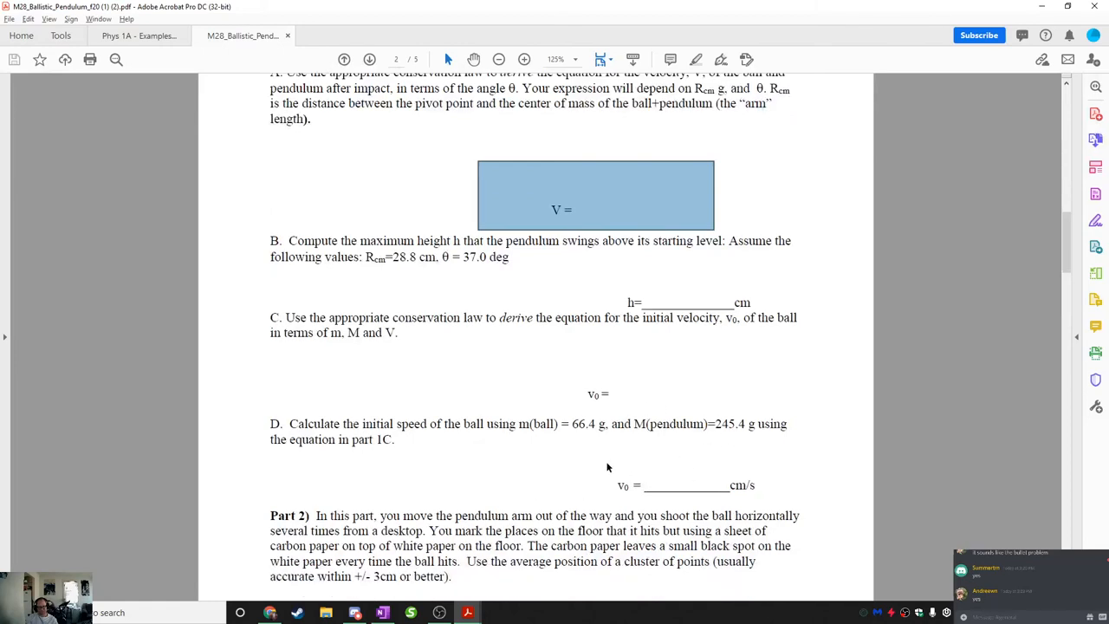
scroll("down", 3)
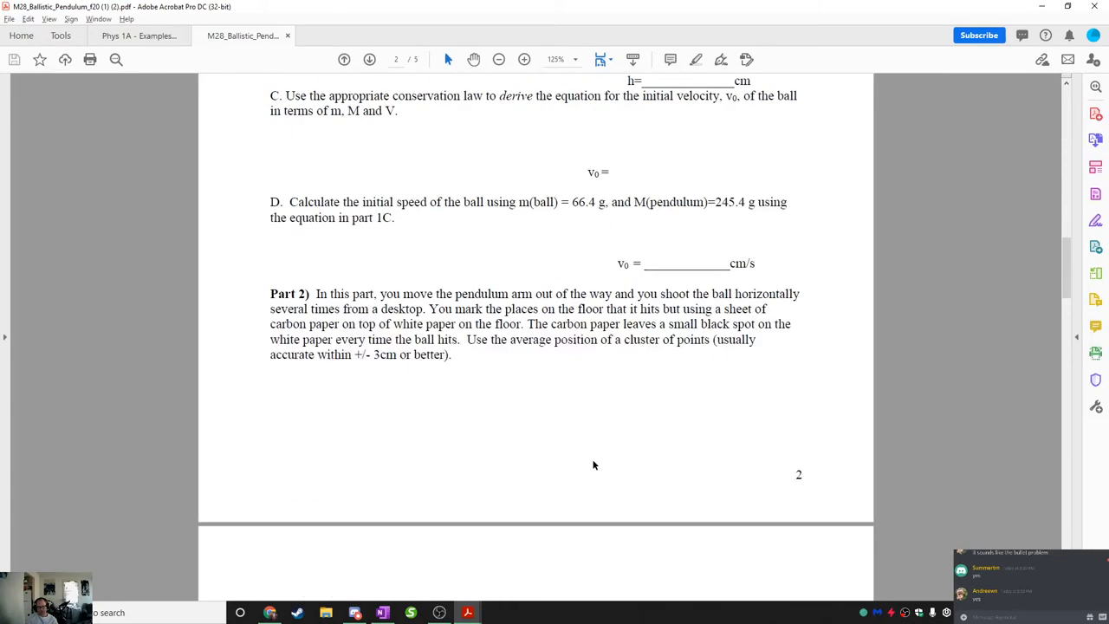
left_click_drag(269, 293, 822, 390)
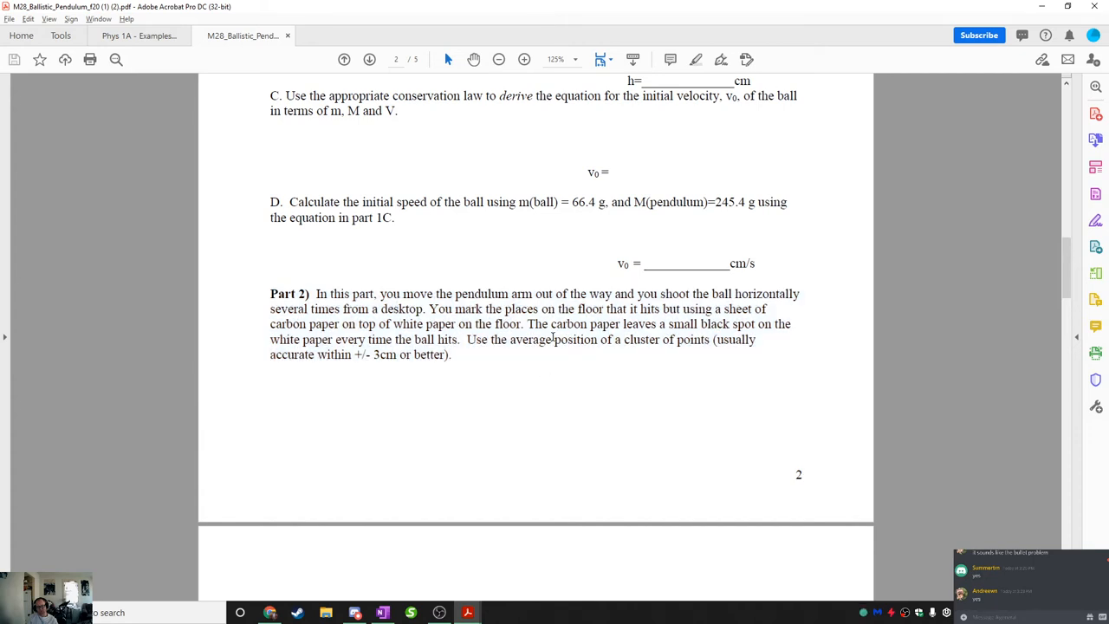
scroll("down", 3)
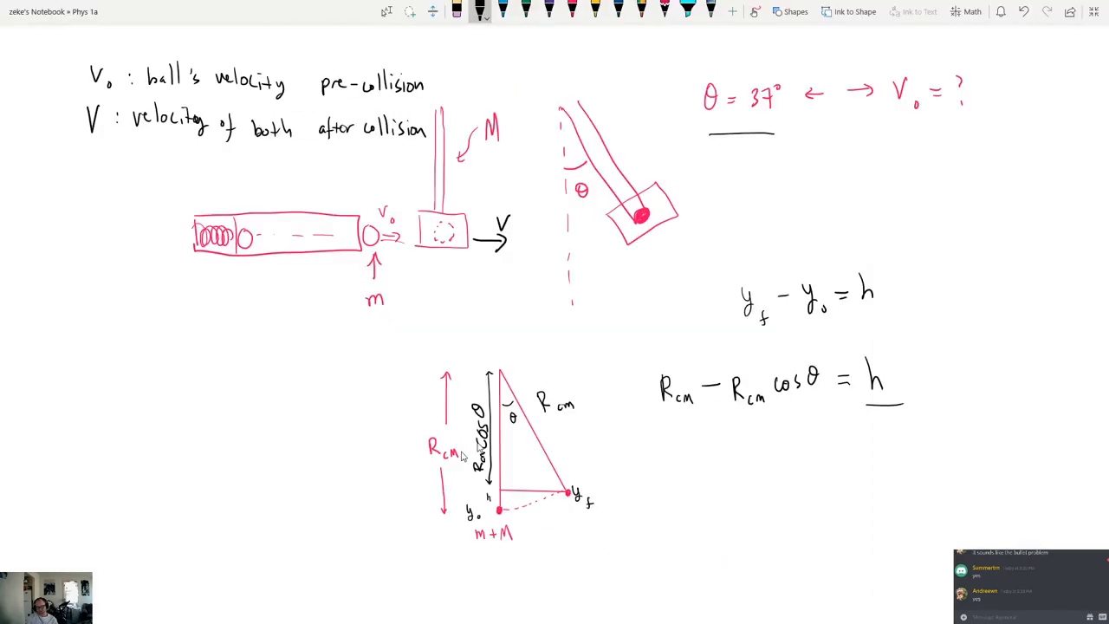
Step: Sketch the table, launcher, ball leaving it, and the v0 velocity arrow
scroll("down", 3)
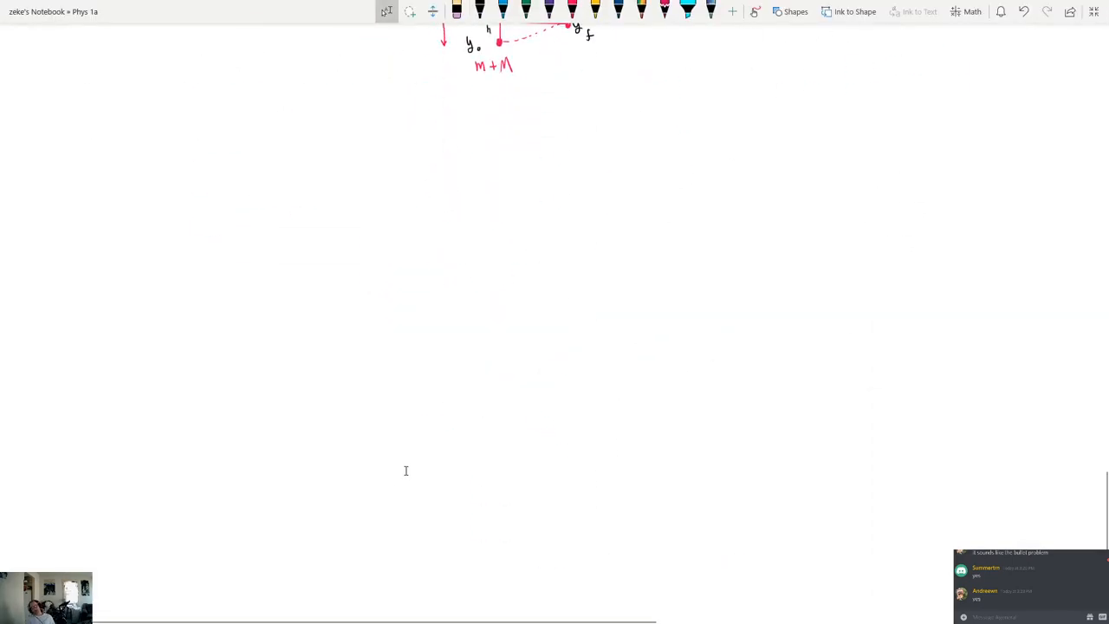
left_click_drag(39, 173, 153, 176)
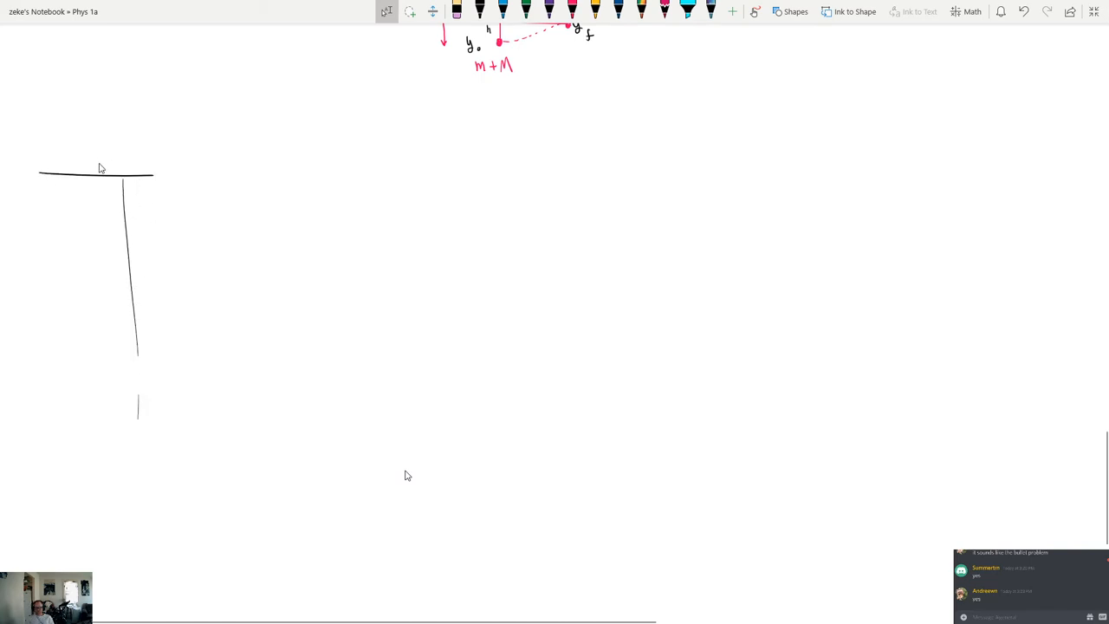
left_click_drag(100, 169, 152, 160)
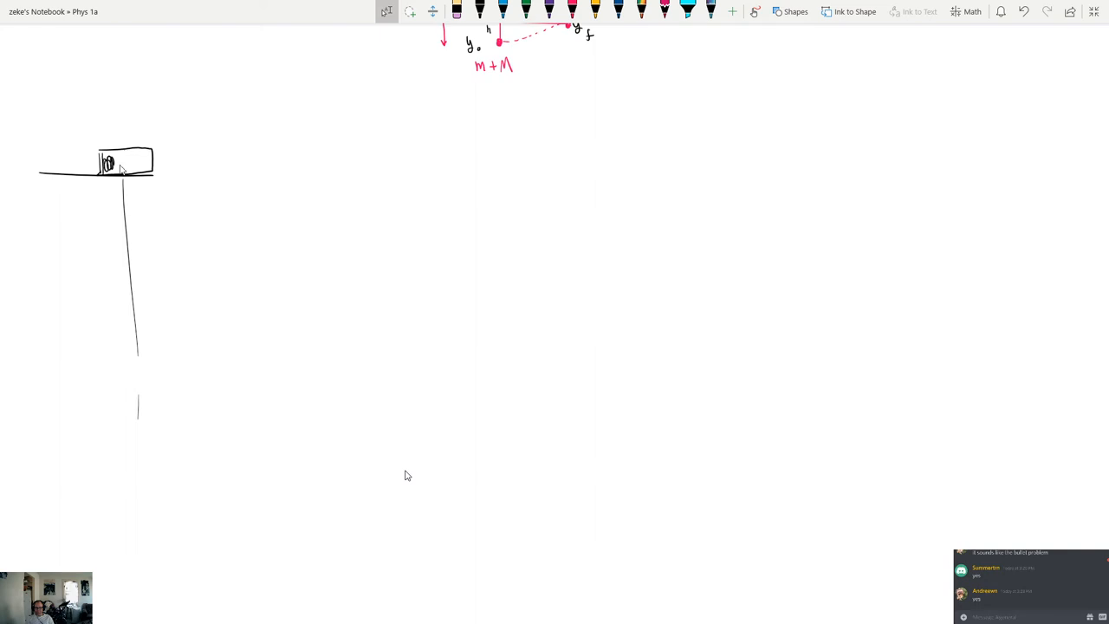
left_click(124, 164)
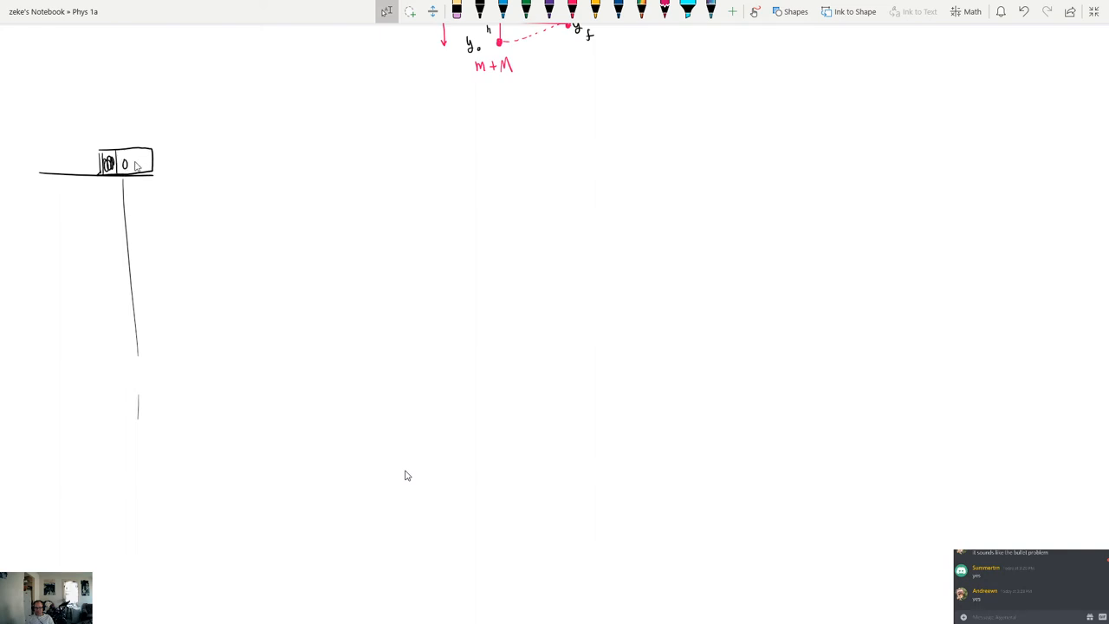
left_click_drag(160, 169, 173, 165)
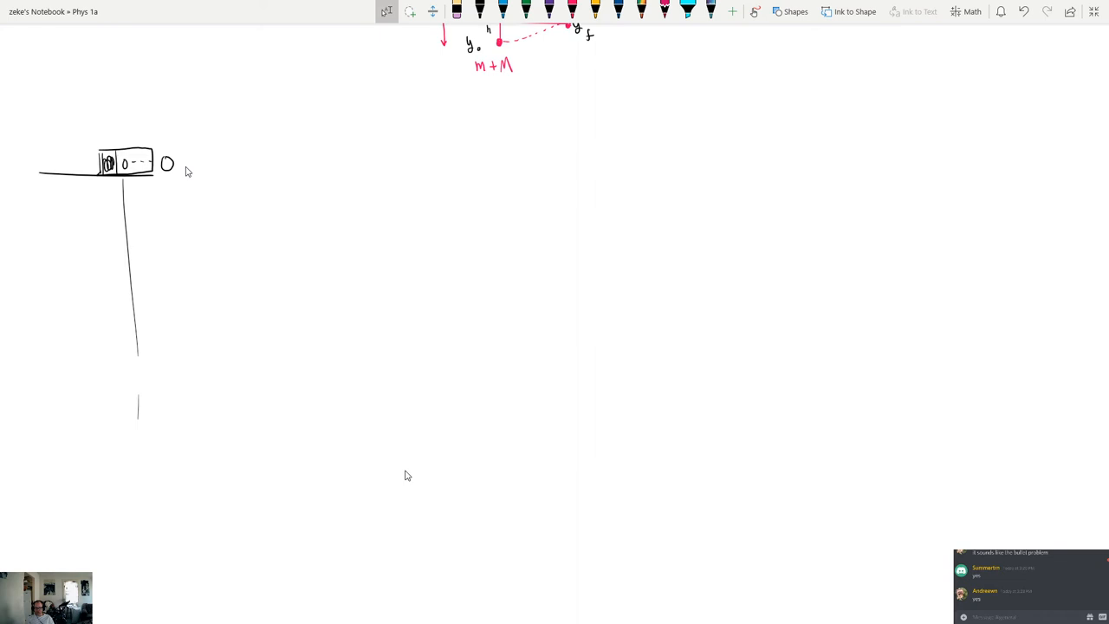
left_click_drag(169, 164, 203, 164)
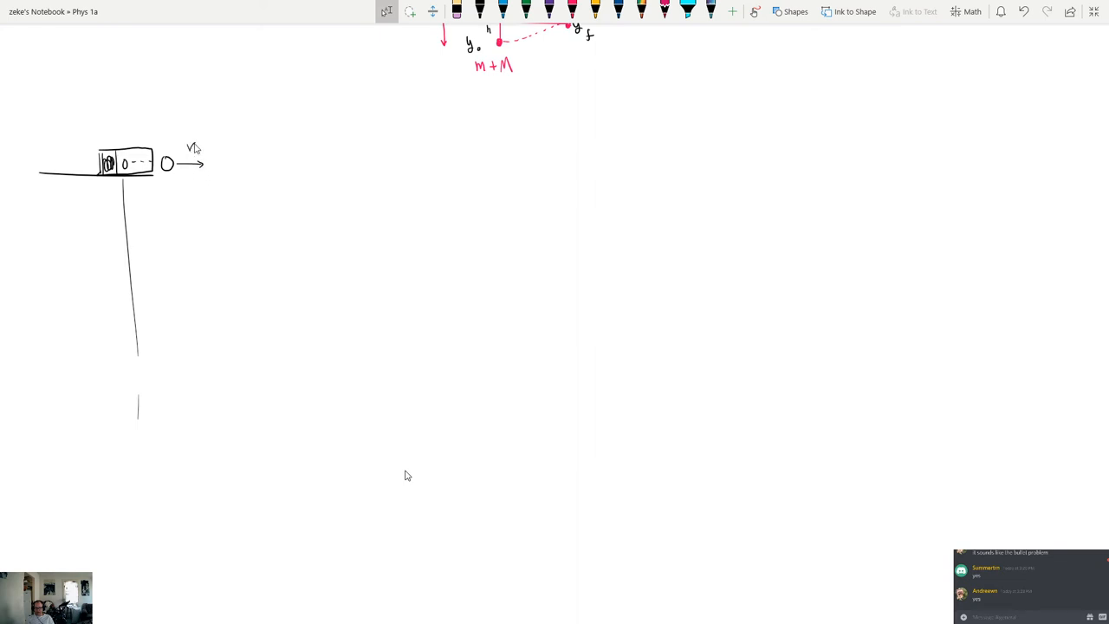
left_click_drag(201, 110, 197, 134)
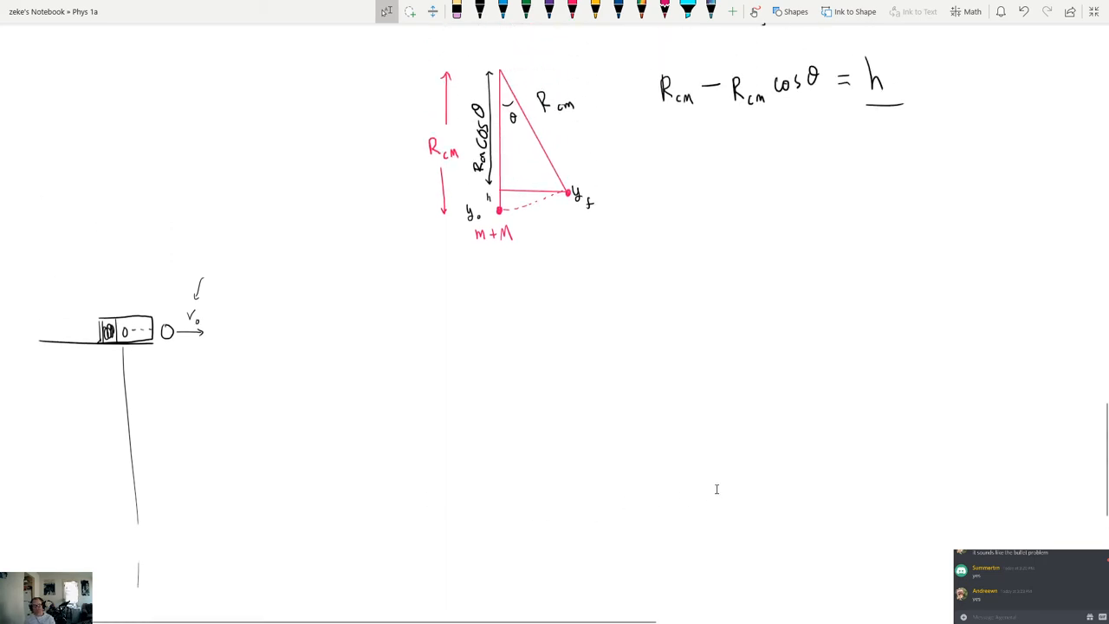
Step: Draw the floor line and mark the horizontal landing distance X
scroll("down", 3)
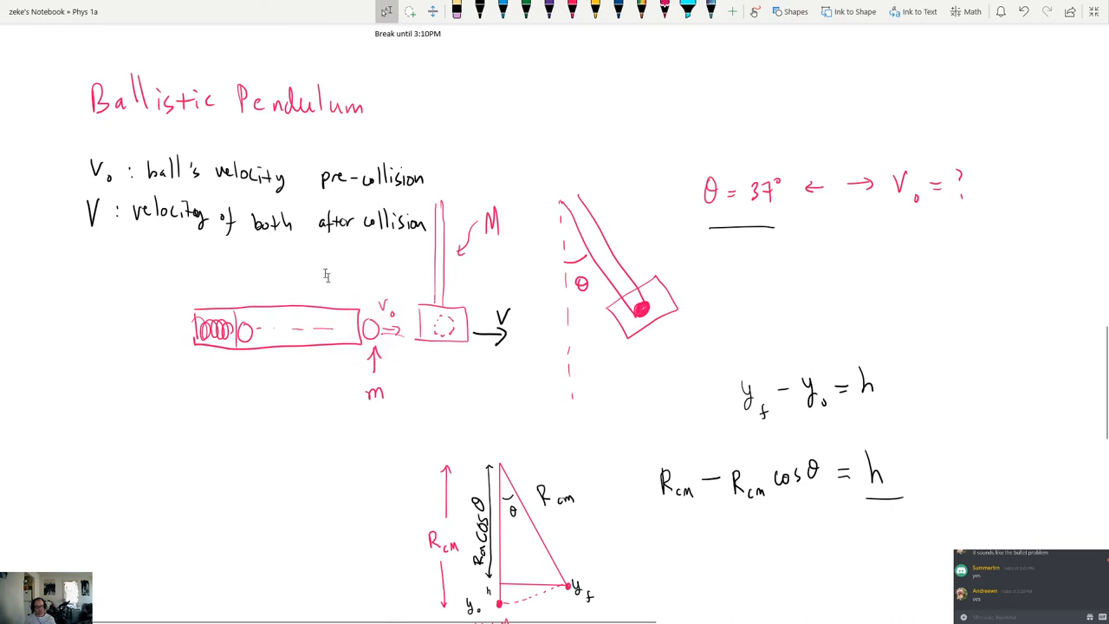
scroll("down", 3)
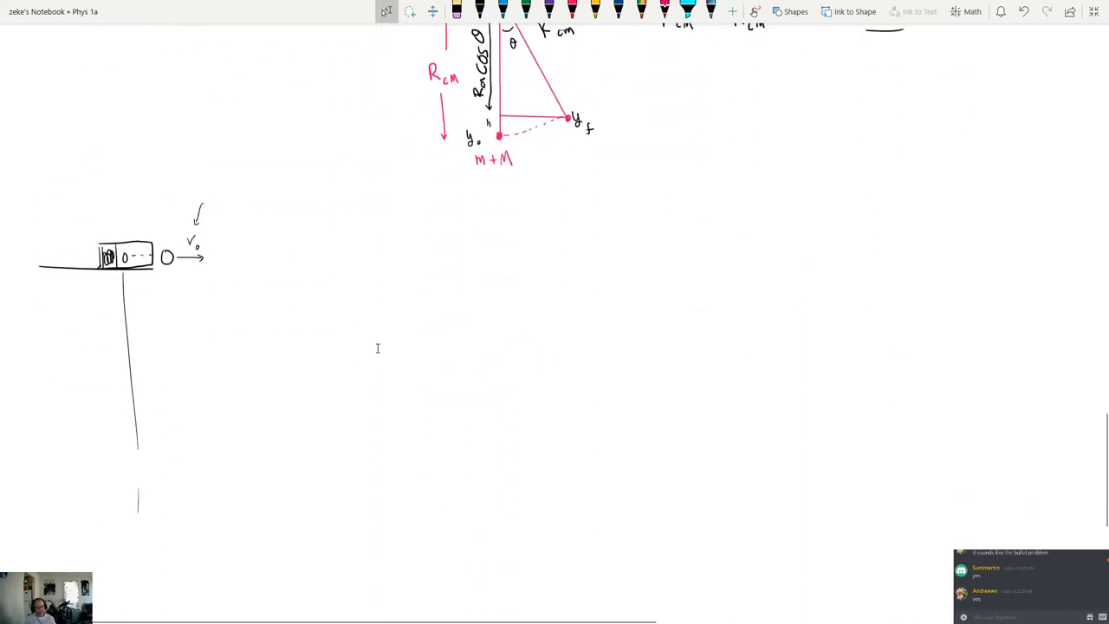
mouse_move(55, 521)
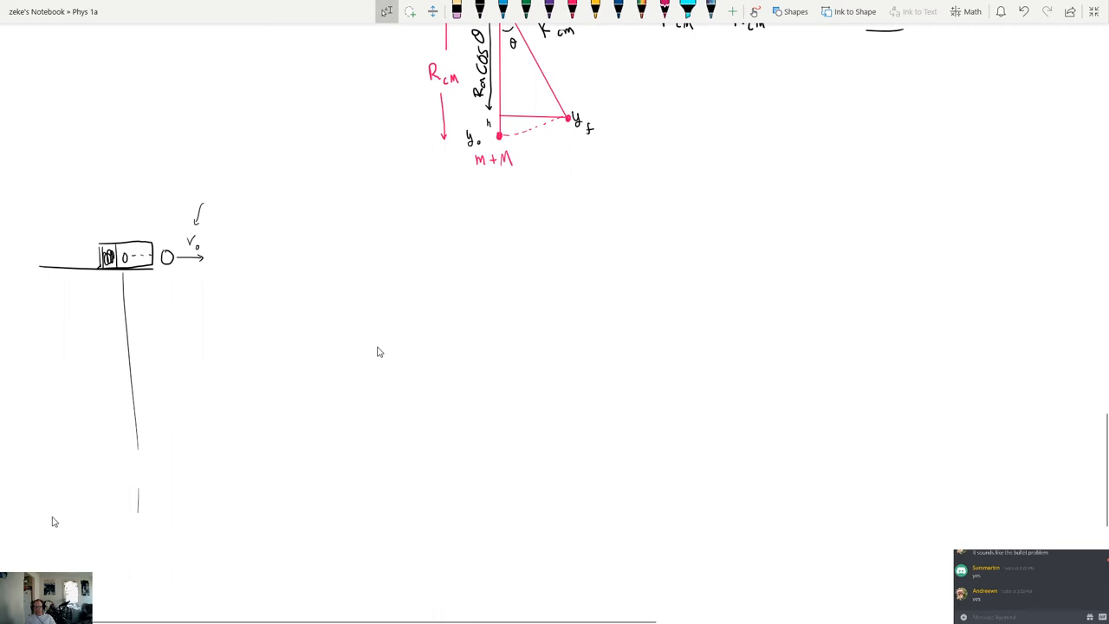
left_click_drag(55, 518, 522, 510)
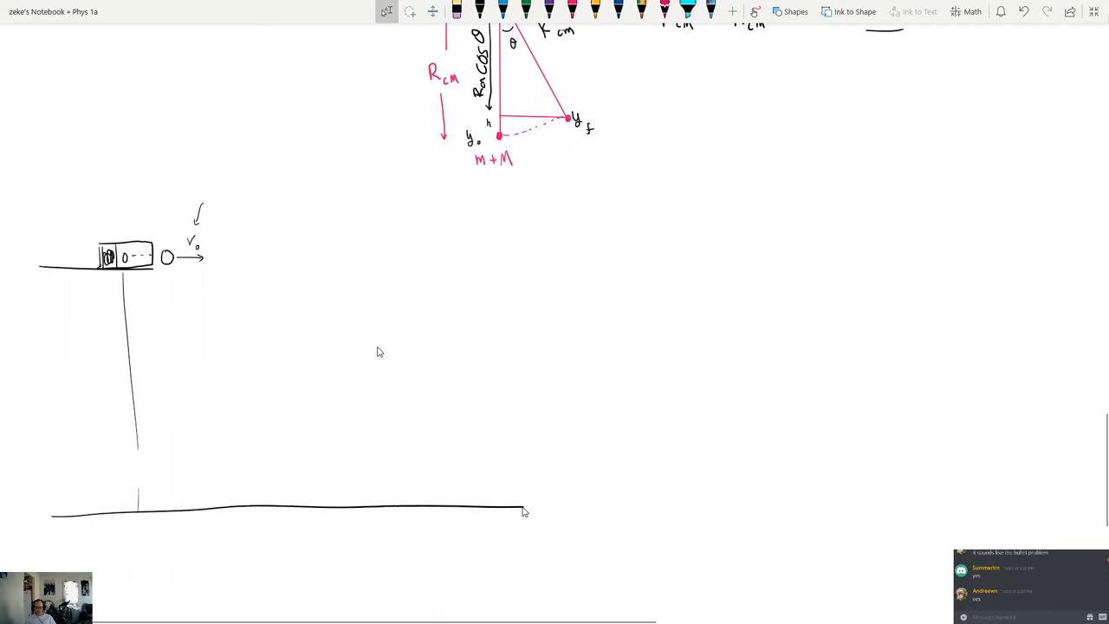
left_click_drag(524, 512, 702, 494)
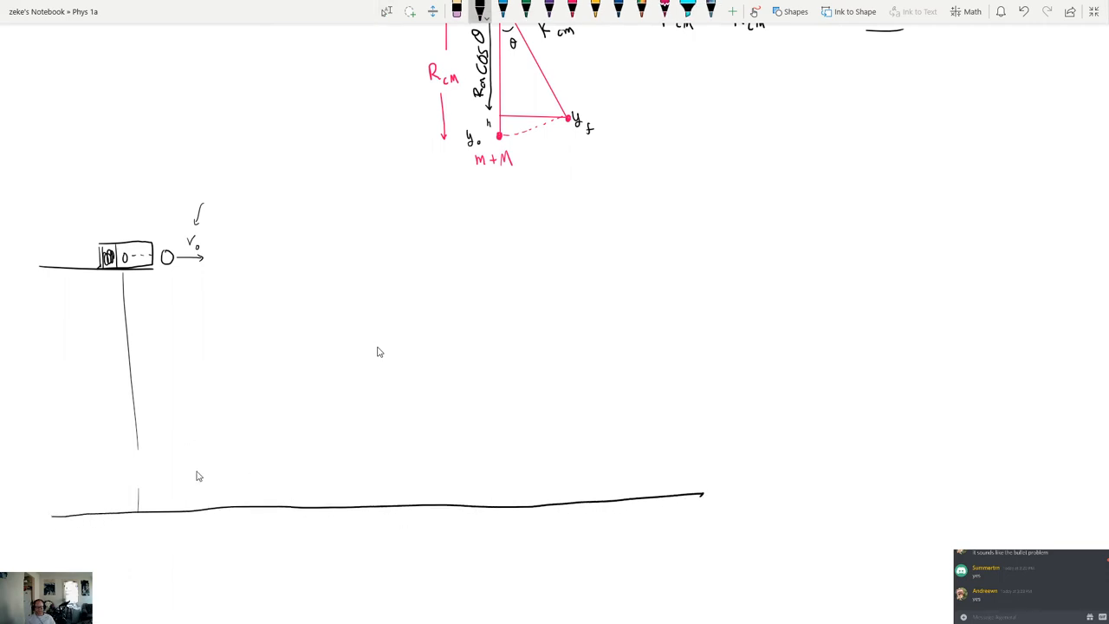
mouse_move(252, 453)
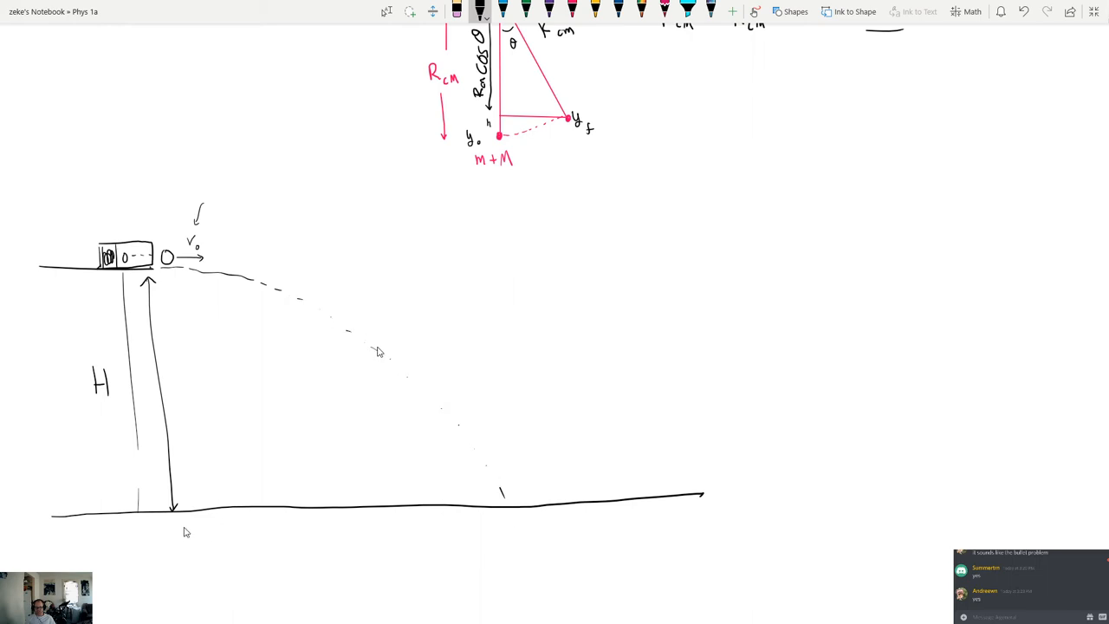
left_click_drag(174, 520, 203, 531)
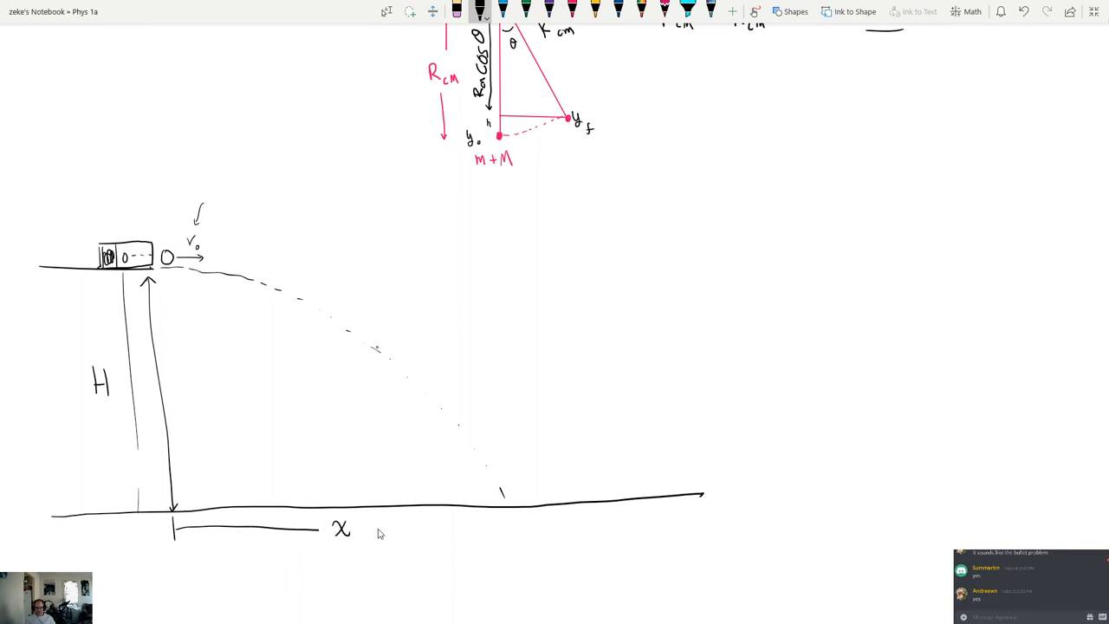
left_click_drag(377, 533, 516, 522)
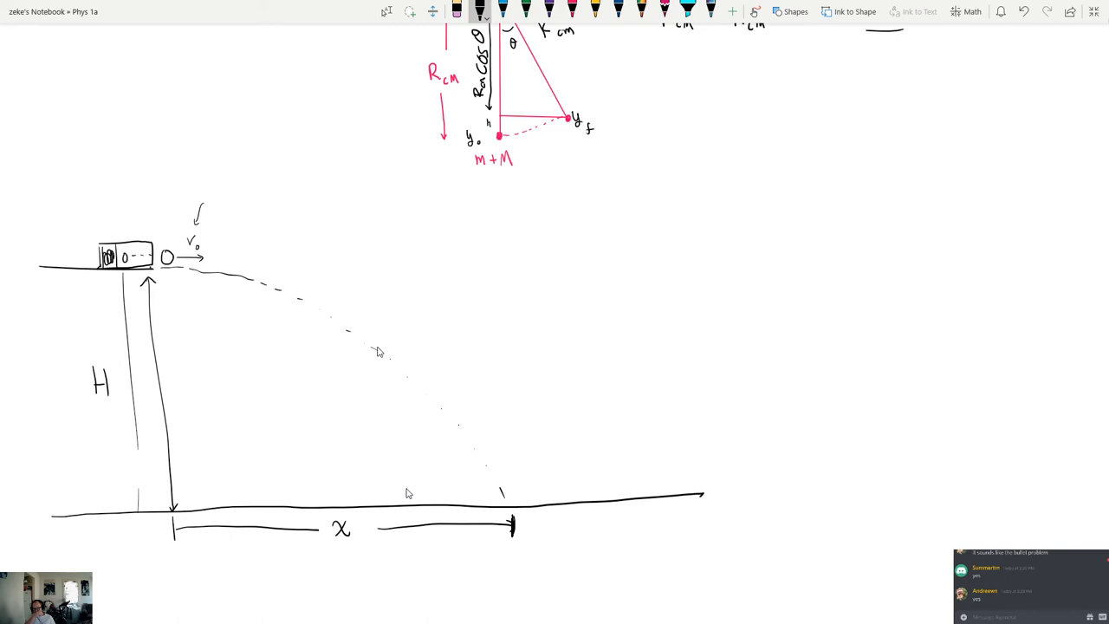
key("alt+tab")
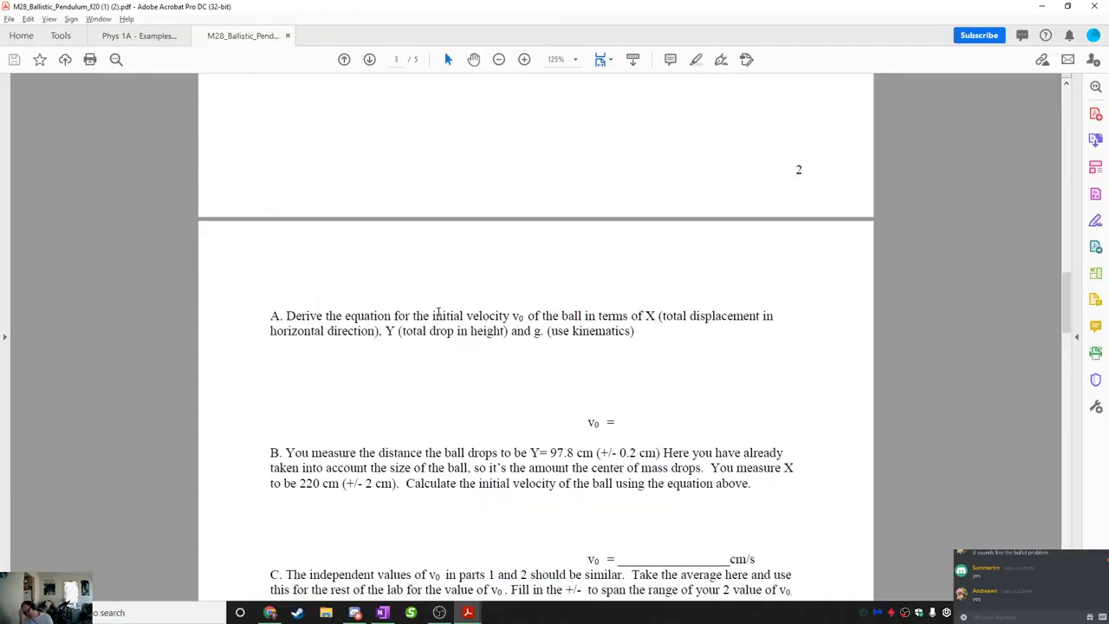
Step: Read through handout questions A–C on the ball's initial velocity v0
left_click_drag(270, 316, 656, 316)
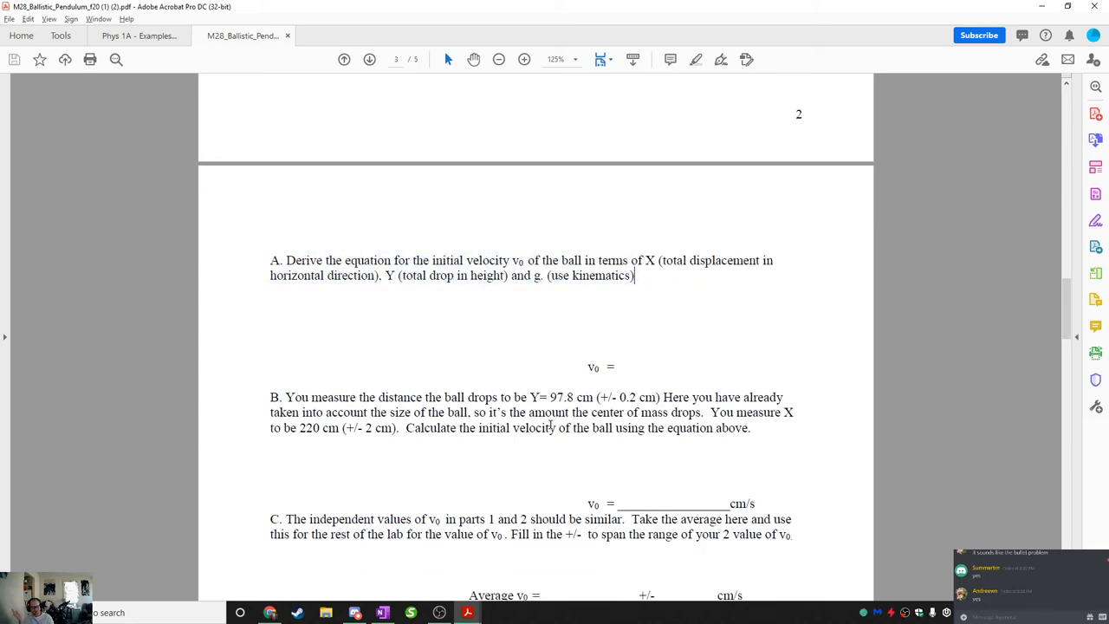
left_click_drag(529, 397, 592, 397)
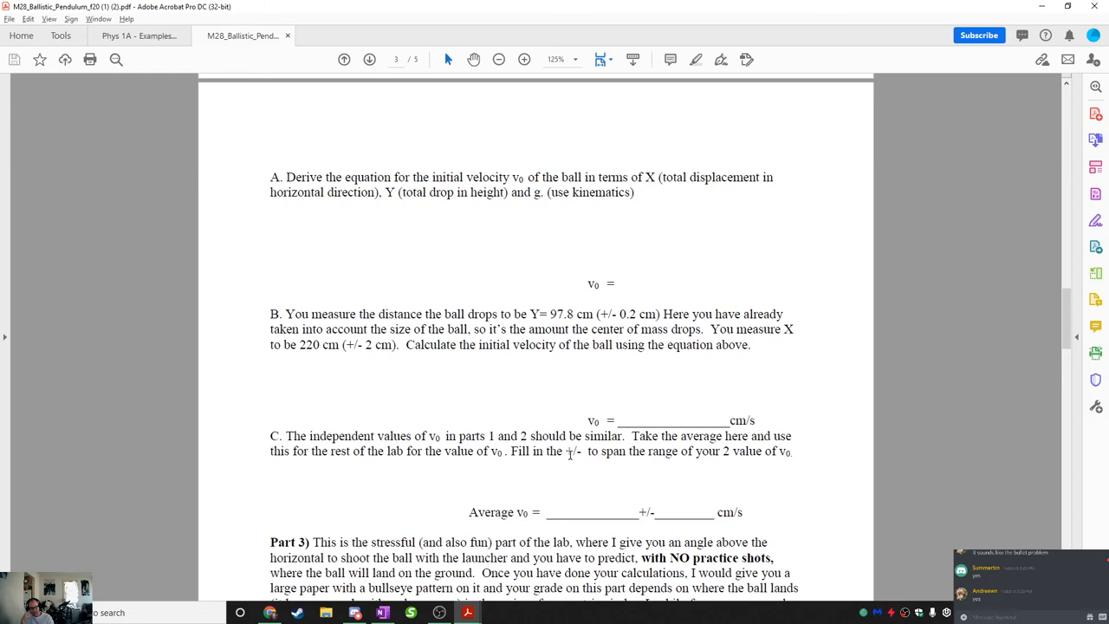
scroll("down", 3)
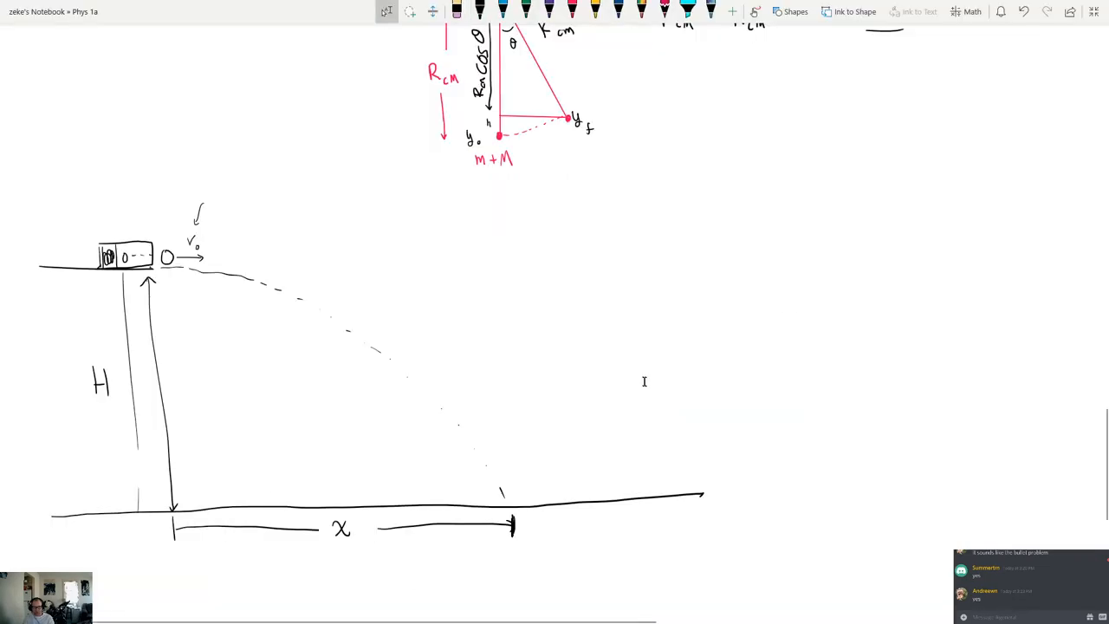
Step: Draw the tabletop, its edge, and a launcher tilted upward at 25°
scroll("down", 3)
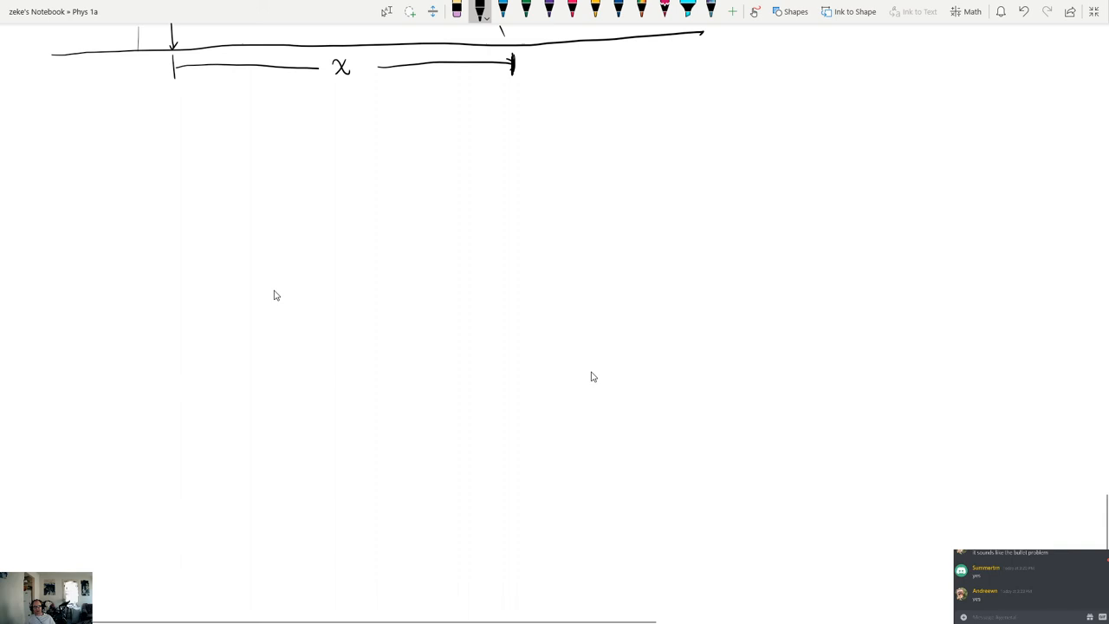
left_click_drag(100, 286, 317, 297)
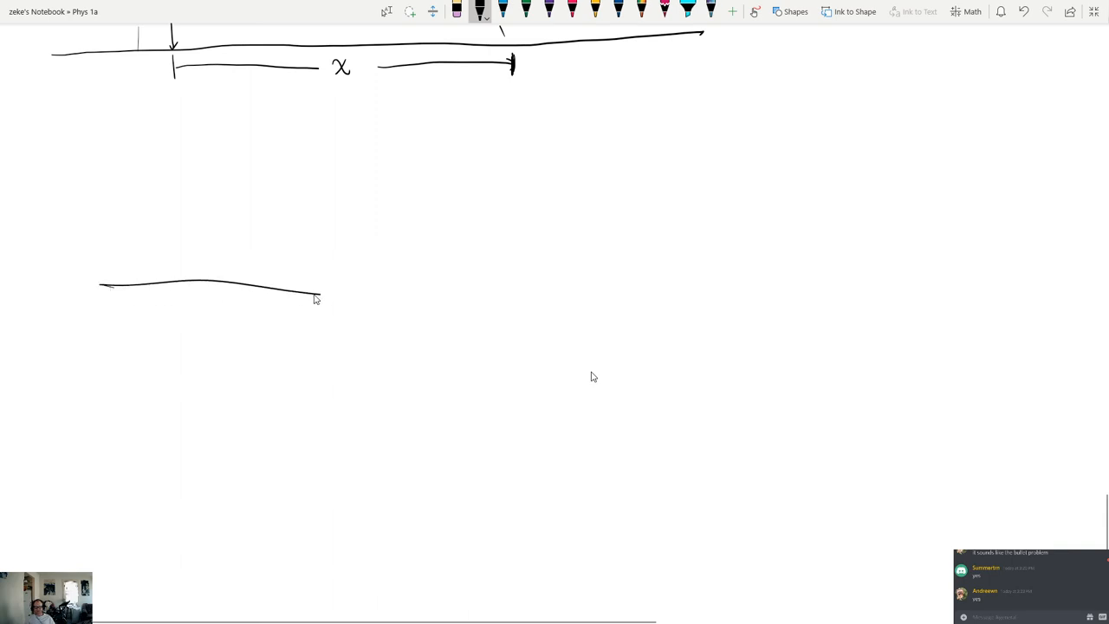
left_click_drag(318, 295, 319, 430)
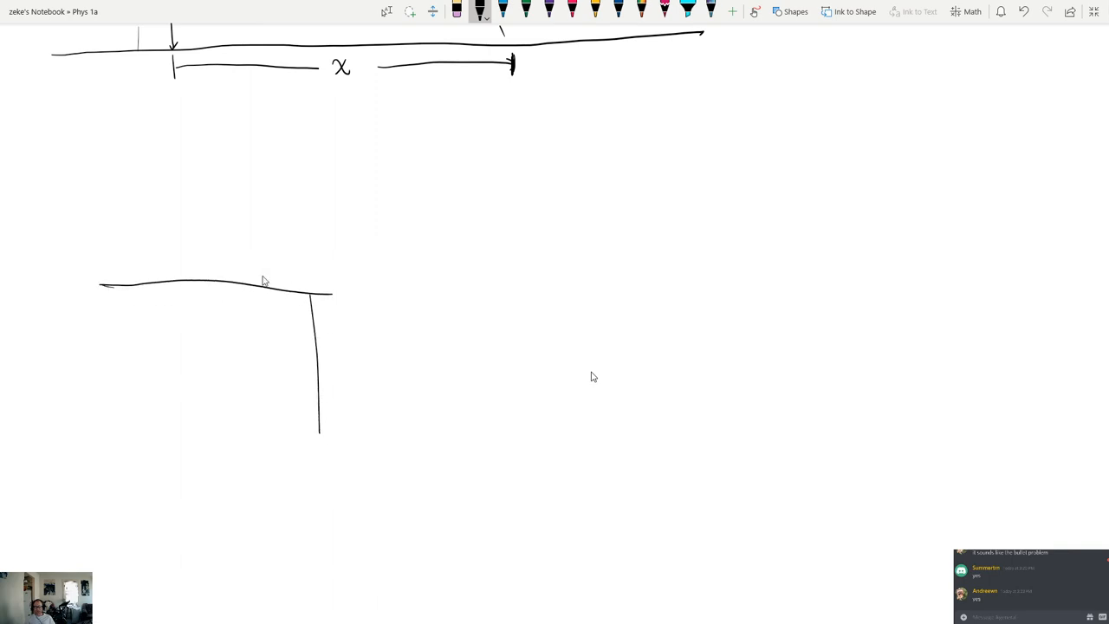
left_click_drag(253, 273, 325, 234)
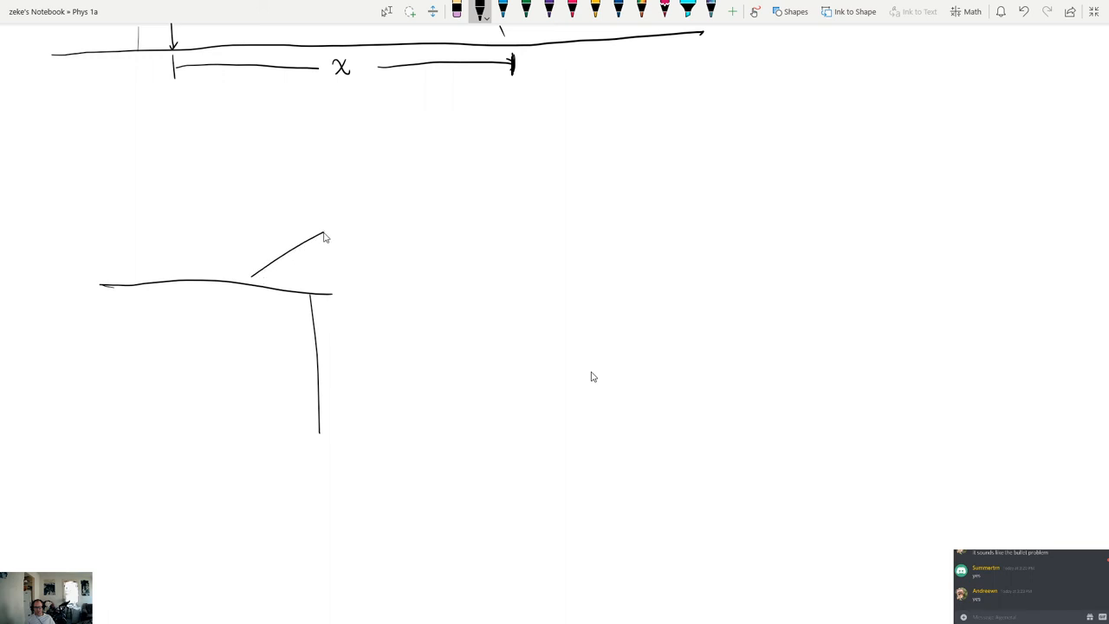
left_click_drag(328, 240, 254, 289)
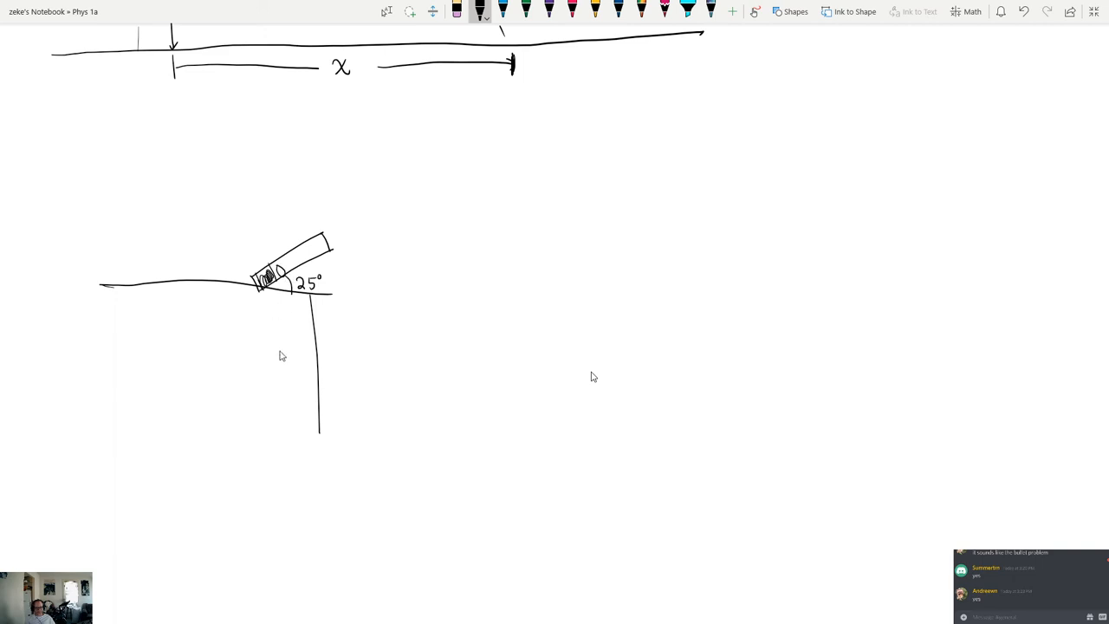
mouse_move(334, 259)
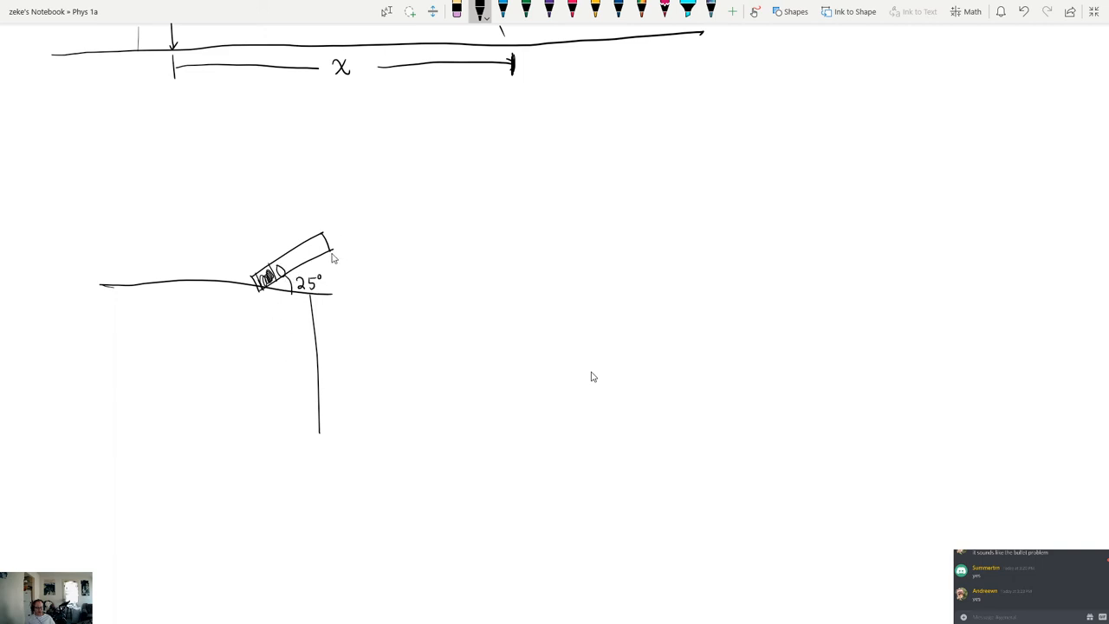
Step: Add height line h, the dashed trajectory arc, ground line and landing dot
left_click_drag(336, 255, 351, 438)
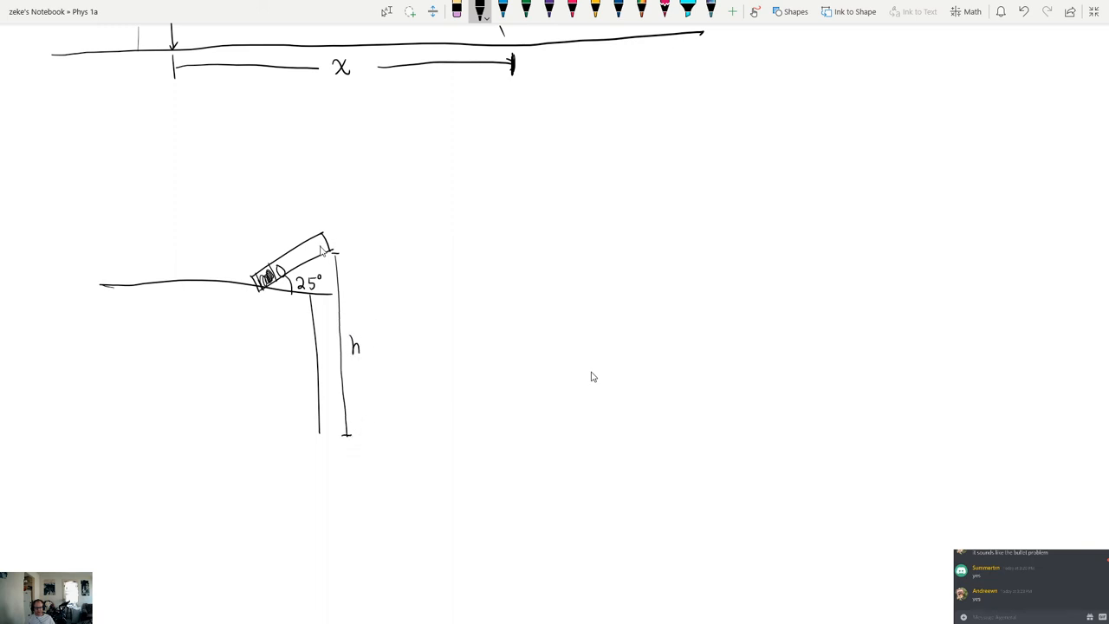
left_click_drag(329, 243, 702, 260)
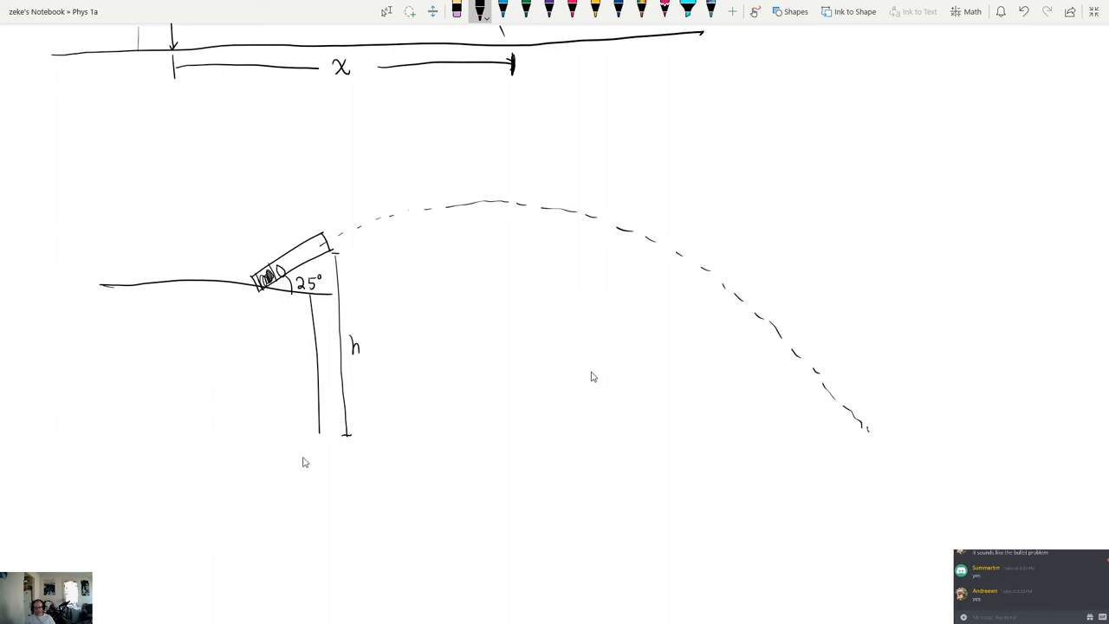
left_click_drag(48, 442, 295, 434)
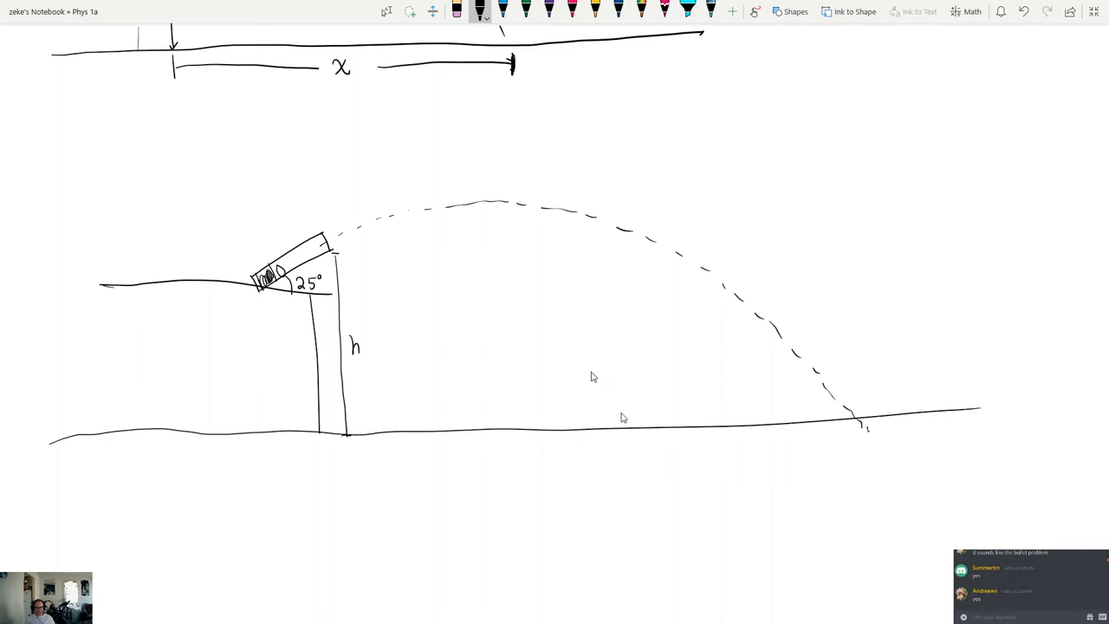
mouse_move(752, 419)
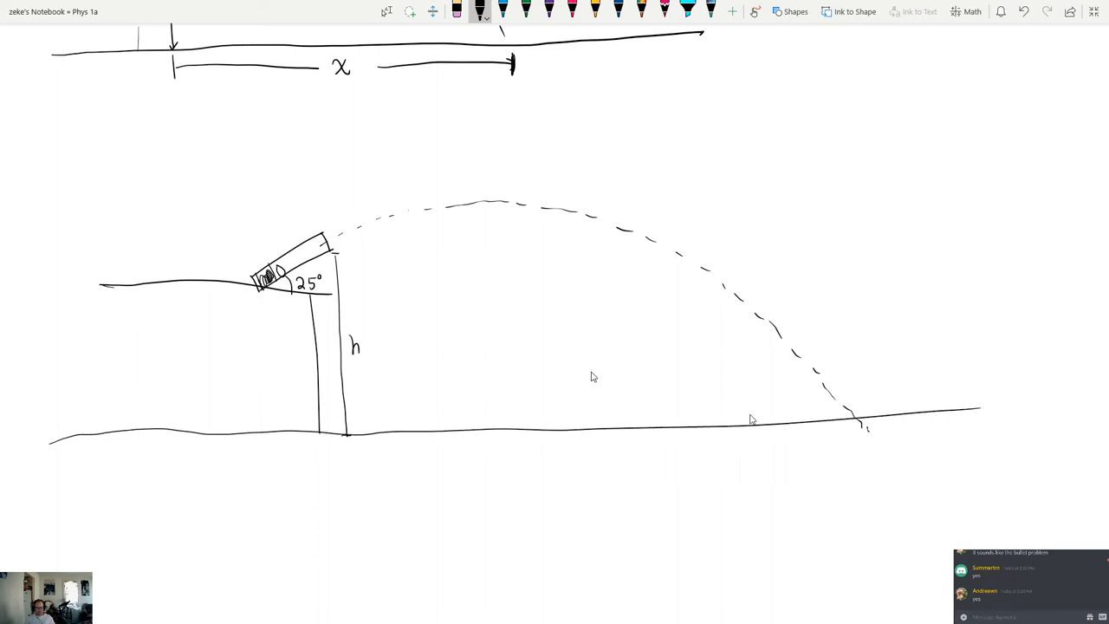
mouse_move(741, 425)
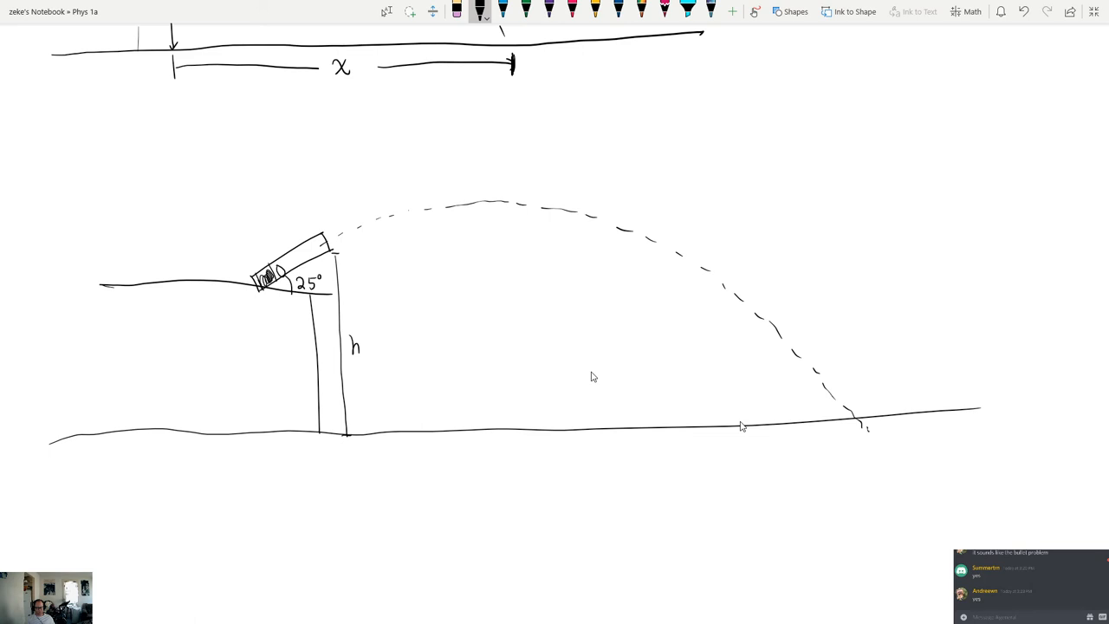
mouse_move(739, 442)
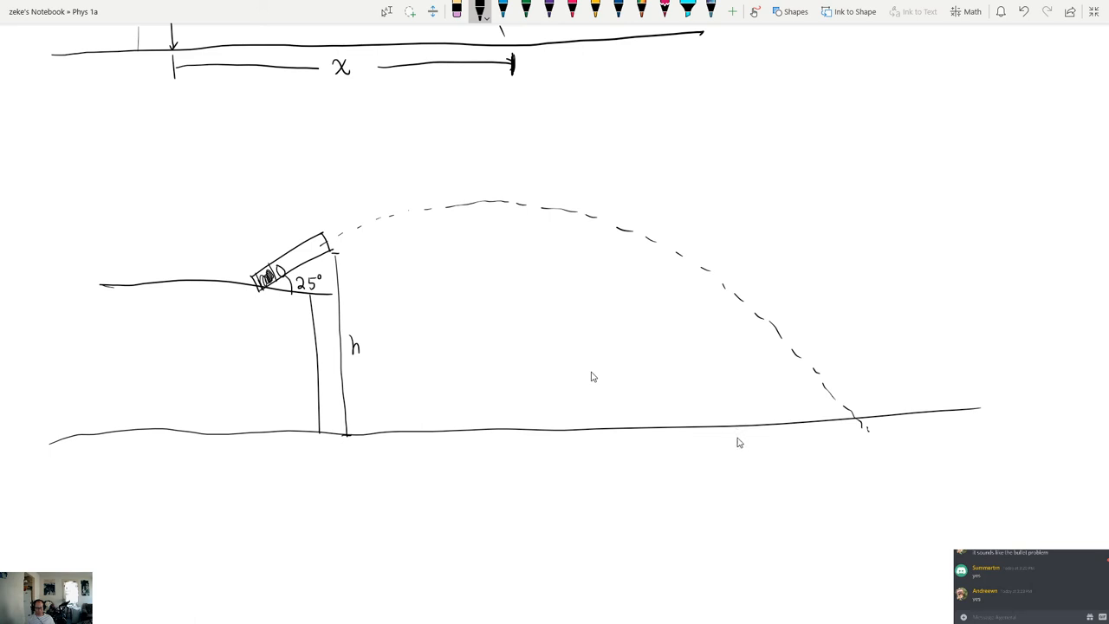
mouse_move(859, 429)
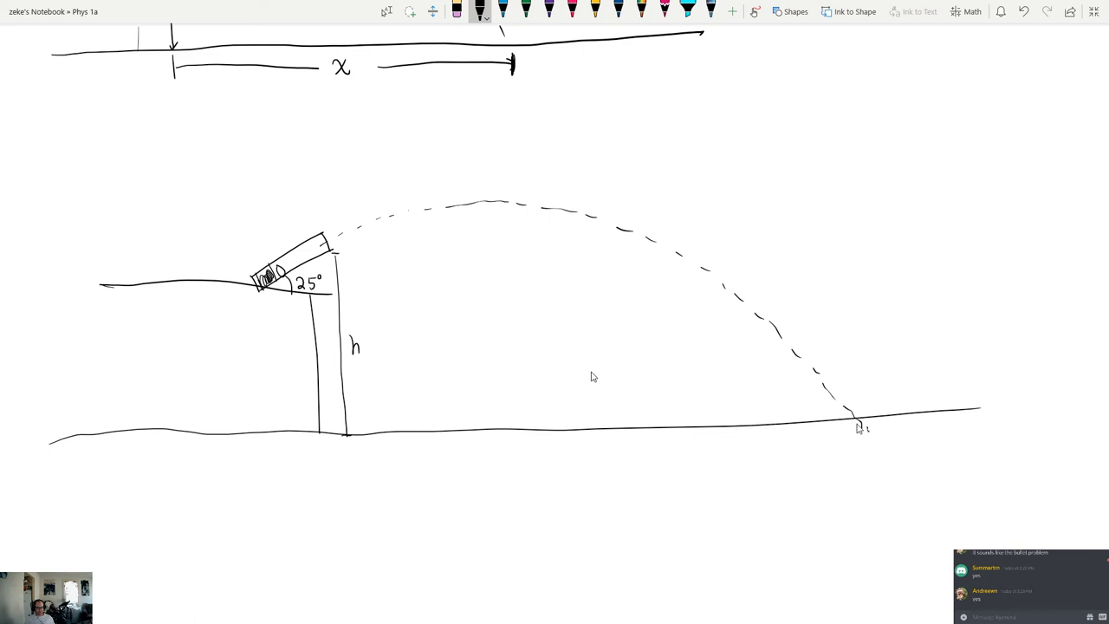
left_click(858, 420)
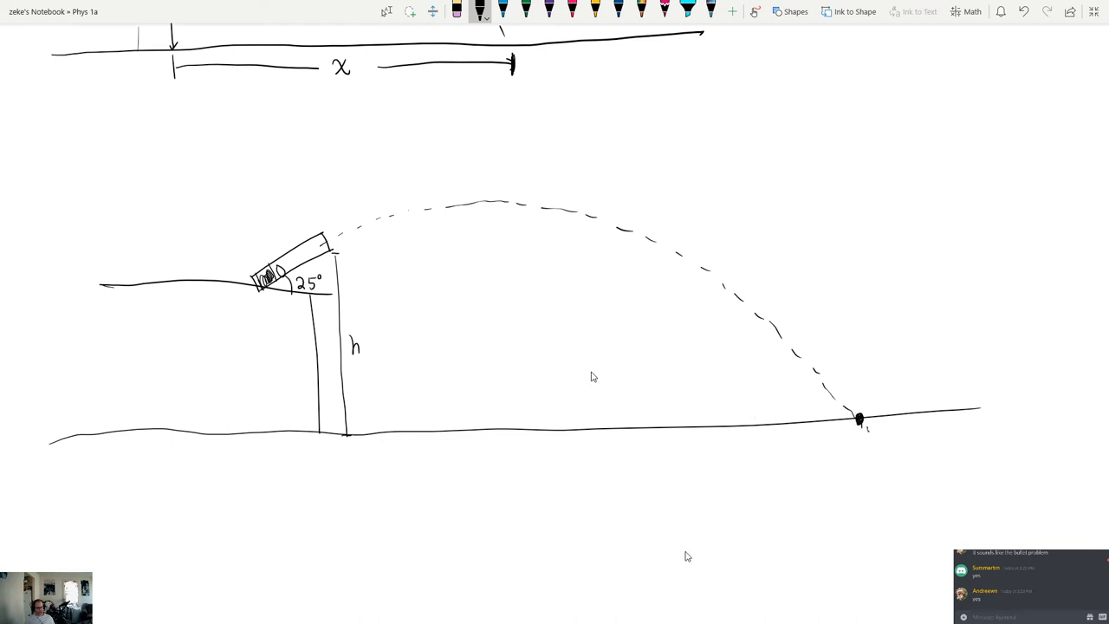
mouse_move(724, 348)
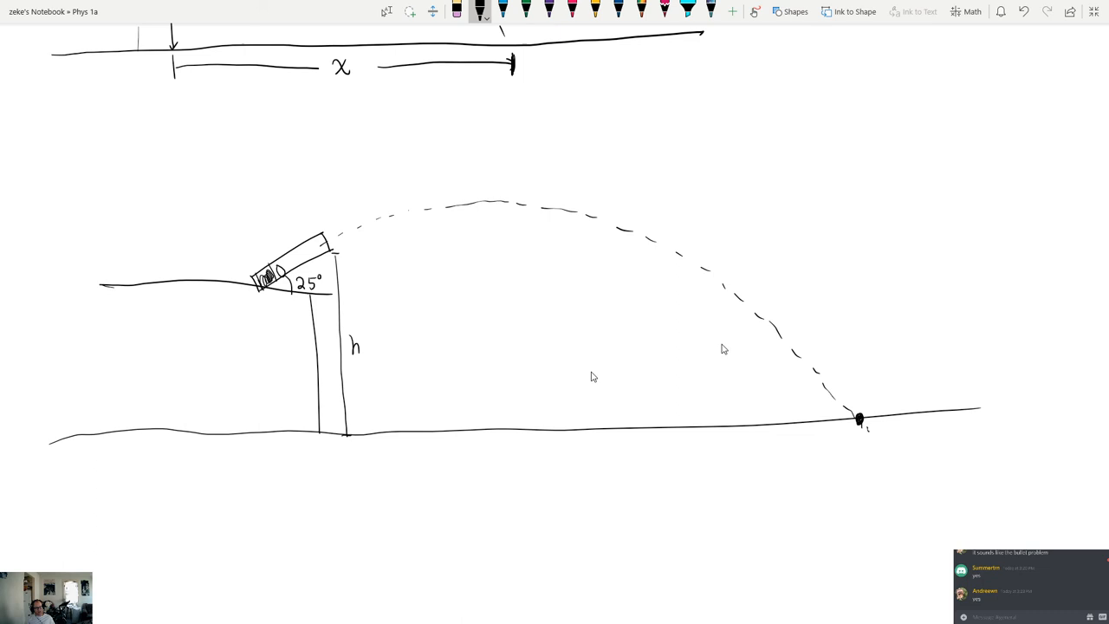
mouse_move(769, 506)
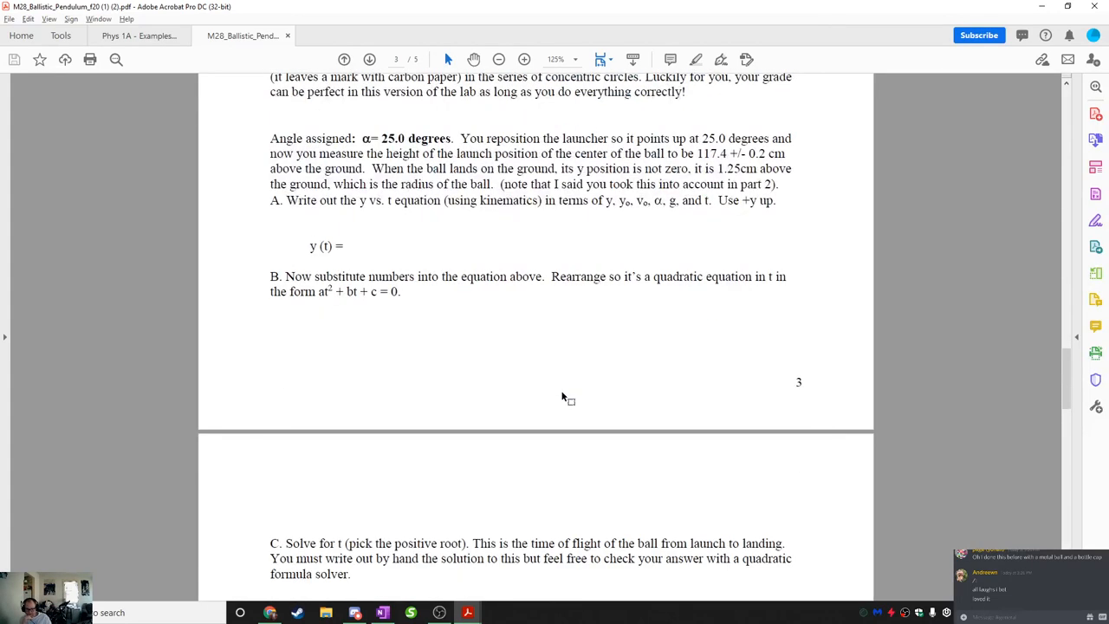
Step: Scroll the handout from the 25° section to page 4's questions C–G and Part 4
scroll("down", 3)
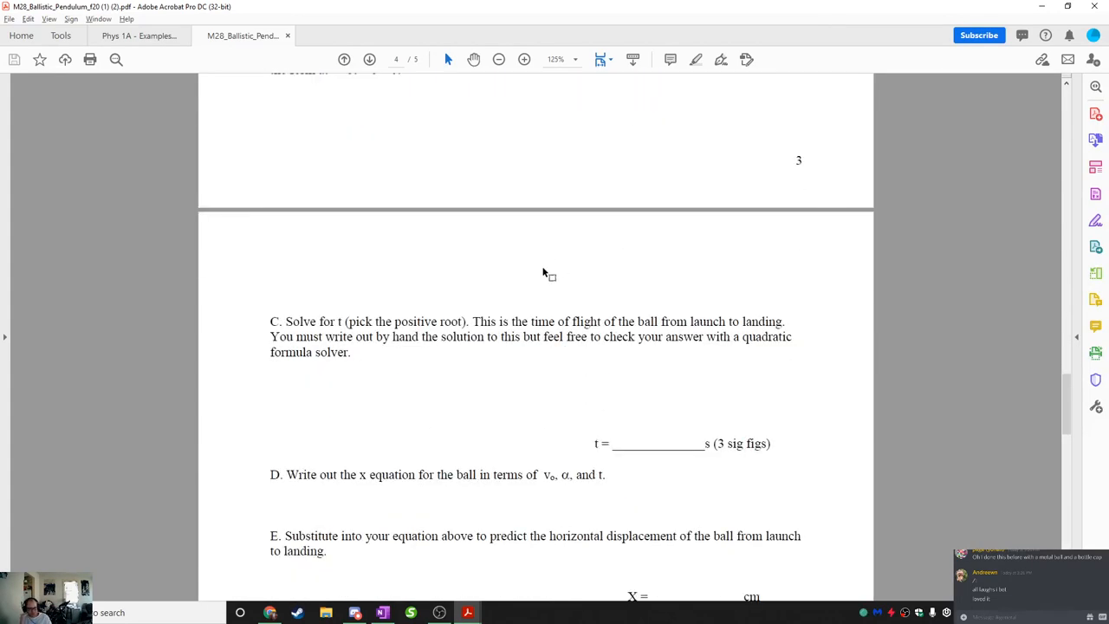
scroll("down", 3)
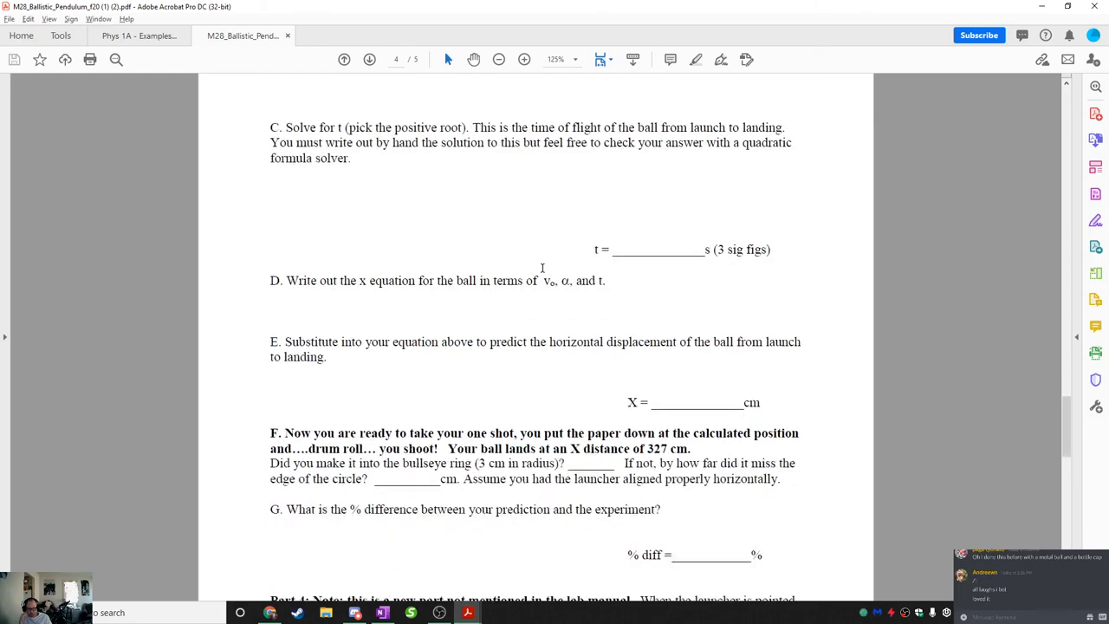
scroll("down", 3)
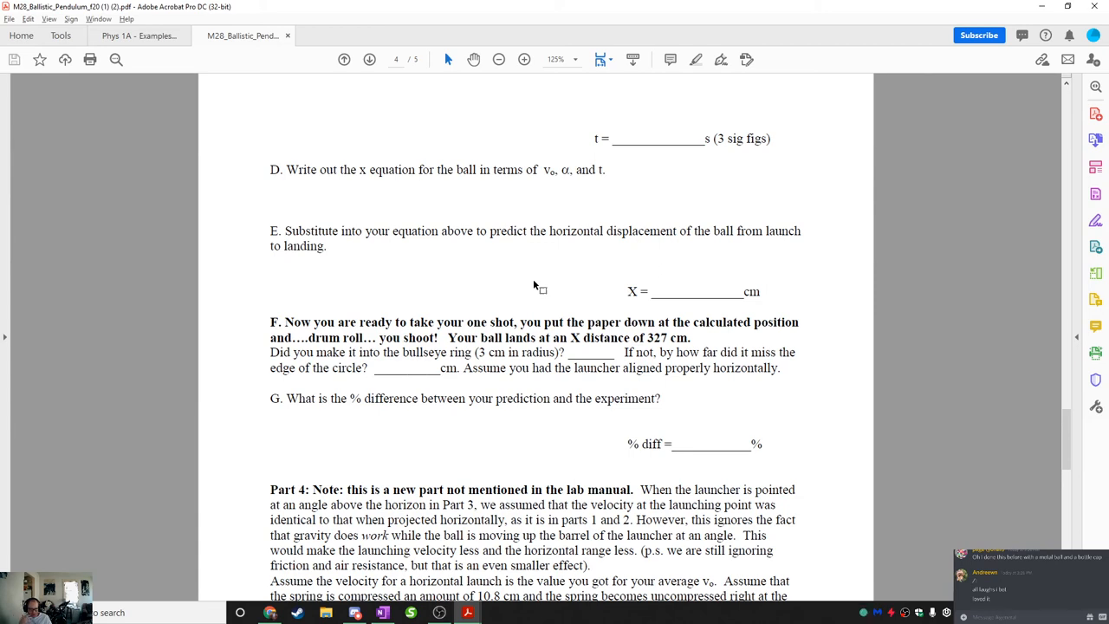
scroll("down", 3)
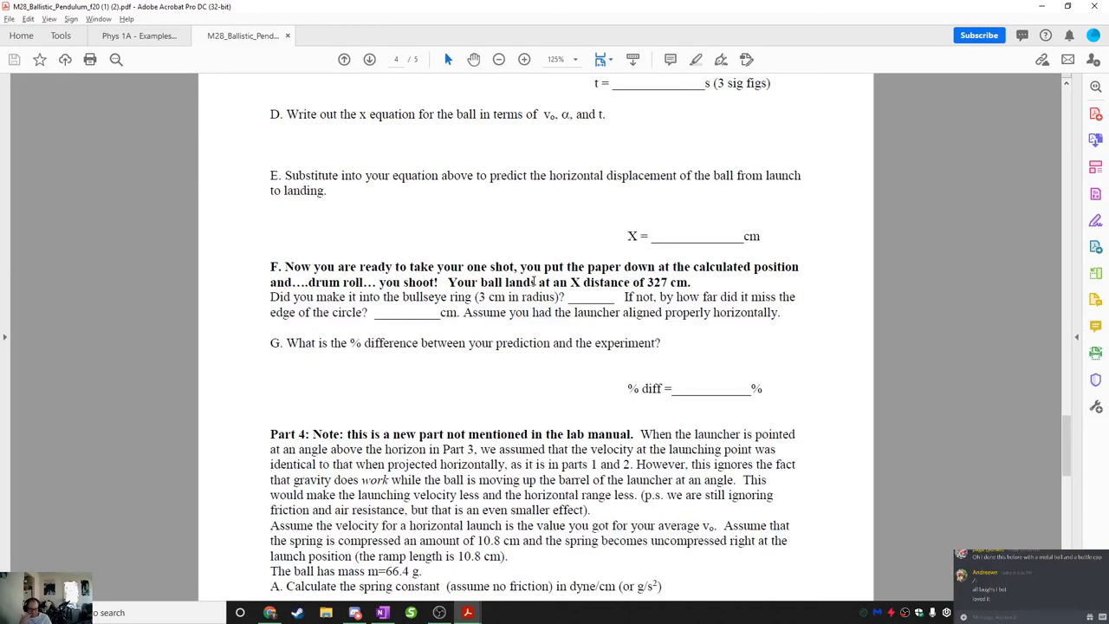
scroll("down", 3)
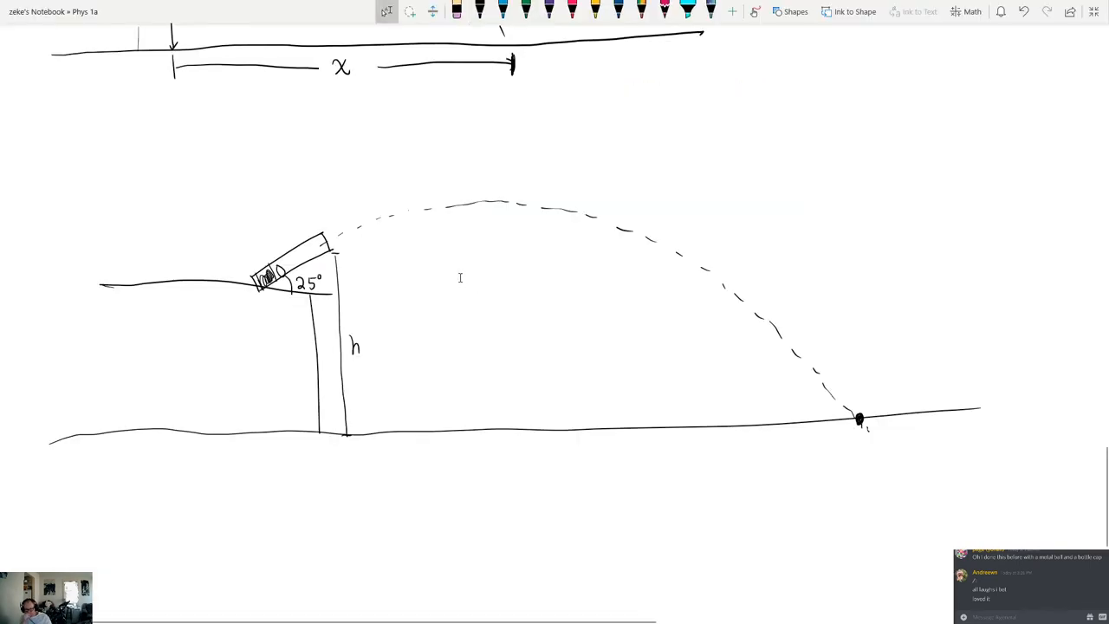
Step: Bring the pendulum h derivation and horizontal launch H and X sketch back into view
scroll("down", 3)
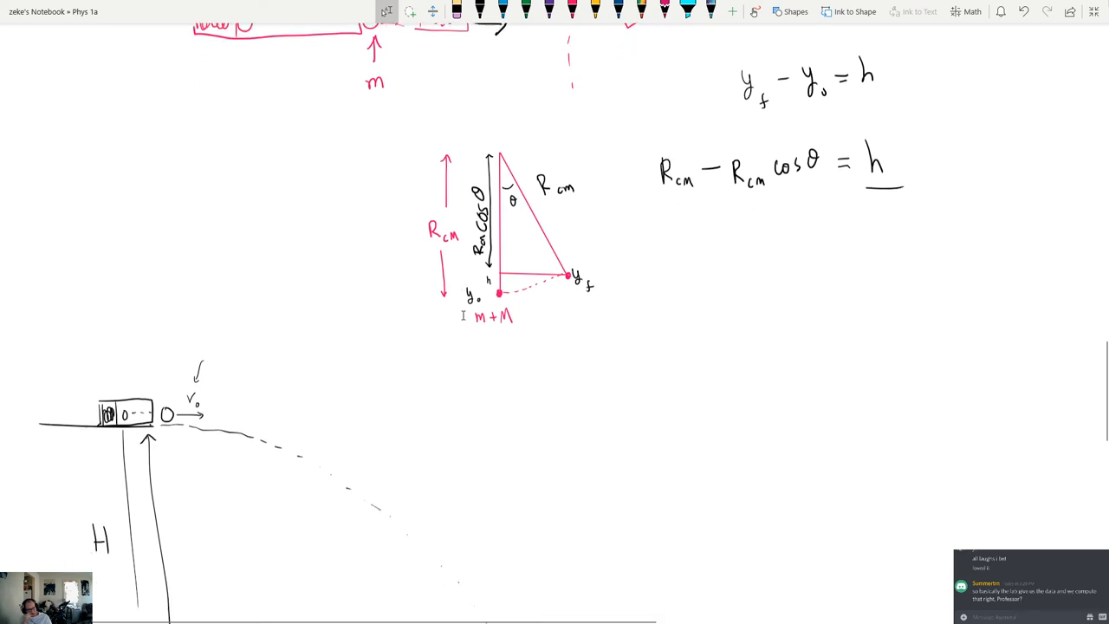
scroll("down", 3)
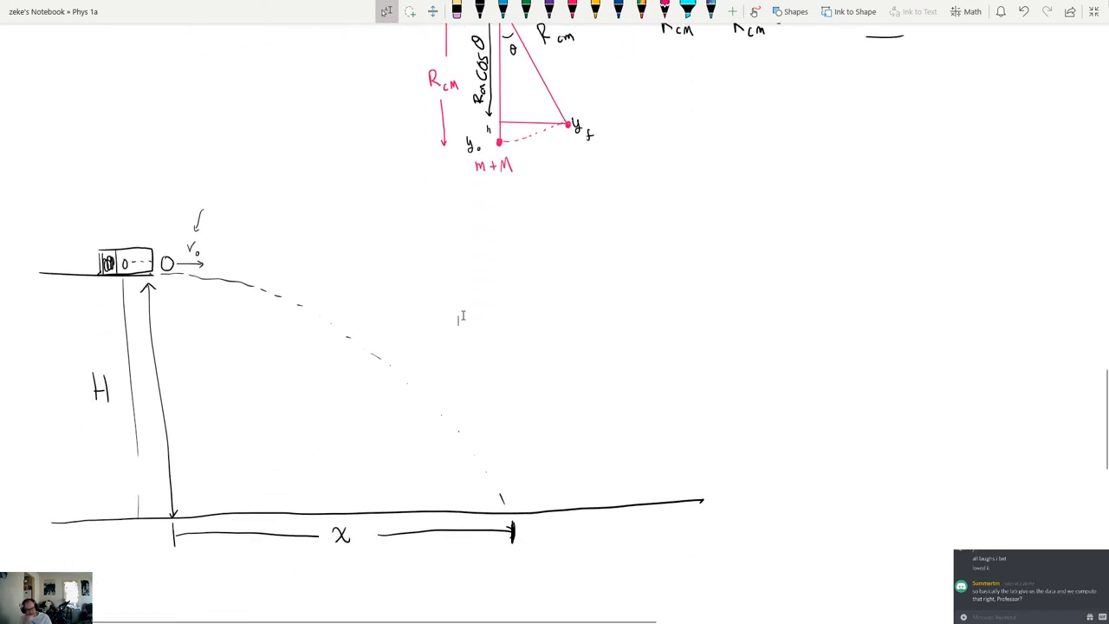